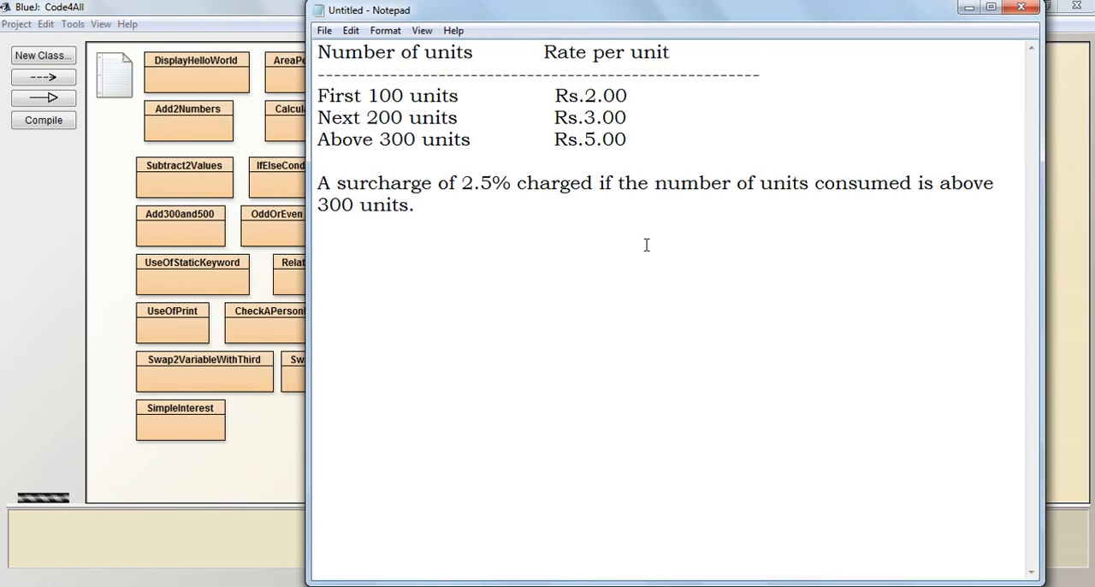
Select all of the tariff table and 2.5% surcharge note in Notepad for copying.
left_click(415, 205)
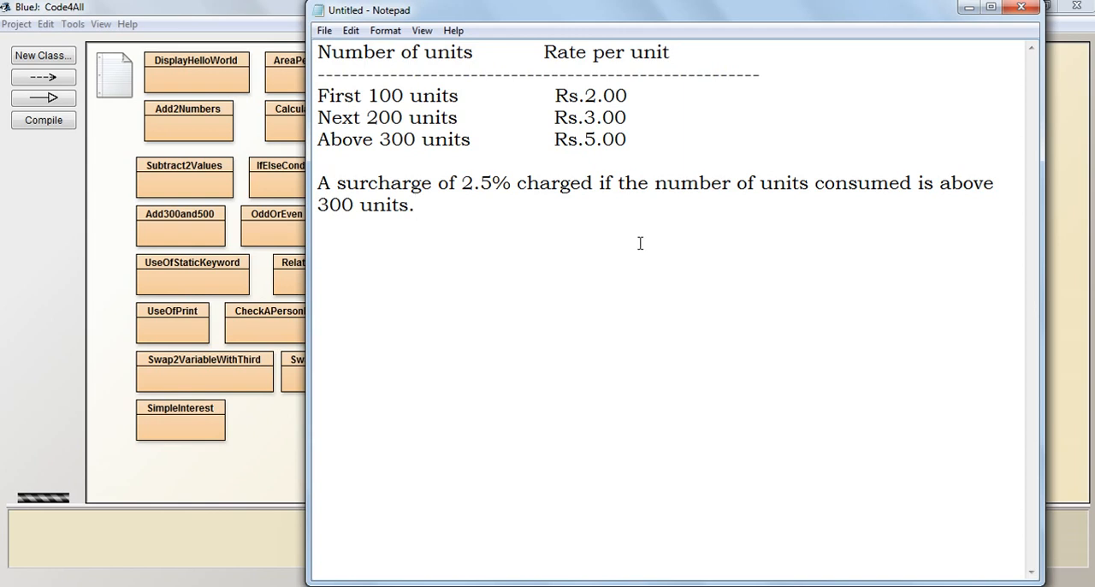
mouse_move(616, 190)
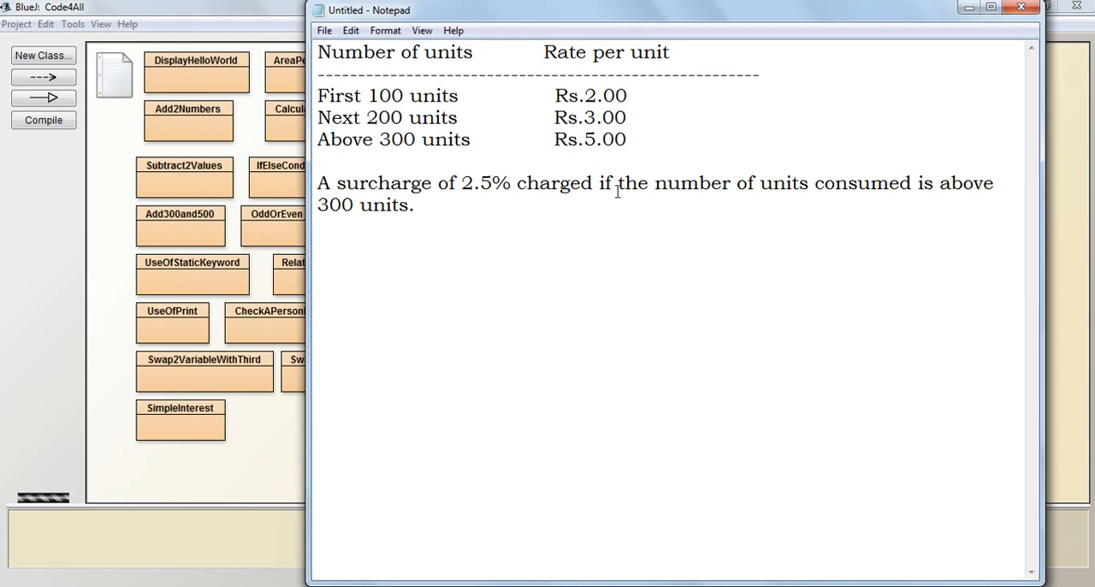
key("ctrl+a")
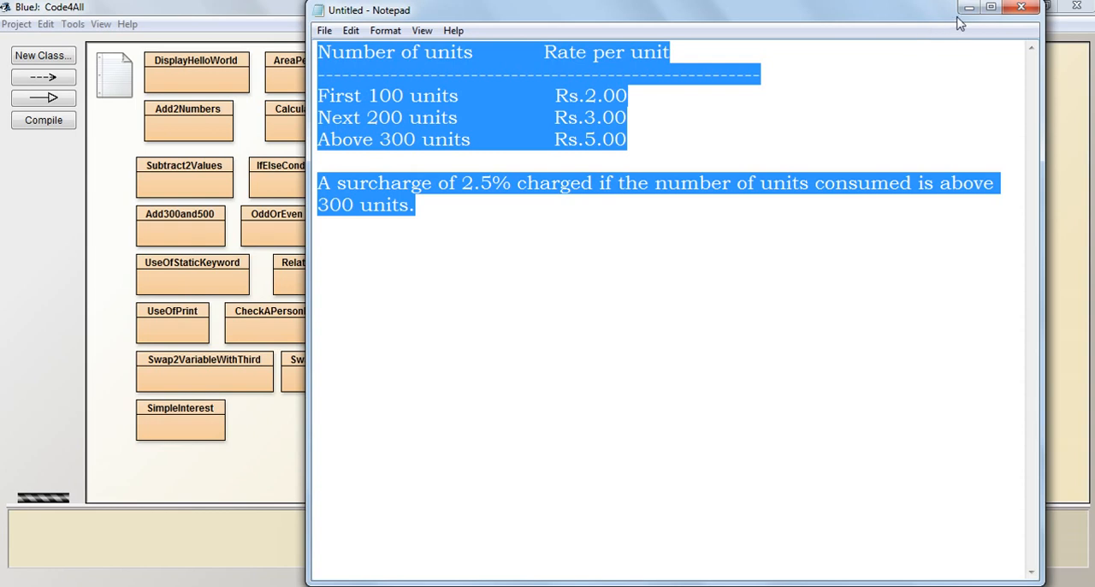
Create a new class named ElectricBill in the Code4All project.
left_click(43, 55)
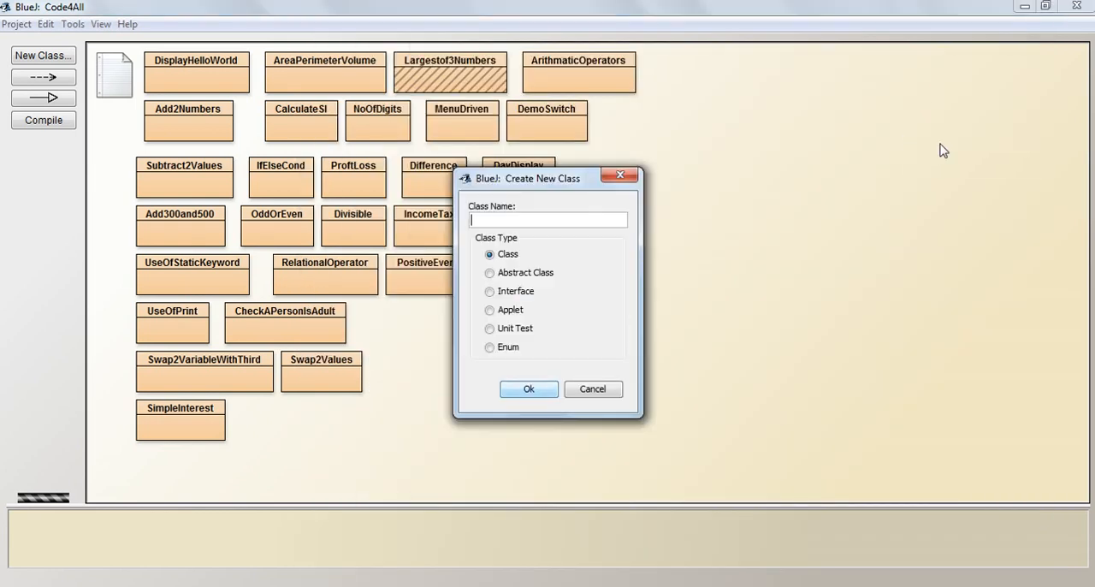
mouse_move(612, 254)
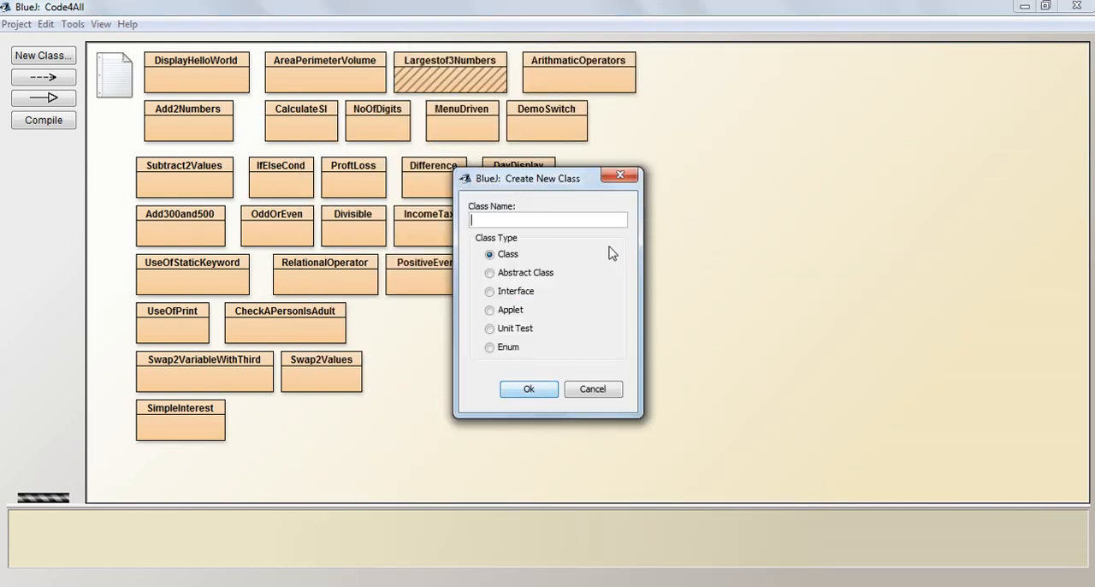
type("Electric")
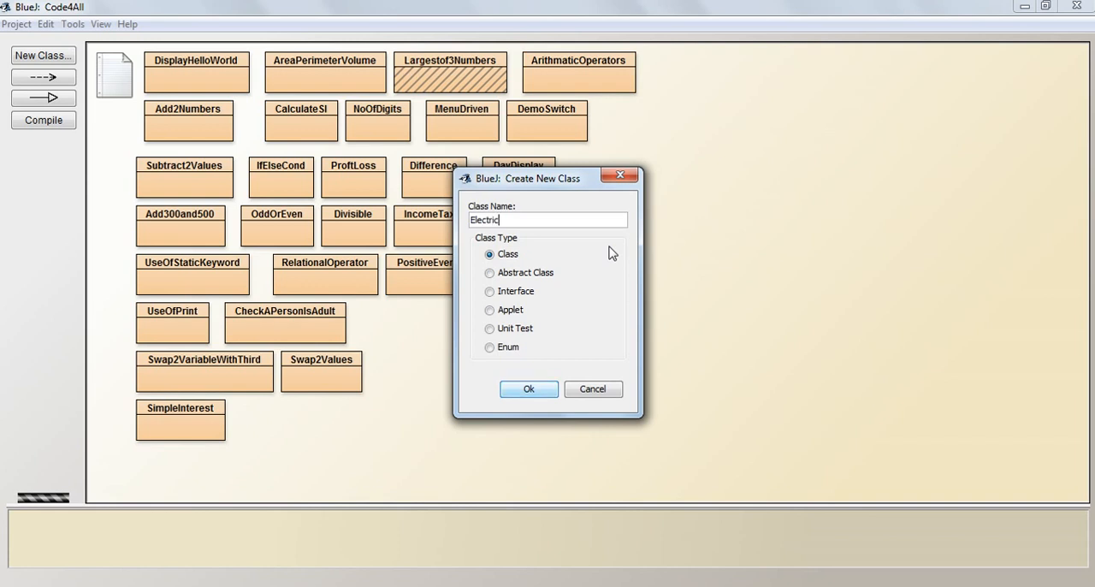
left_click(529, 388)
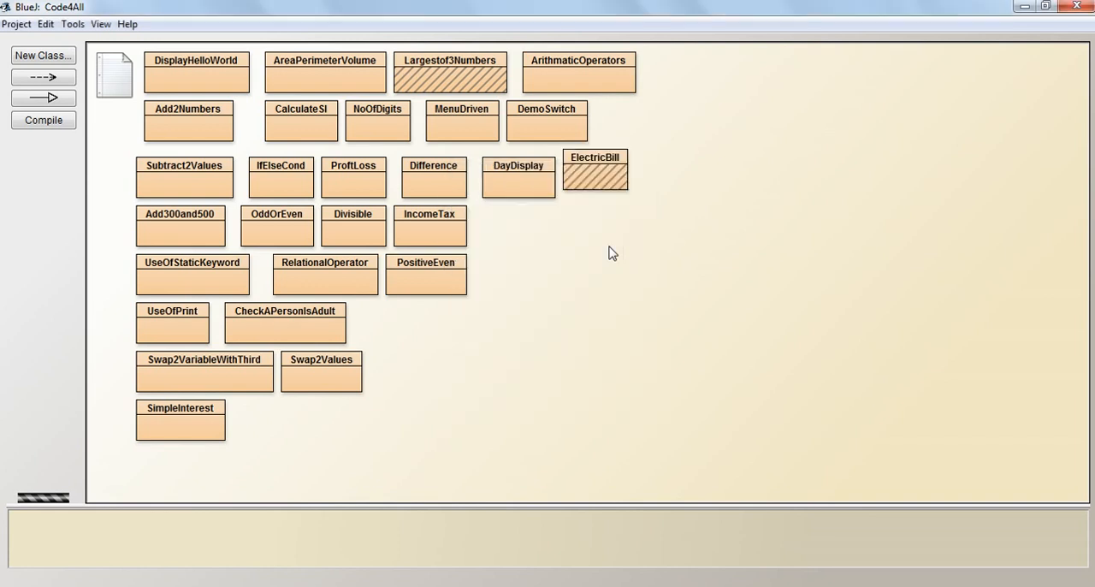
left_click_drag(595, 171, 723, 87)
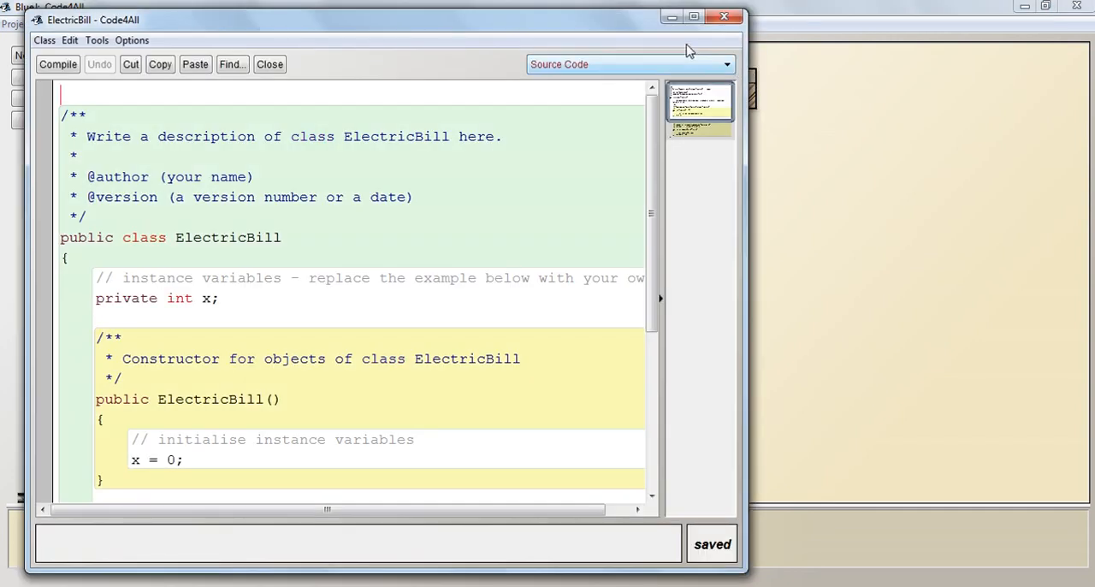
Maximize the editor, compile ElectricBill and dismiss the unrelated error popup.
left_click(694, 17)
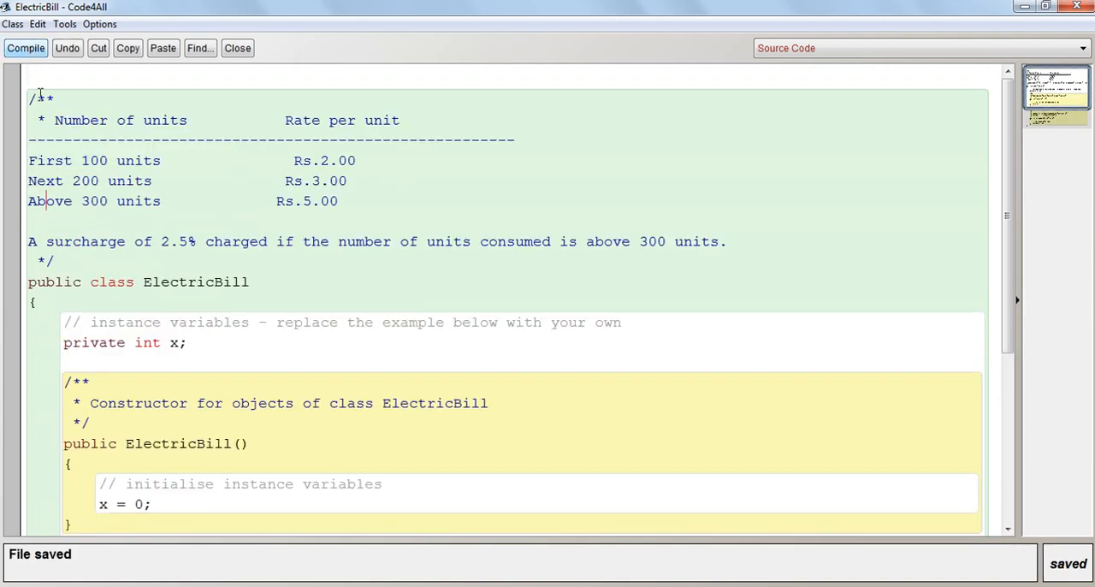
left_click(26, 48)
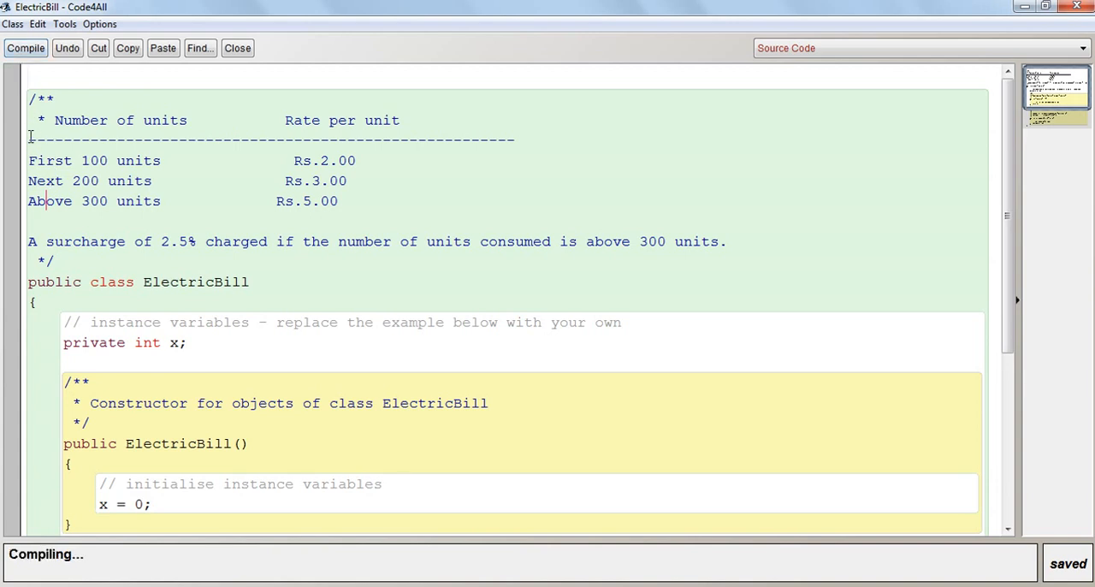
left_click(26, 48)
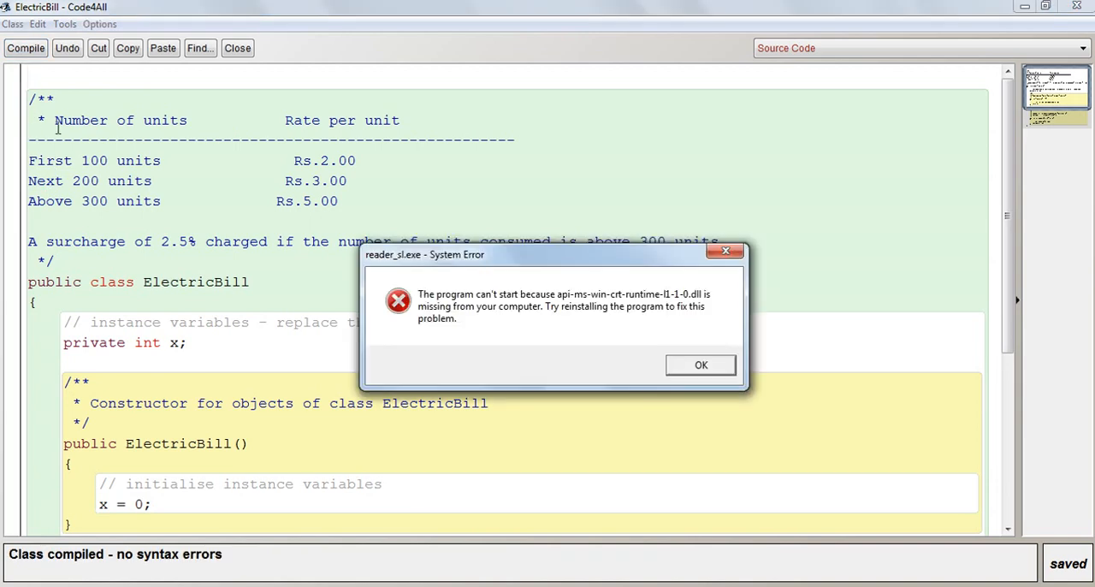
left_click(702, 364)
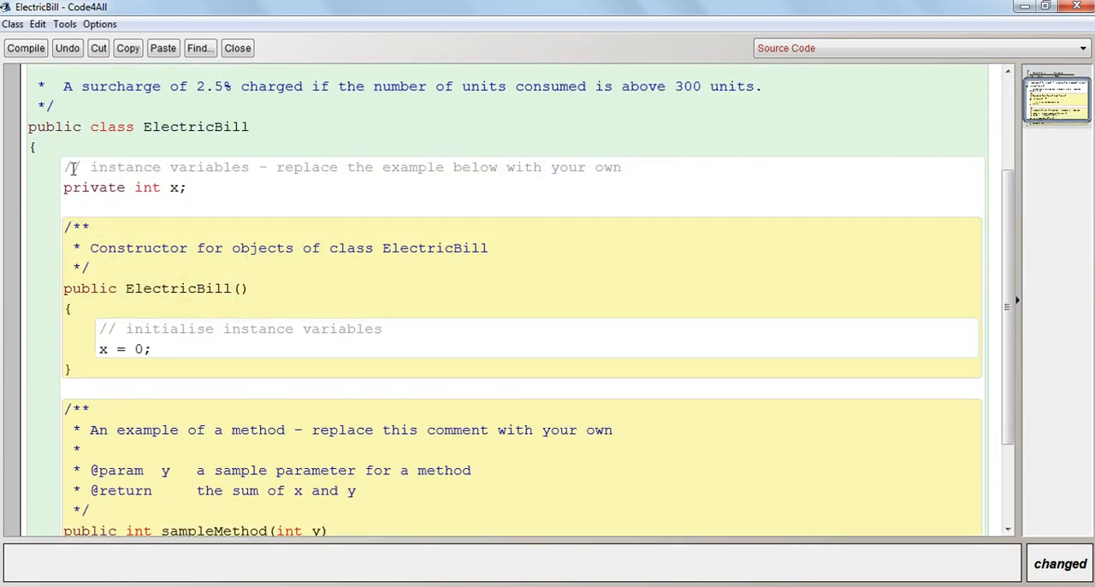
Write an empty public static void main() method in place of the template code.
scroll("down", 3)
type("public")
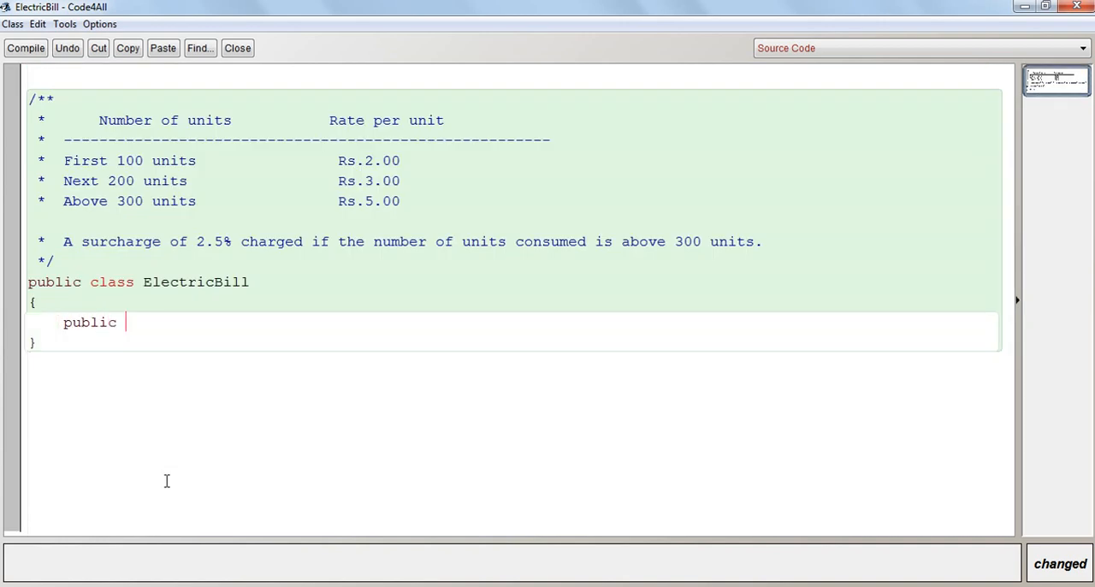
type("static v")
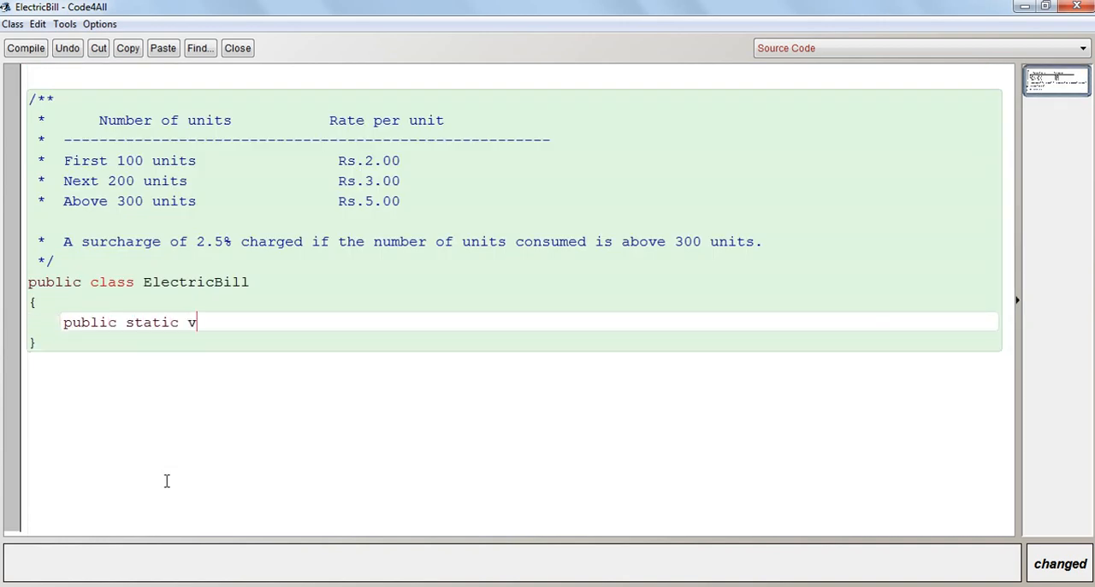
type("oid mi")
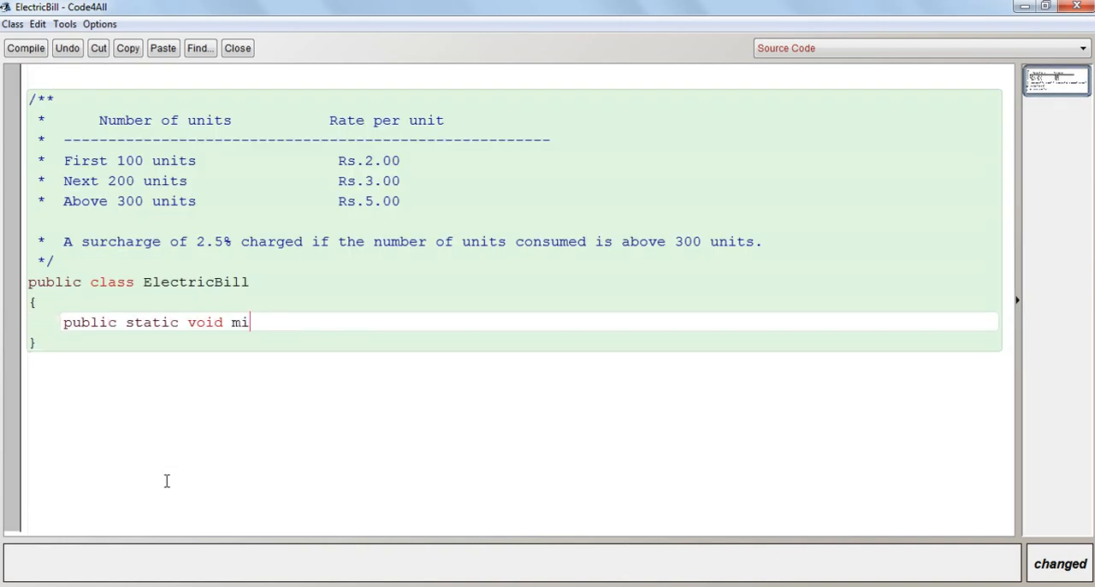
type("n()")
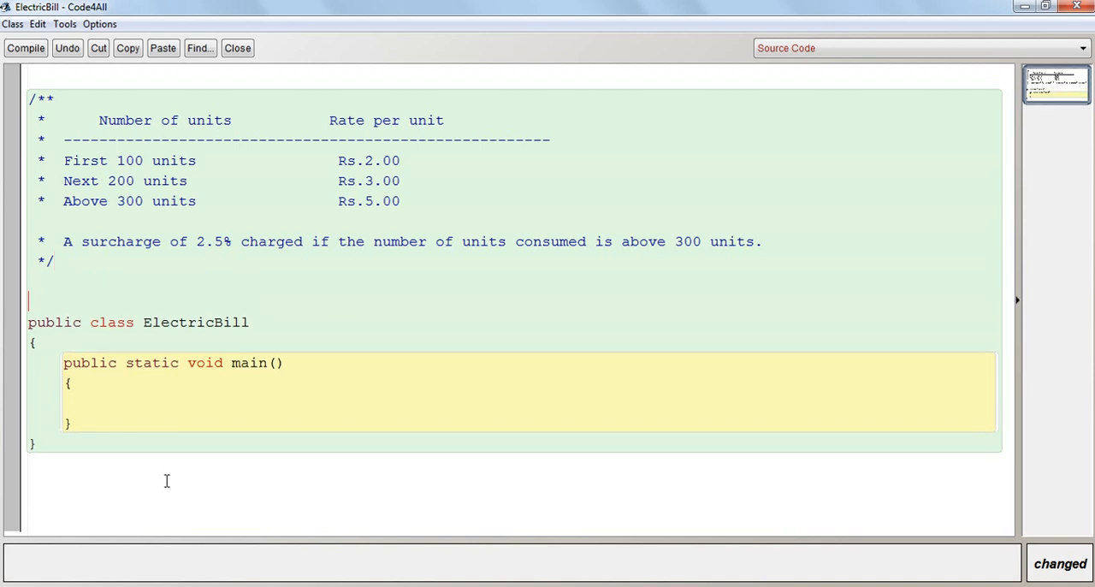
Add import java.util.*; above the ElectricBill class.
type("imp")
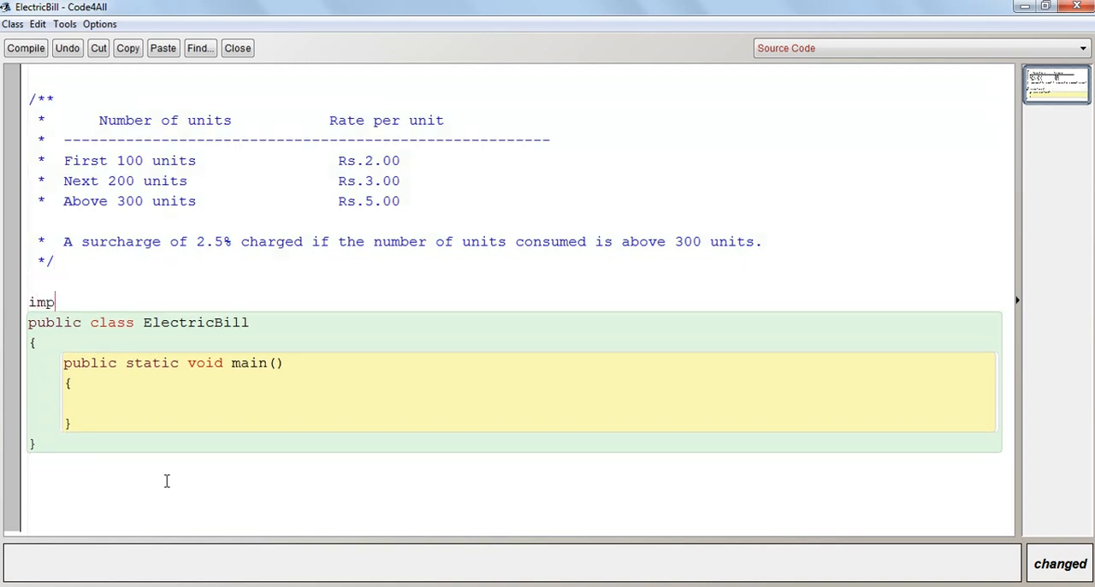
type("r")
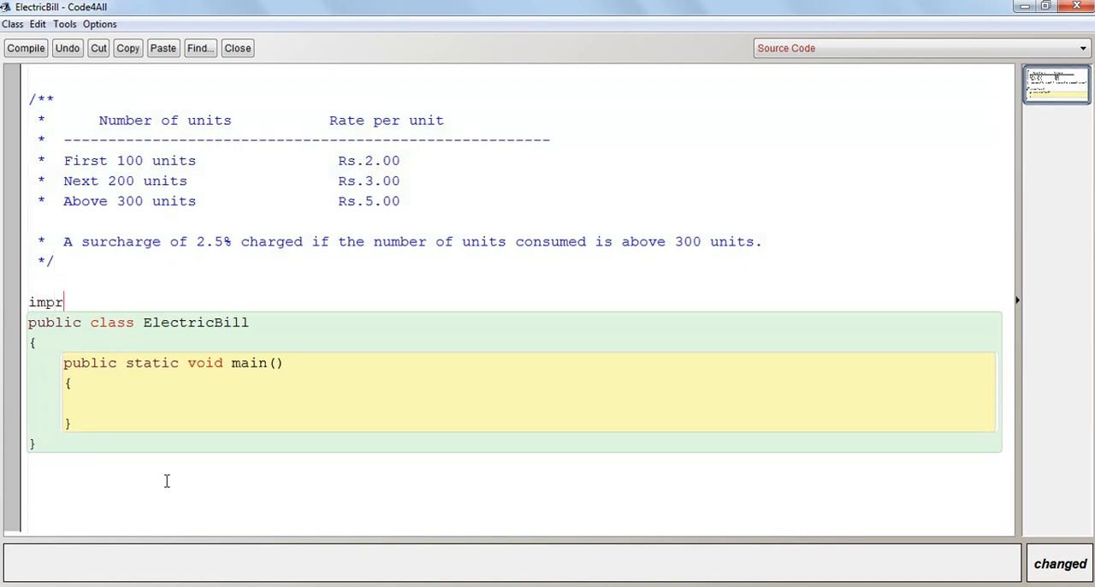
type("o")
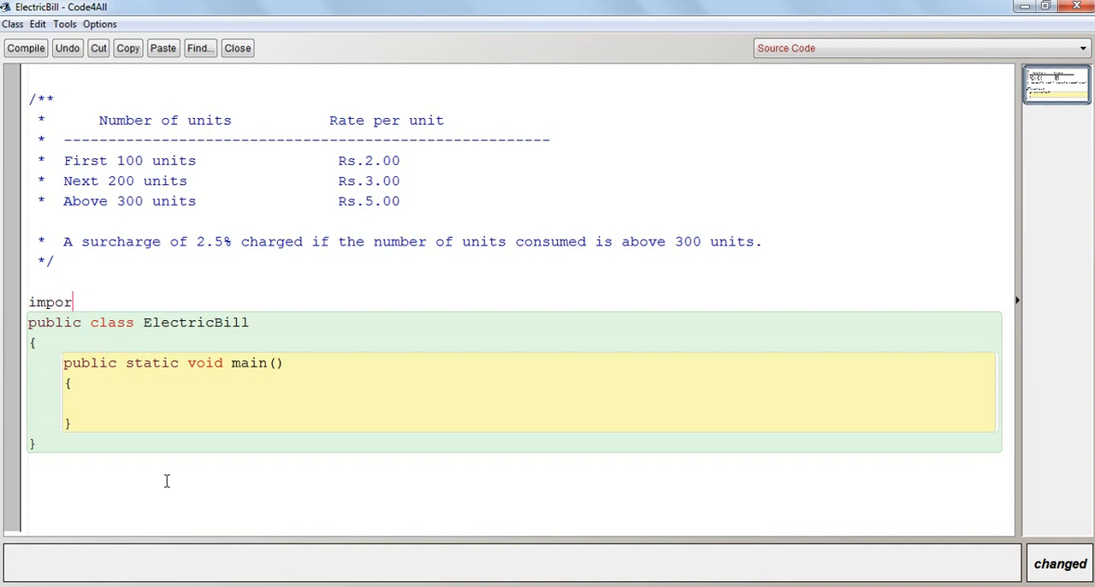
type("t java.")
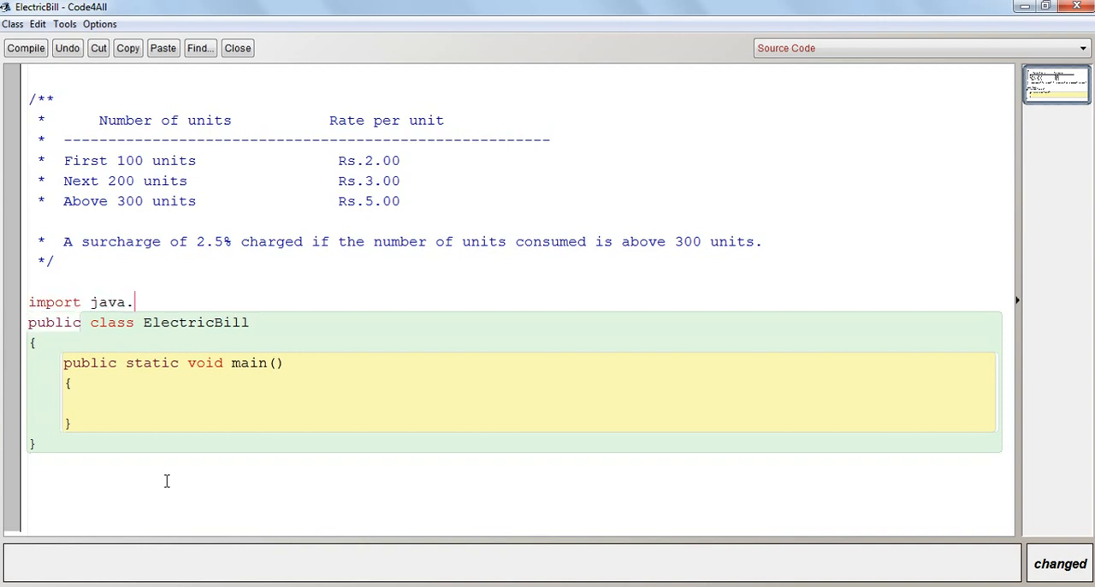
type("util.")
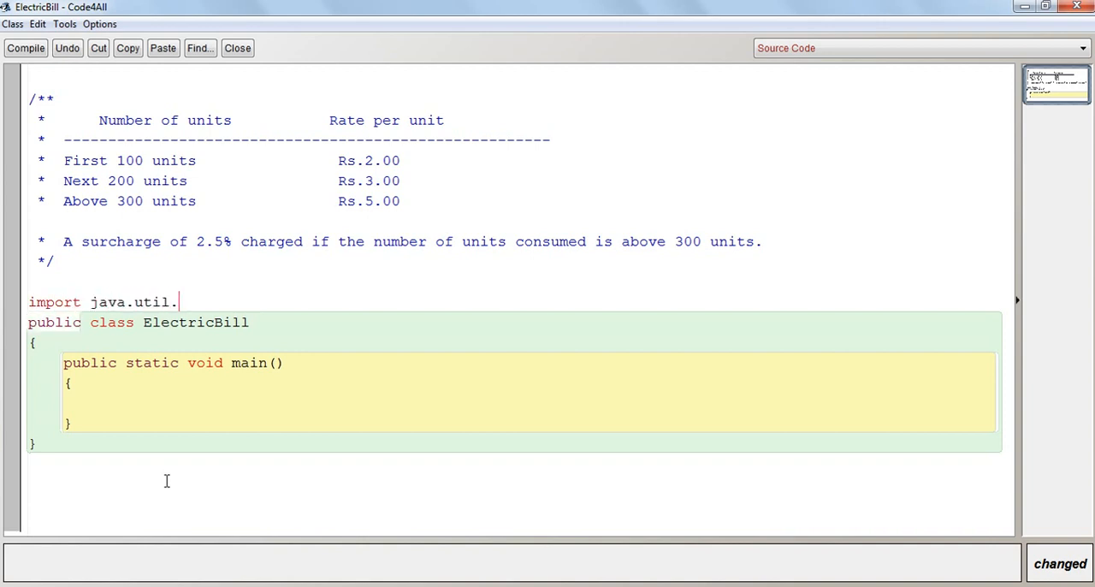
type("*;")
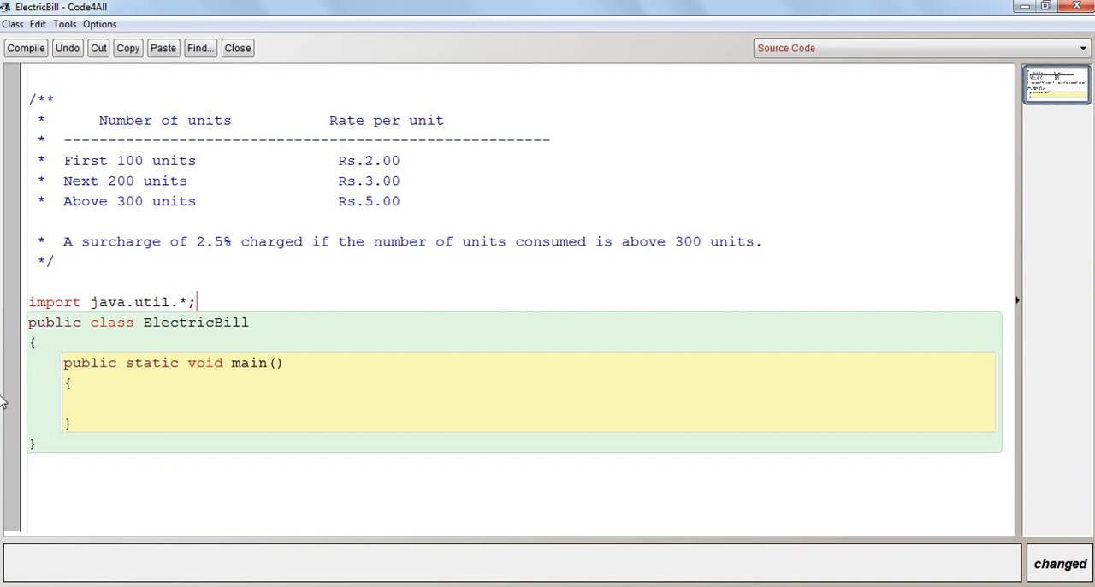
Declare int a, bill and a float totalBill inside main.
type("in")
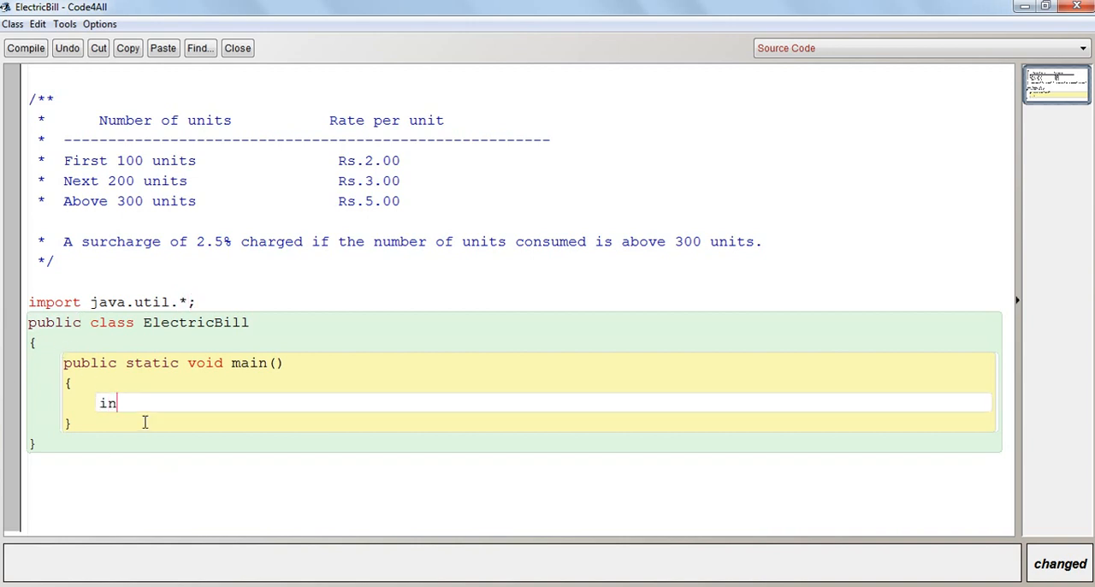
type("t")
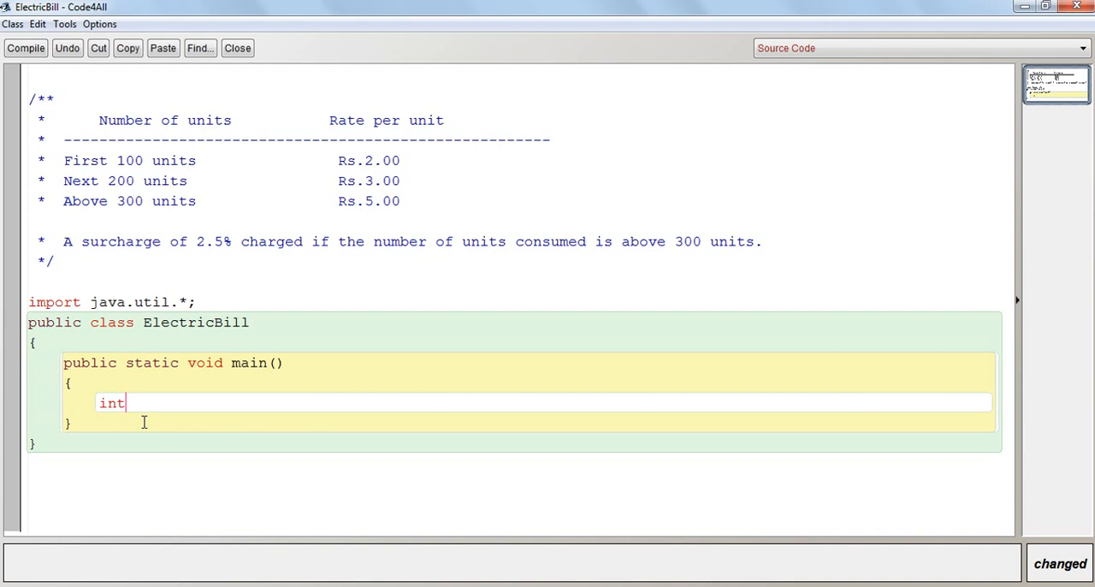
type("a")
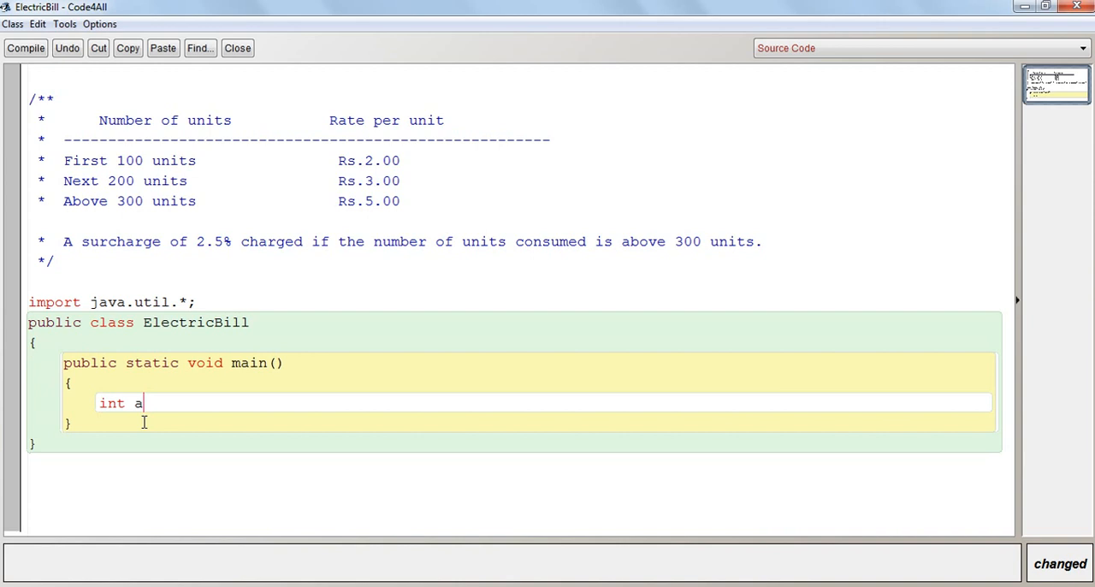
type(",")
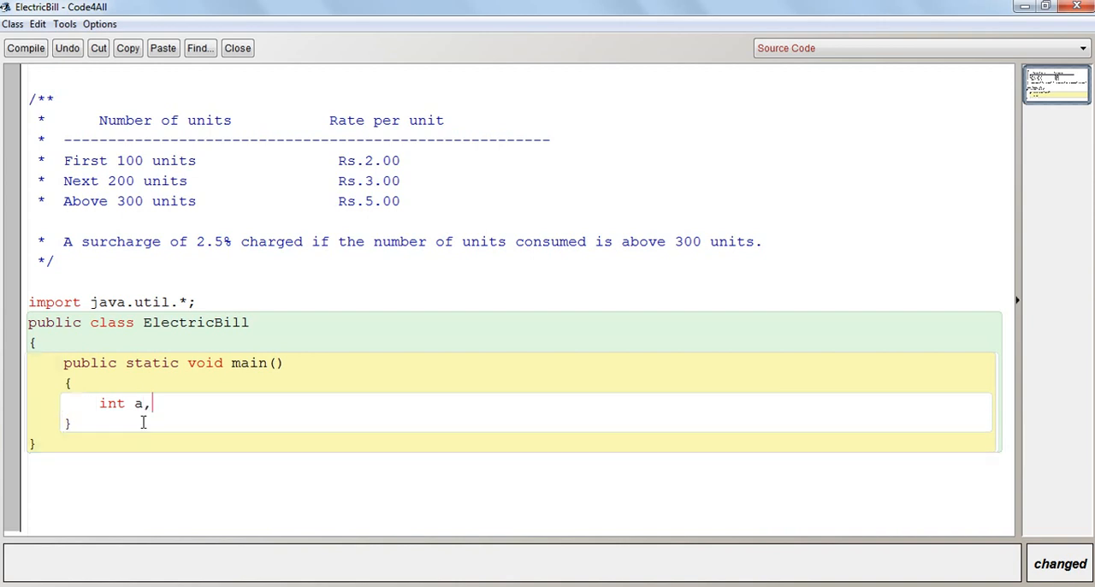
type("bi")
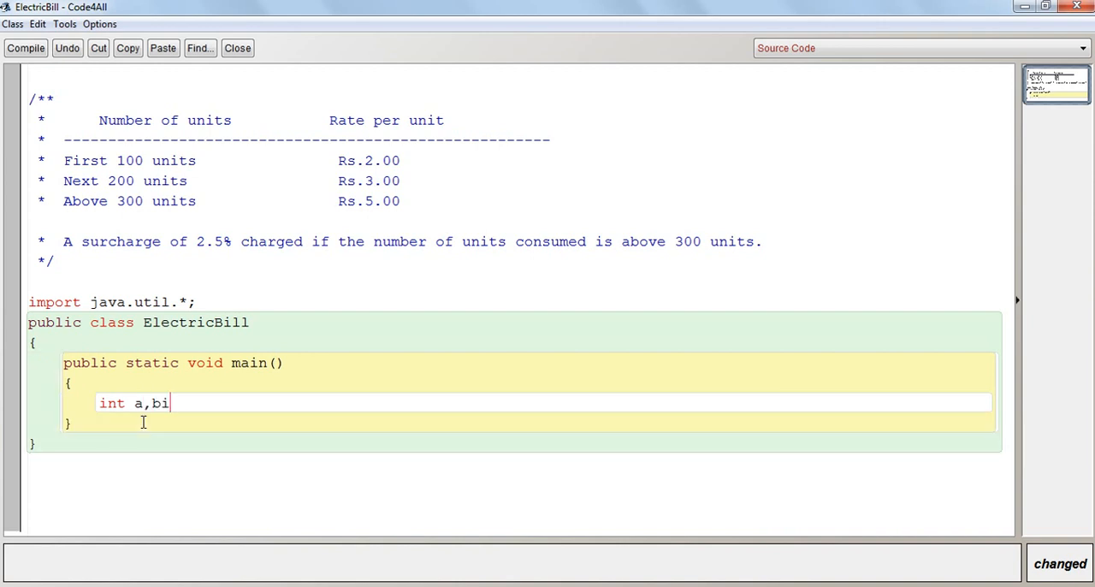
type("ll")
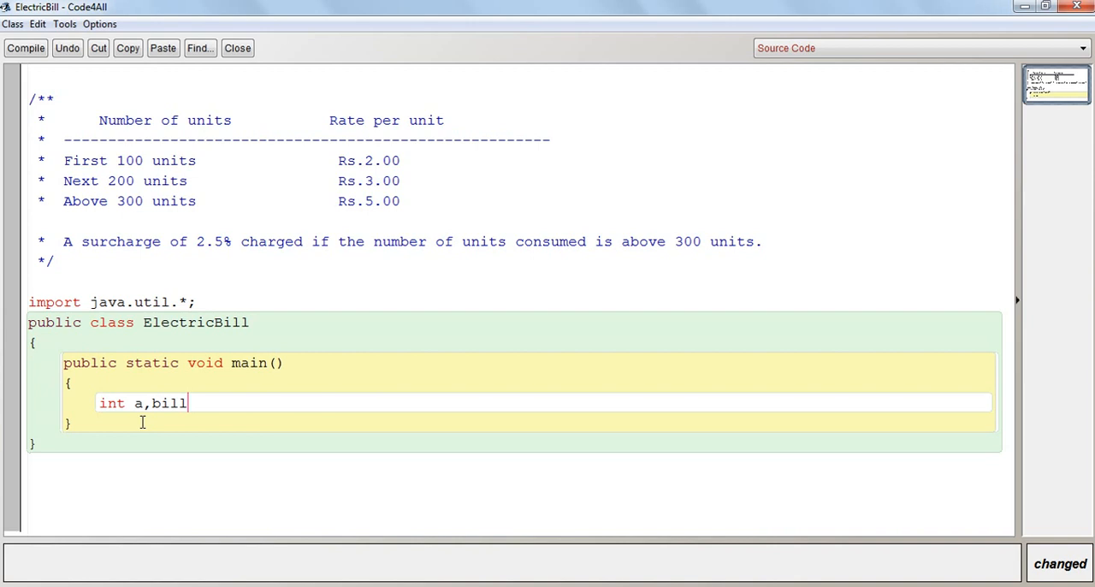
type(",")
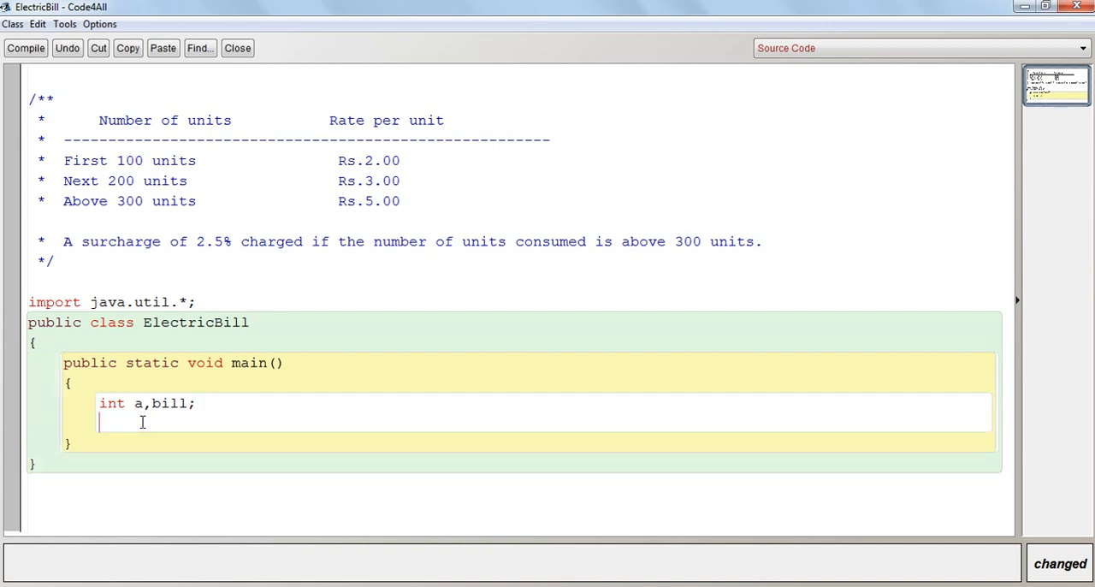
type("to")
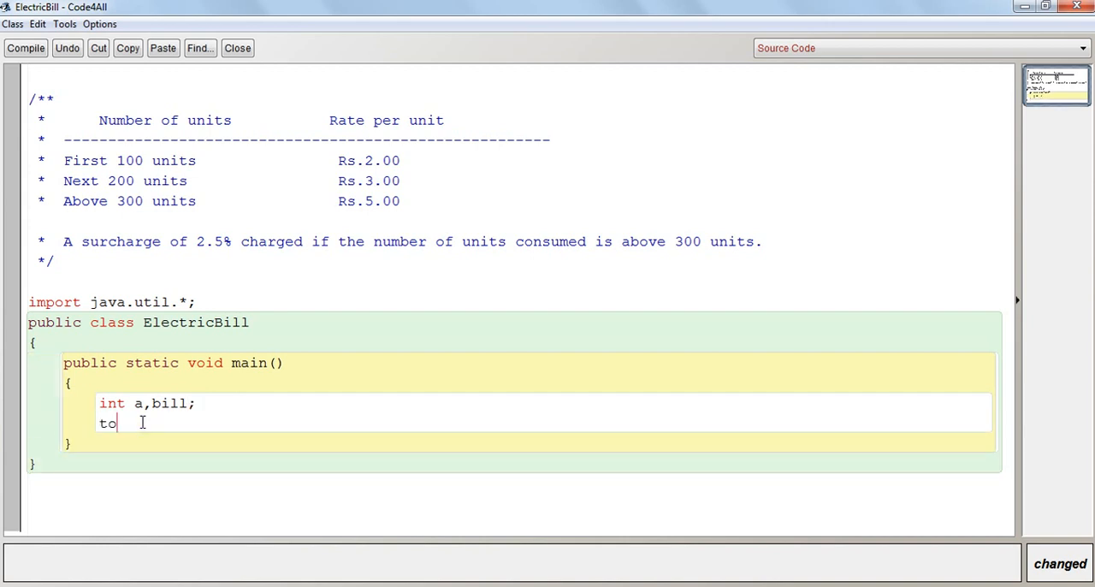
type("flo")
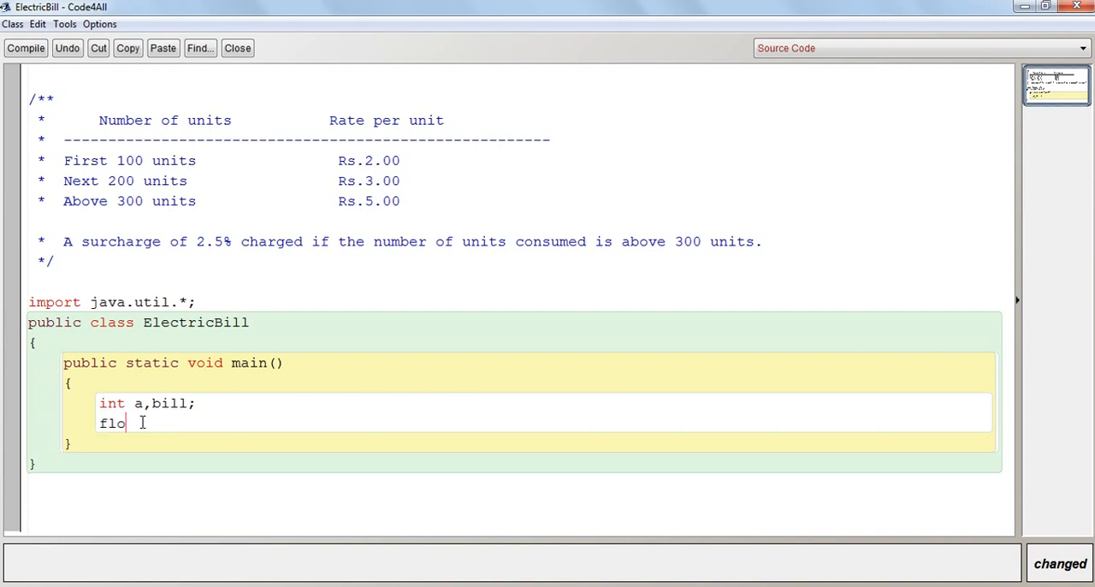
type("at tota")
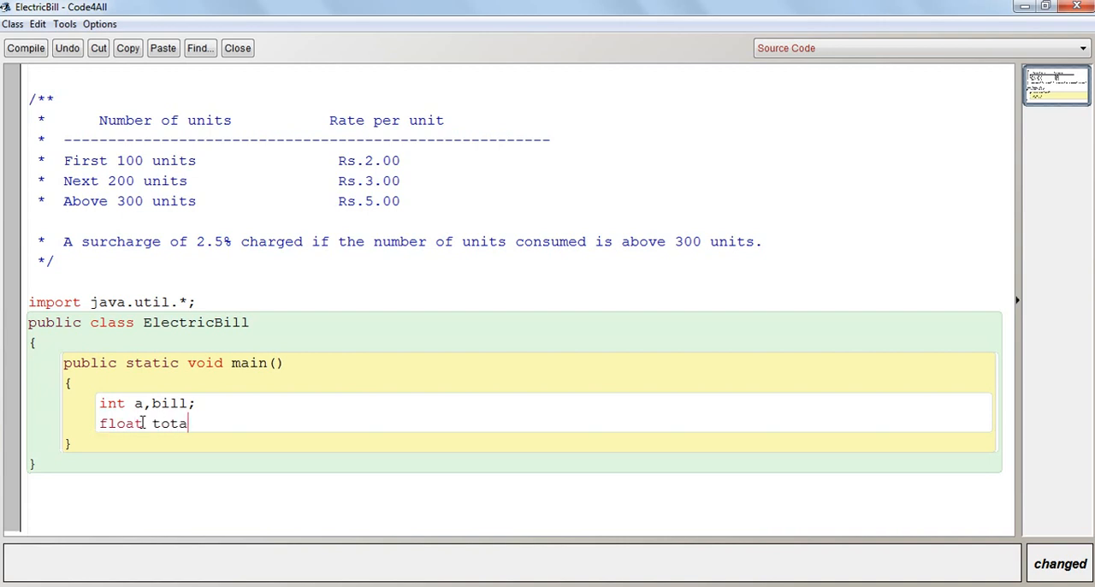
type("lBill")
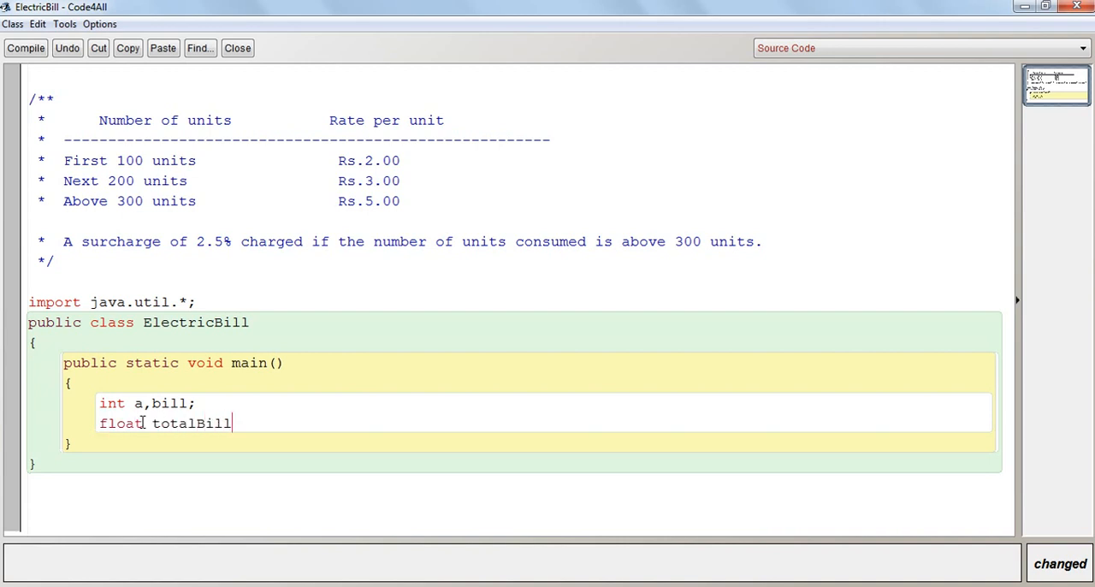
key("enter")
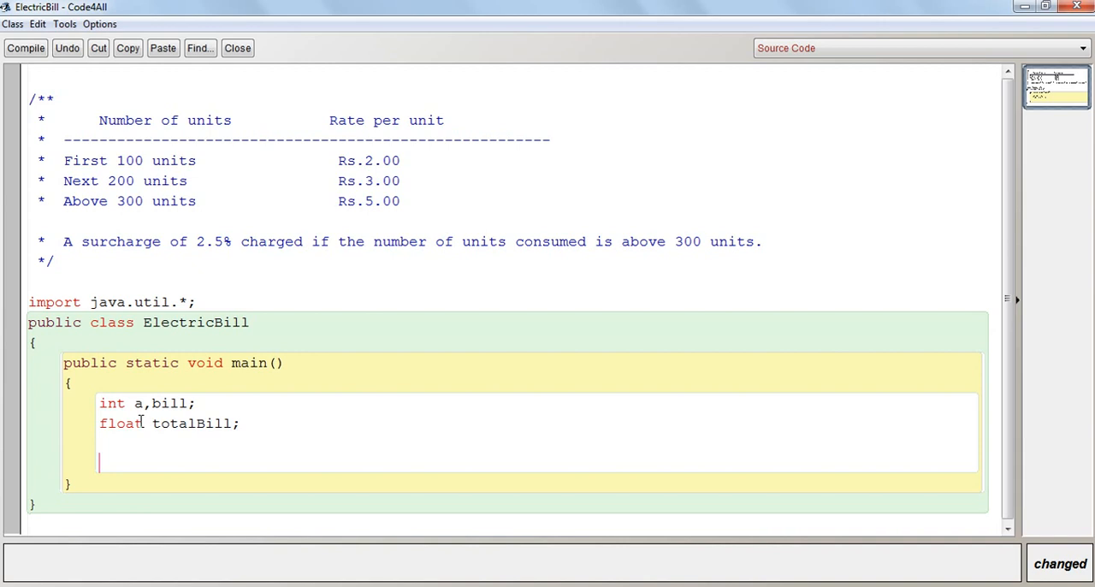
Create Scanner sc = new Scanner(System.in).
type("Scanner")
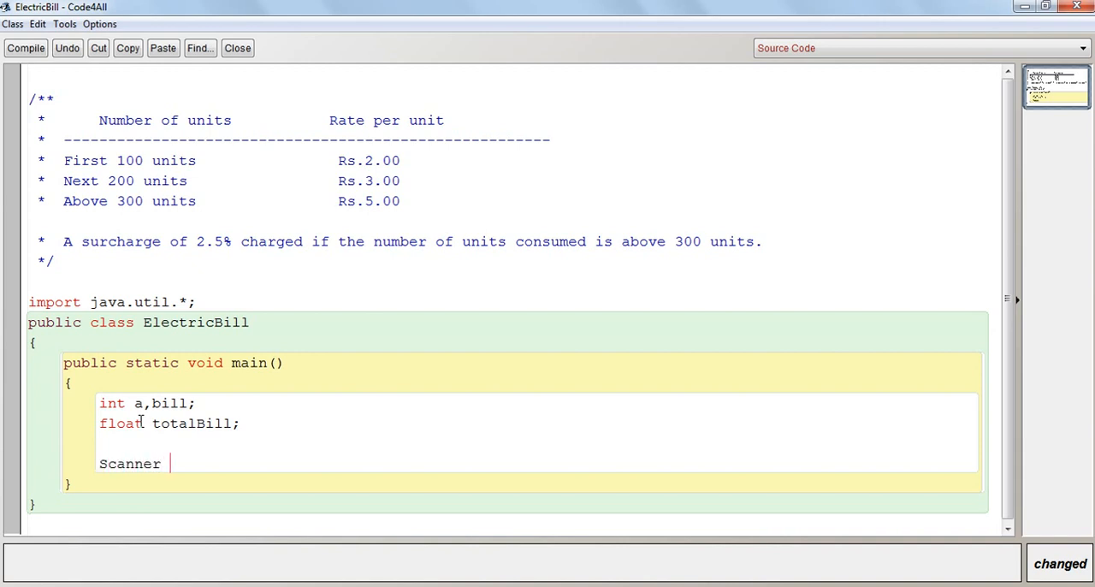
type("sc =")
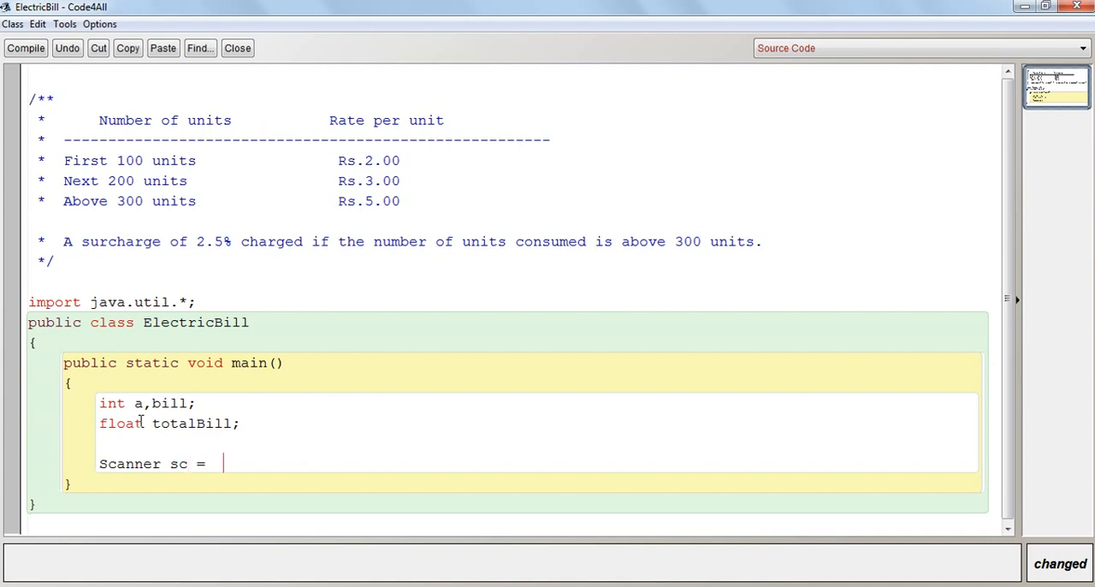
type("new")
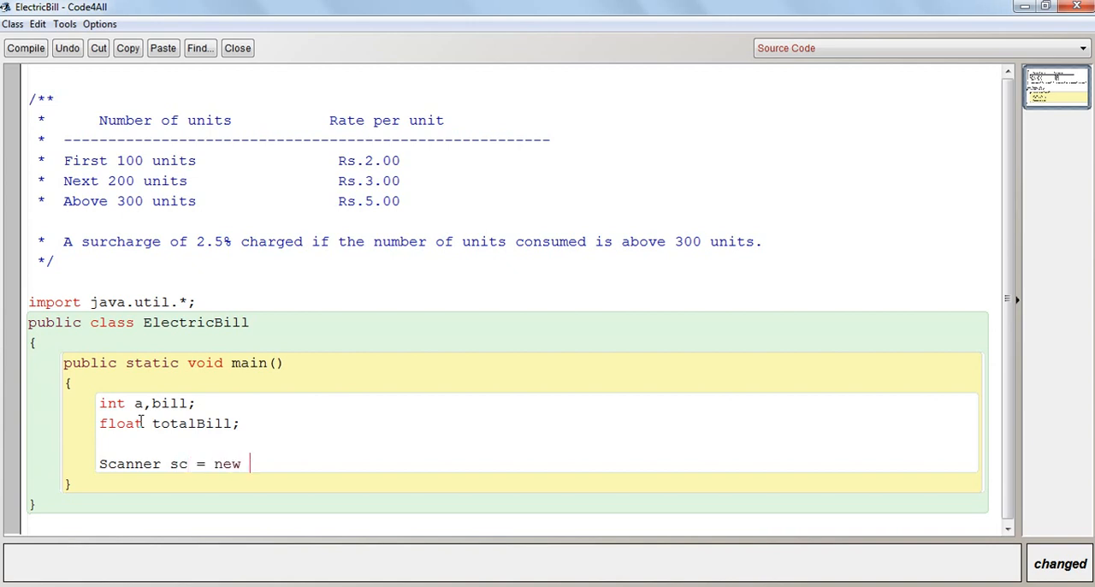
type("Scanner()")
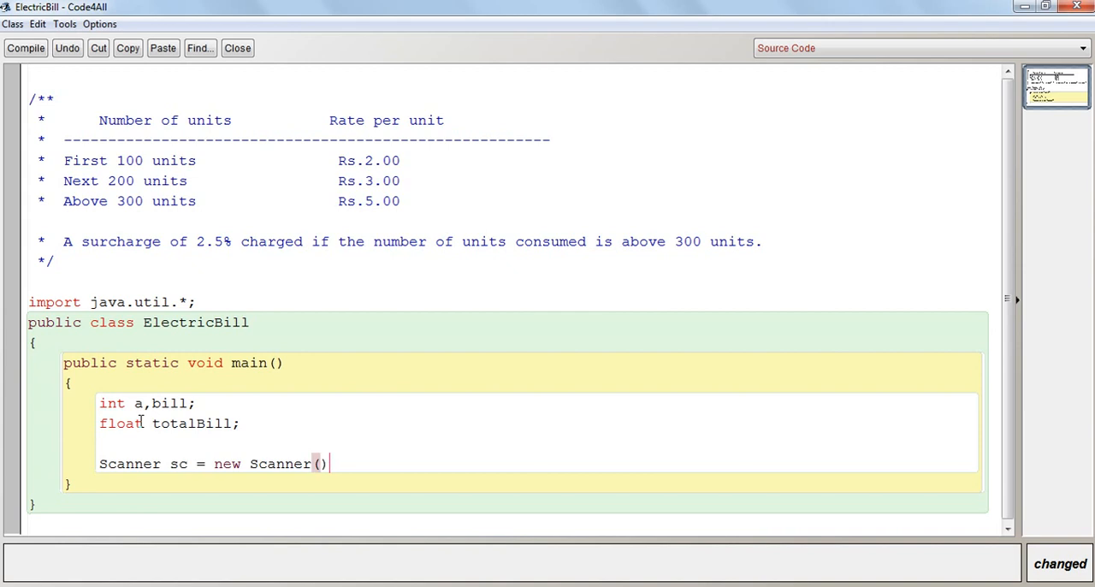
type("S")
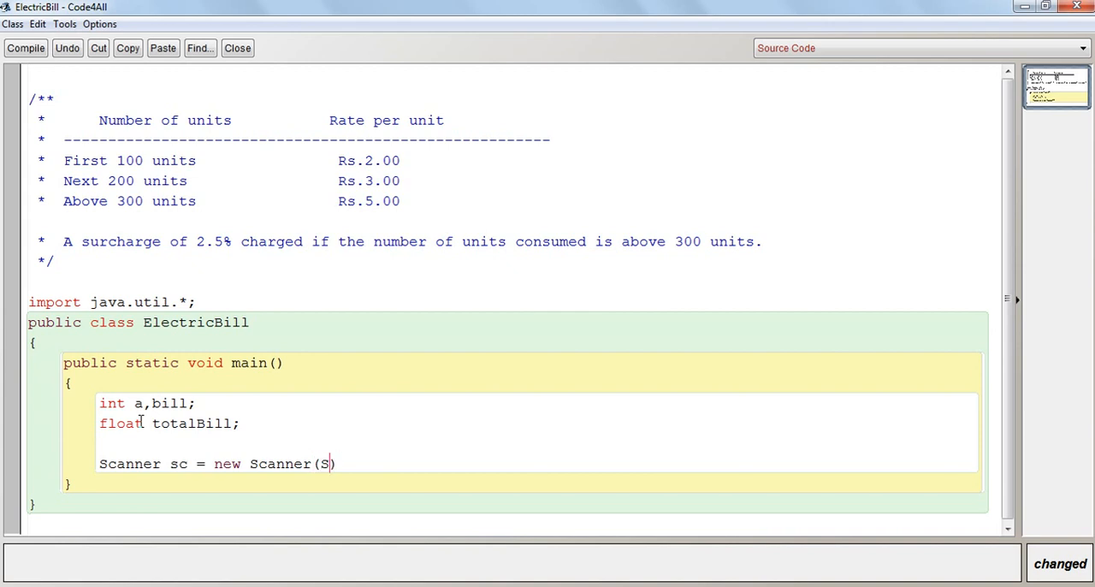
type("ystem.in")
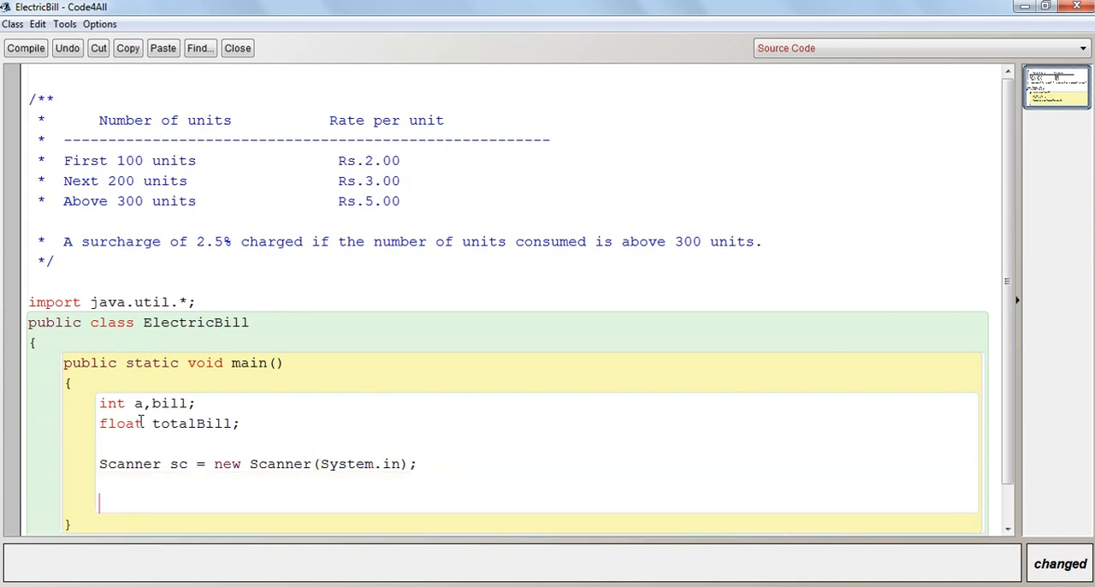
mouse_move(140, 421)
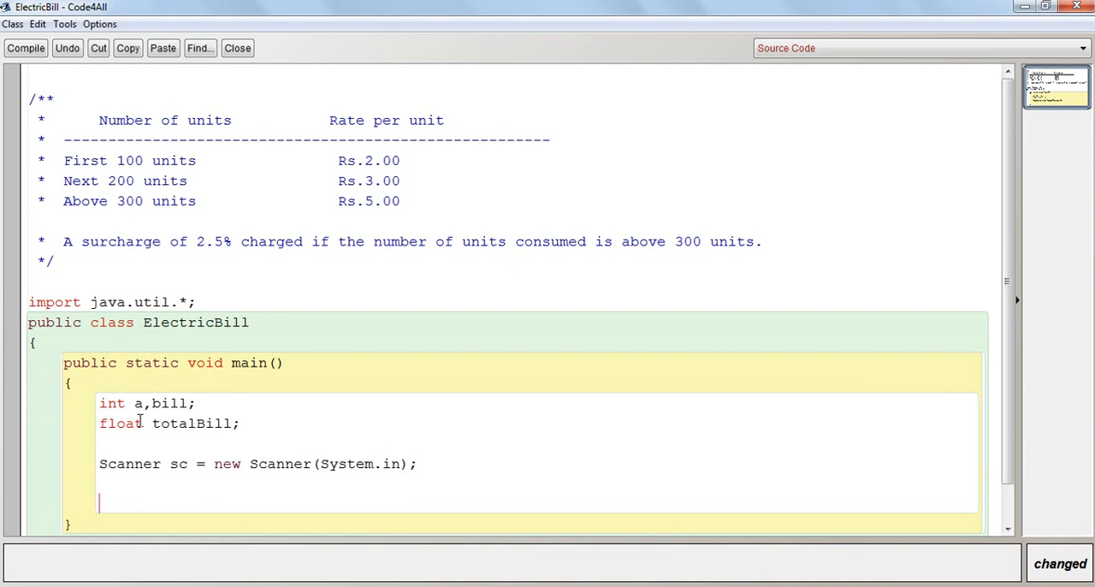
Print the prompt "Please enter the number of Units Consumed : " and read a=sc.nextInt().
type("System.")
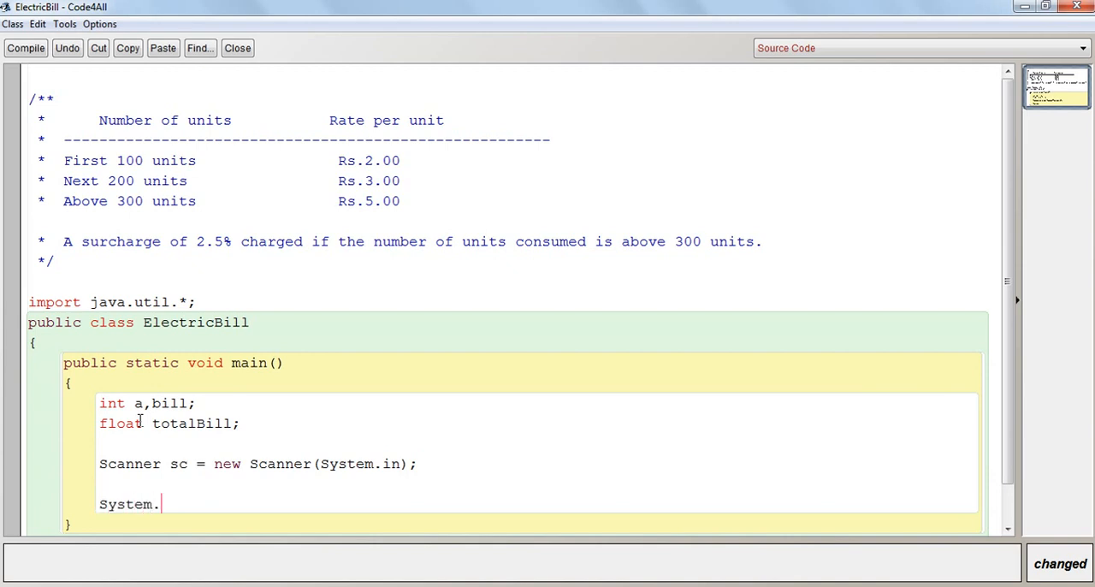
type("out.printl")
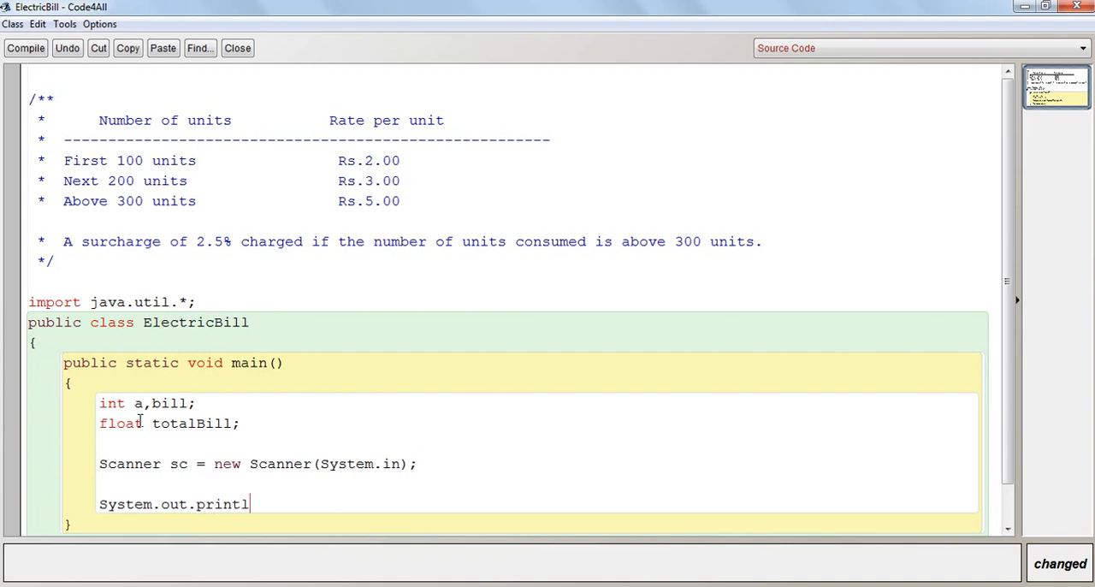
type("()")
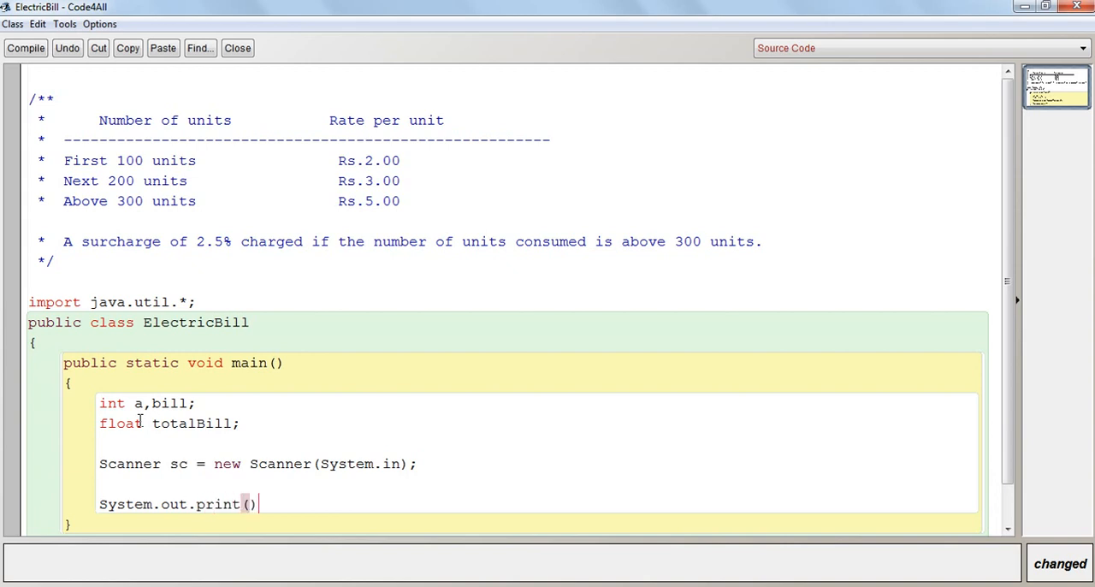
type("\"E")
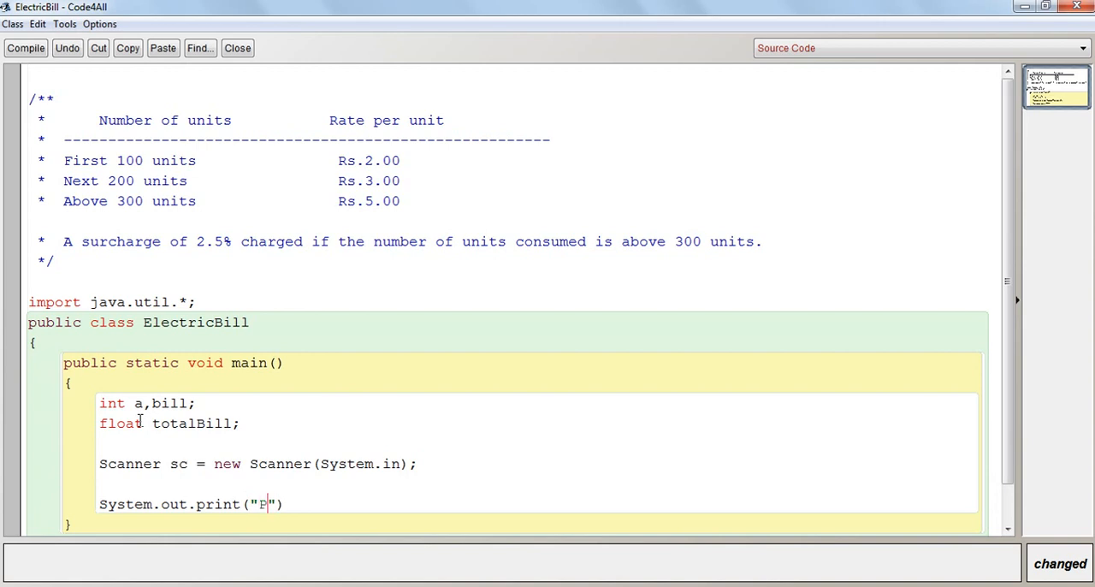
type("l")
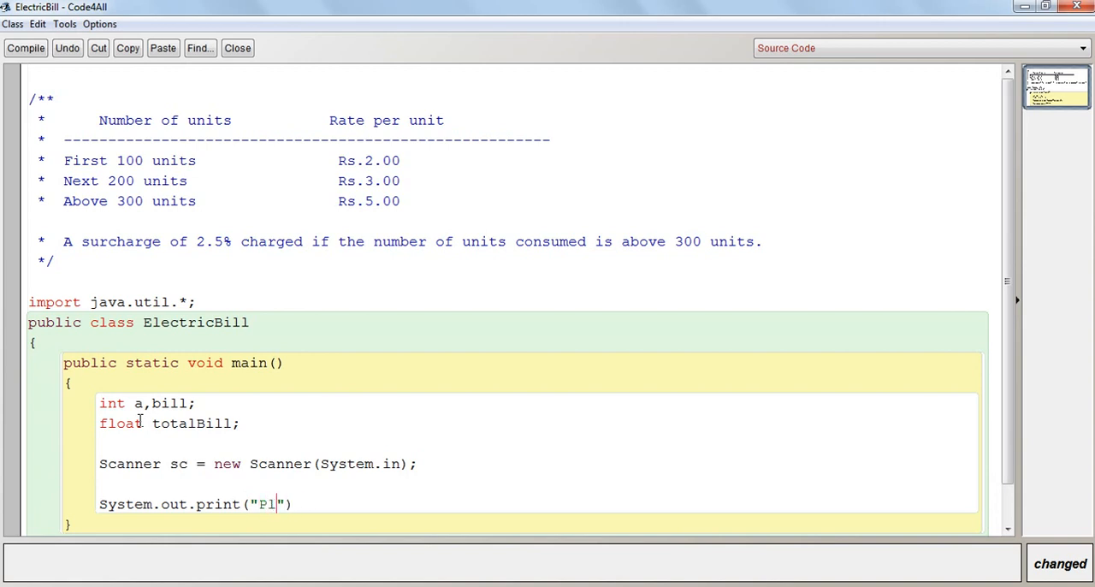
type("ease enter t")
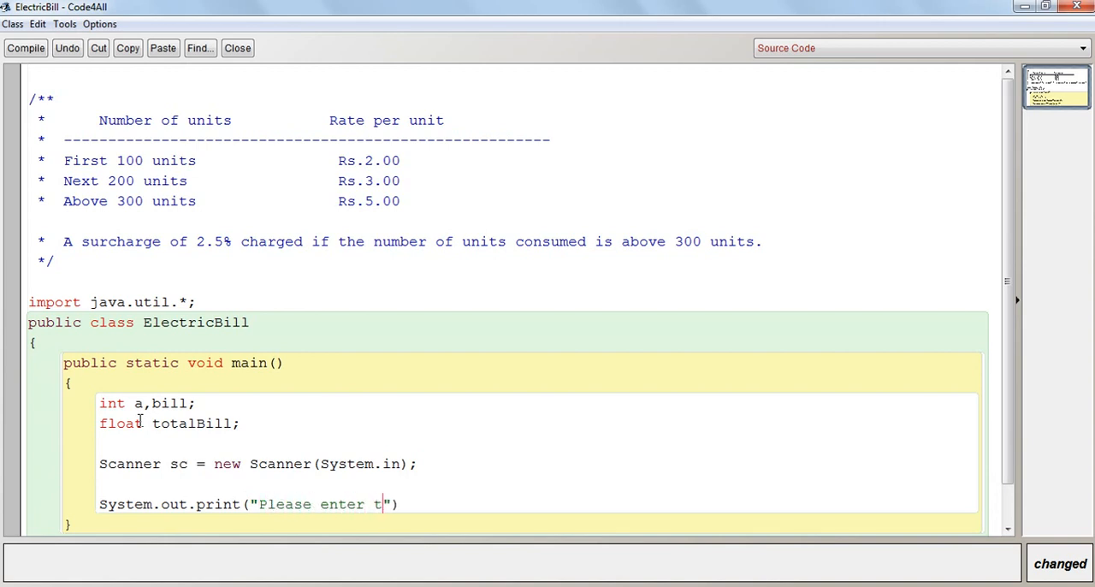
type("he number of")
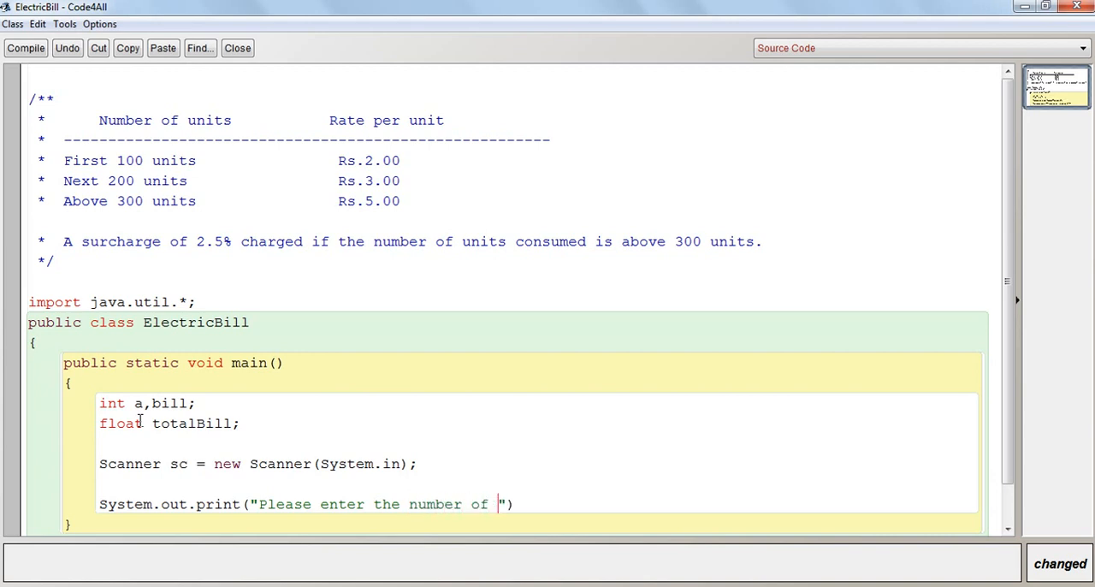
type("Units Con")
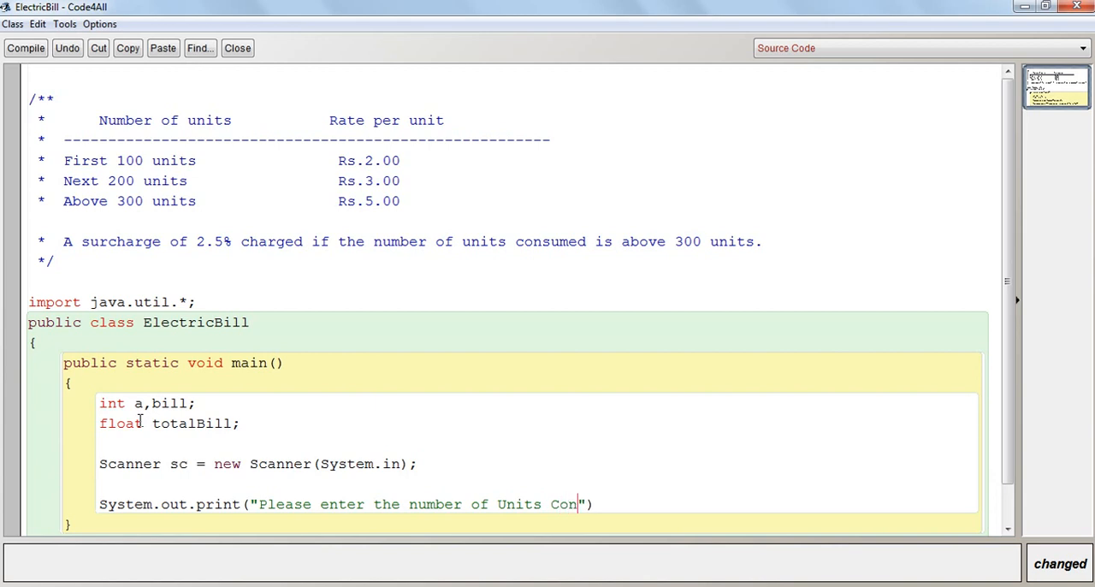
type("sumed")
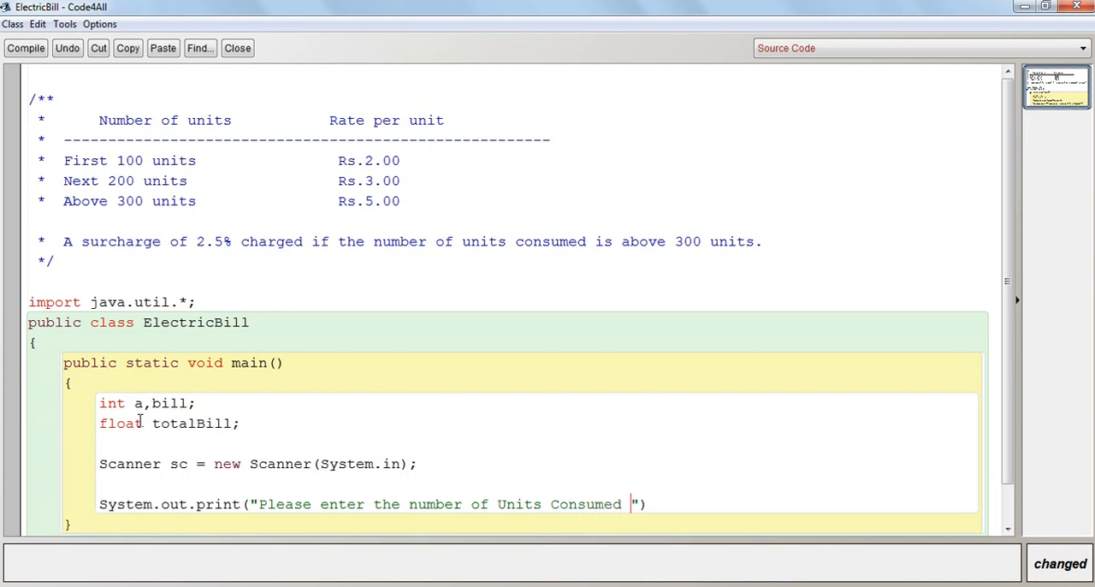
type(": \");")
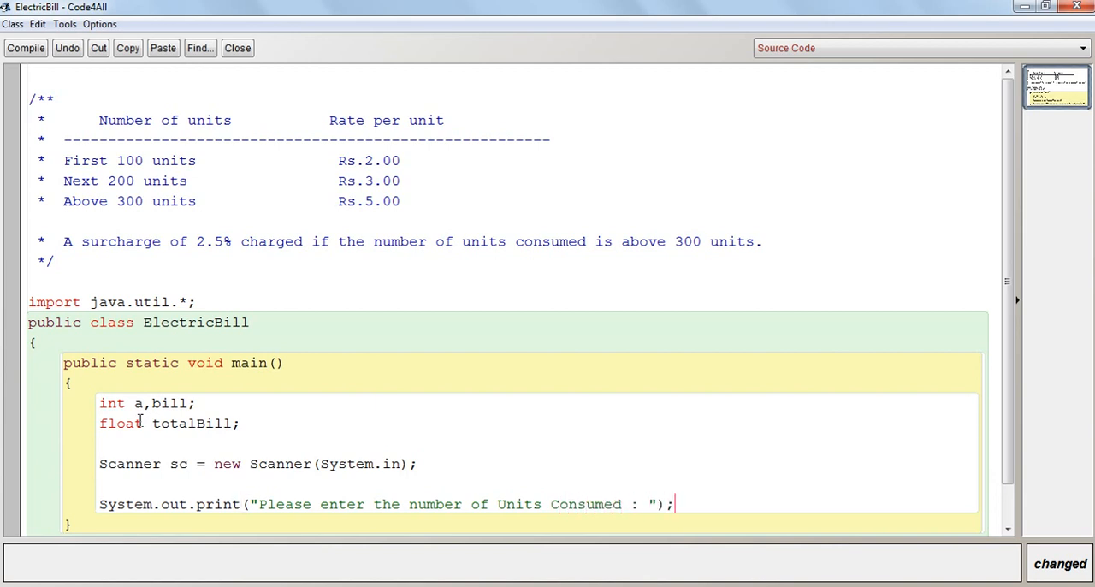
type("a=")
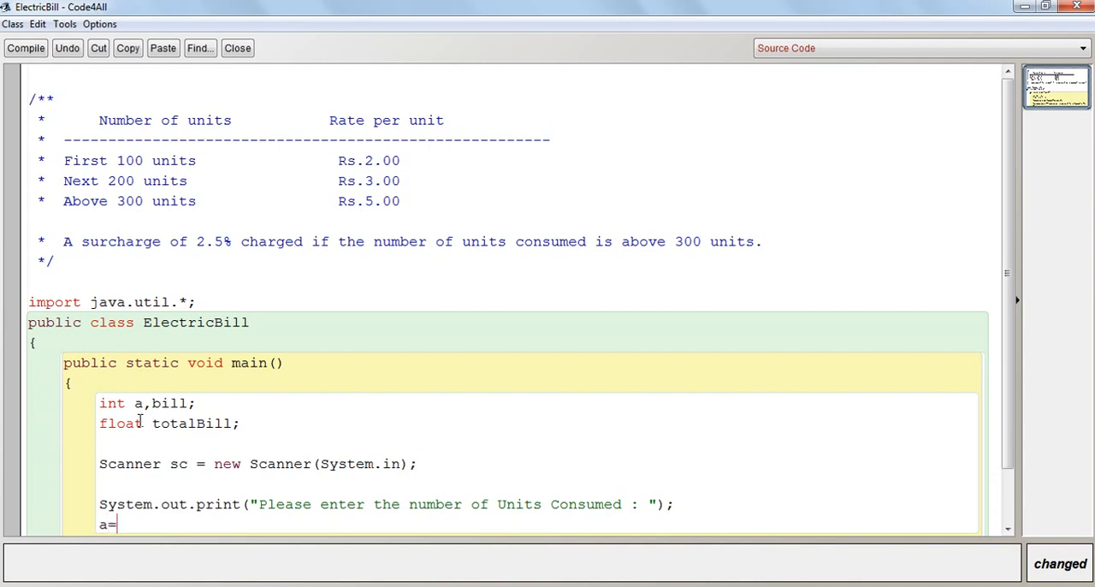
type("sc.ne")
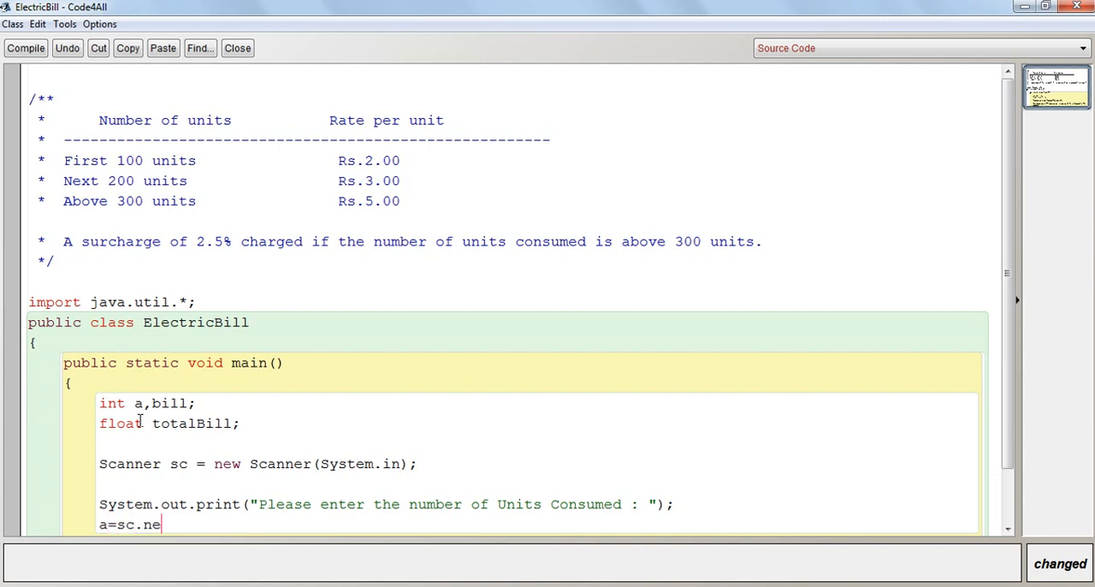
type("xtInt();")
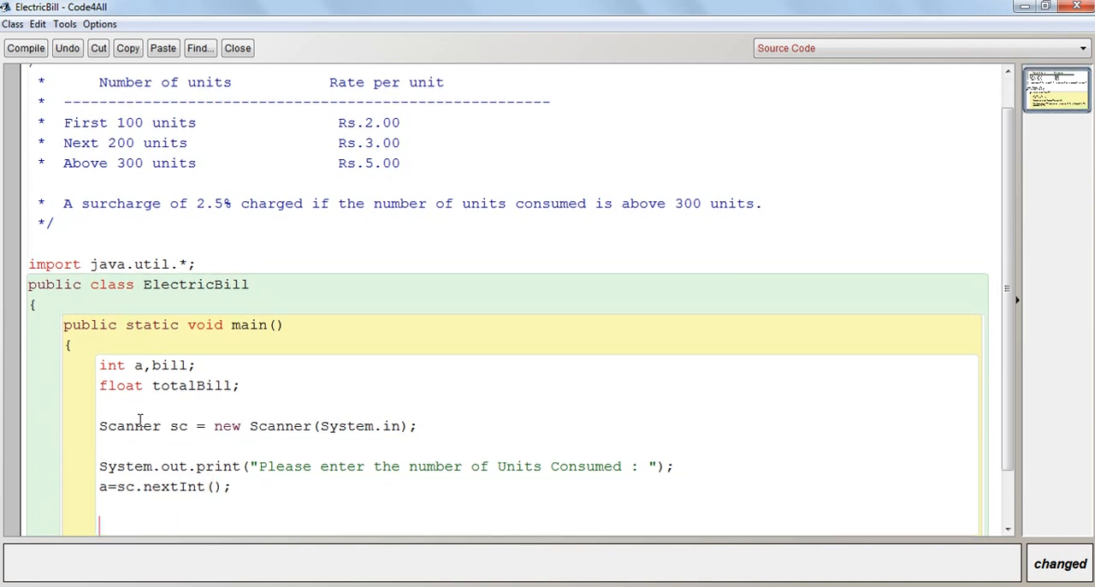
Write the condition if(a>=0 && a<=100) for the first slab.
type("if()")
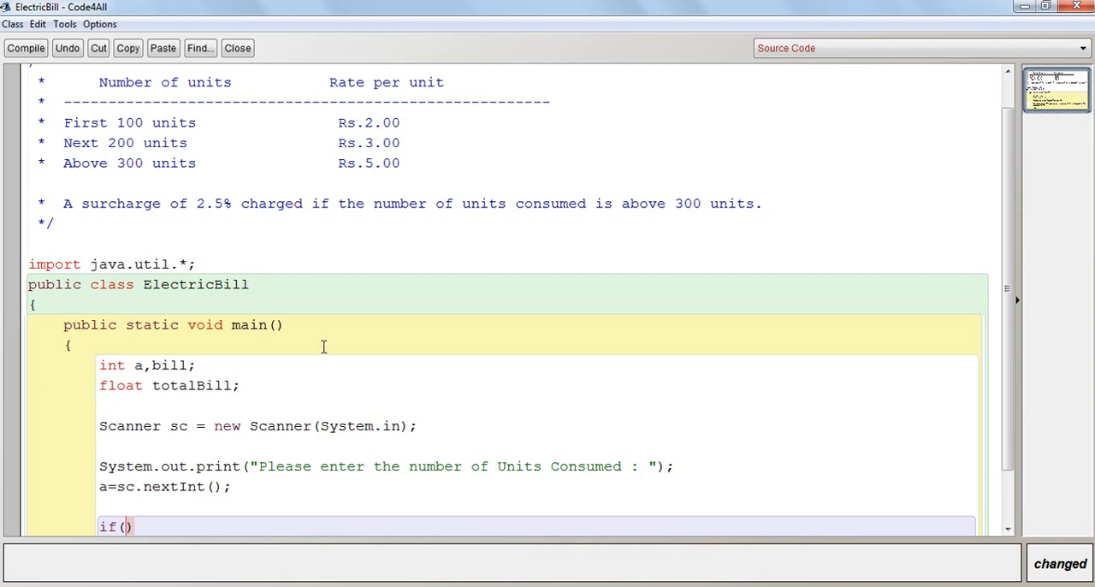
type("a>= && a")
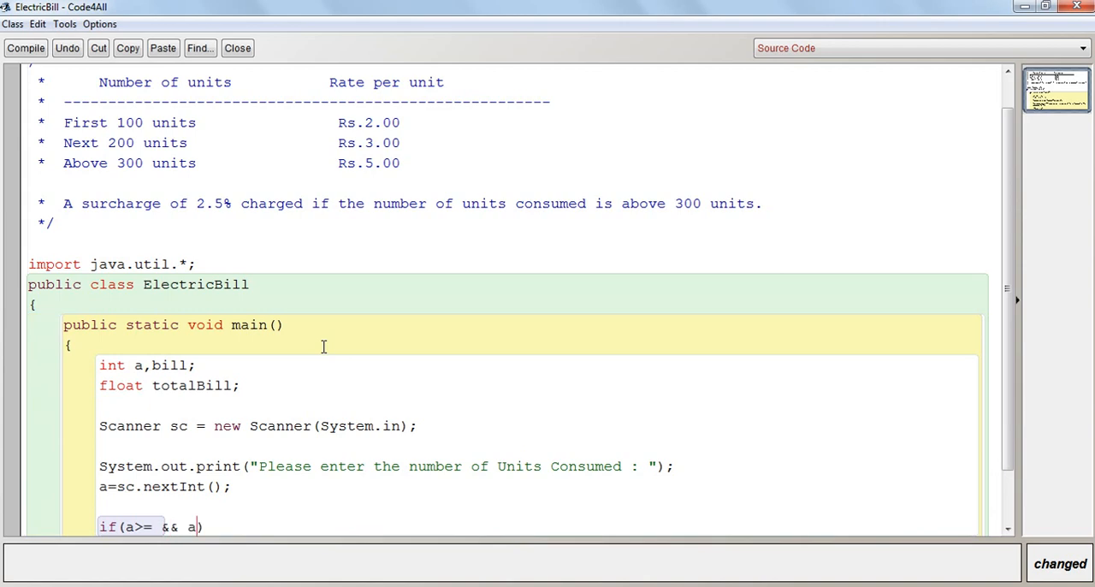
type("<")
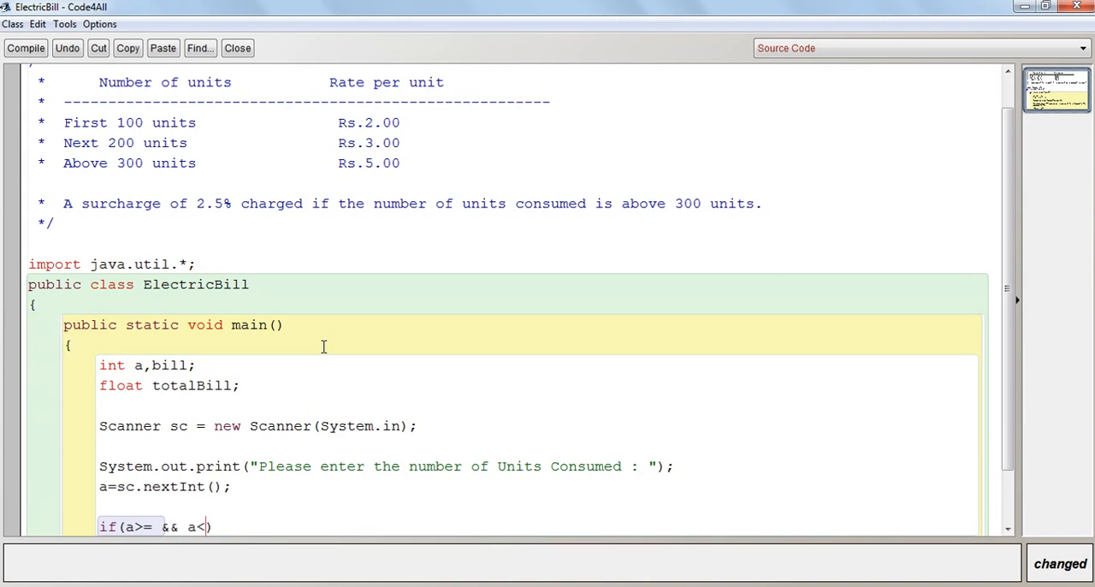
type("=")
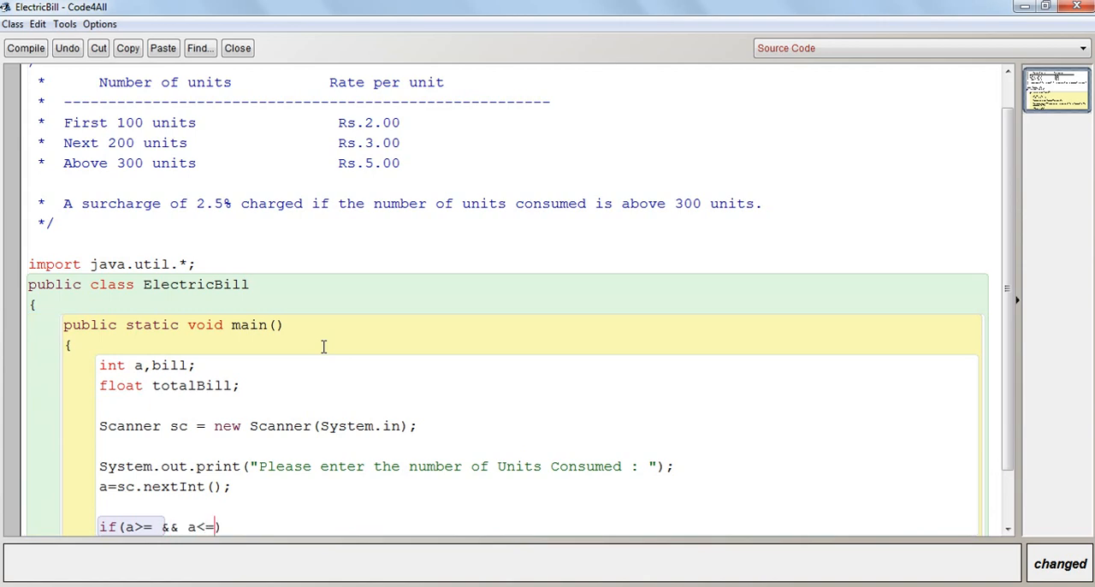
type("100")
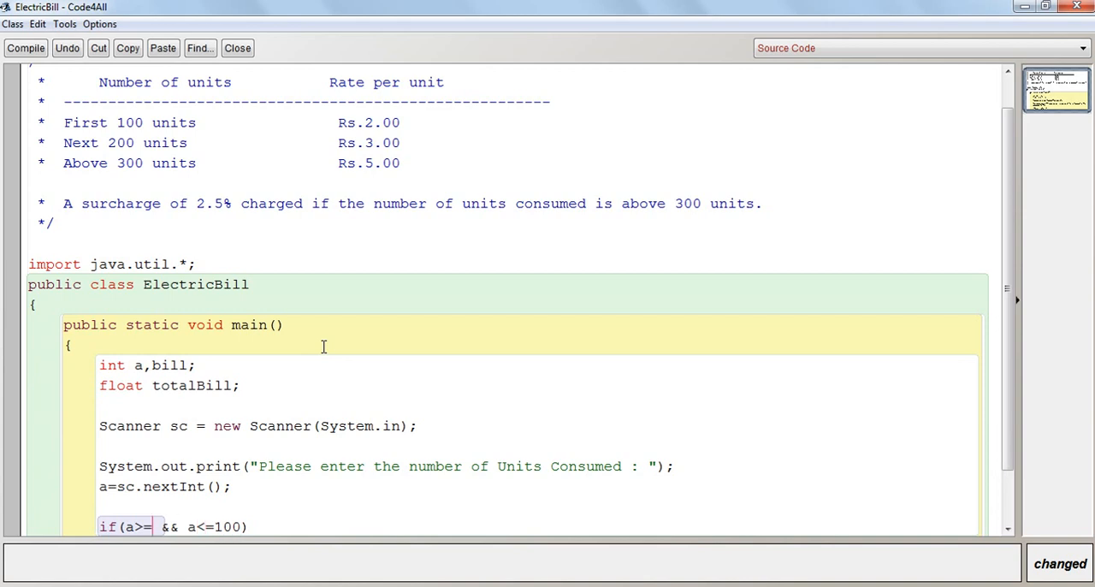
type("0")
type("{")
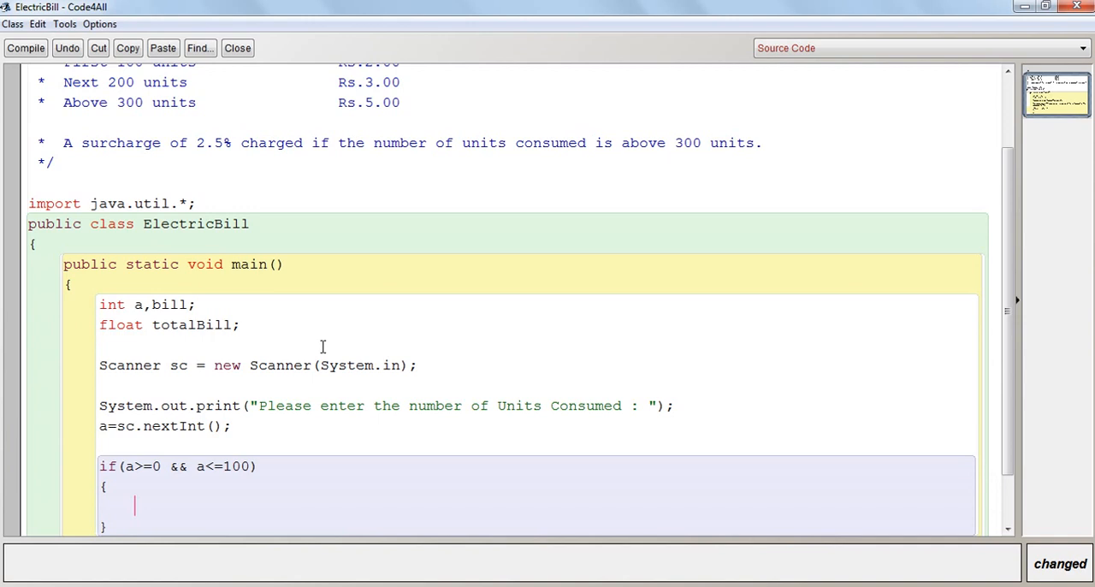
Inside the first slab block set bill=a*2;.
type("tot")
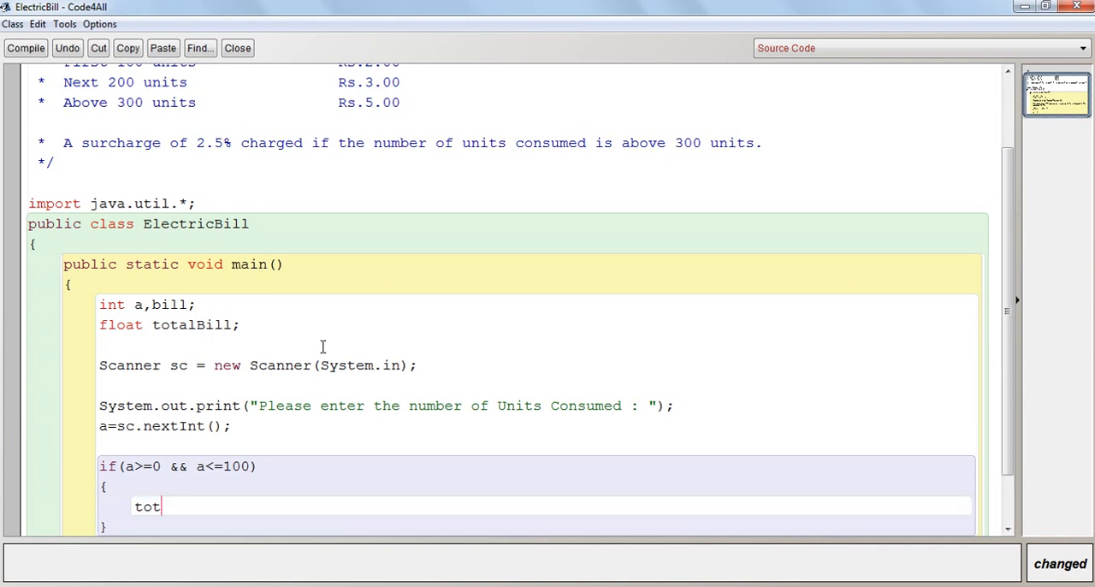
key("BackSpace")
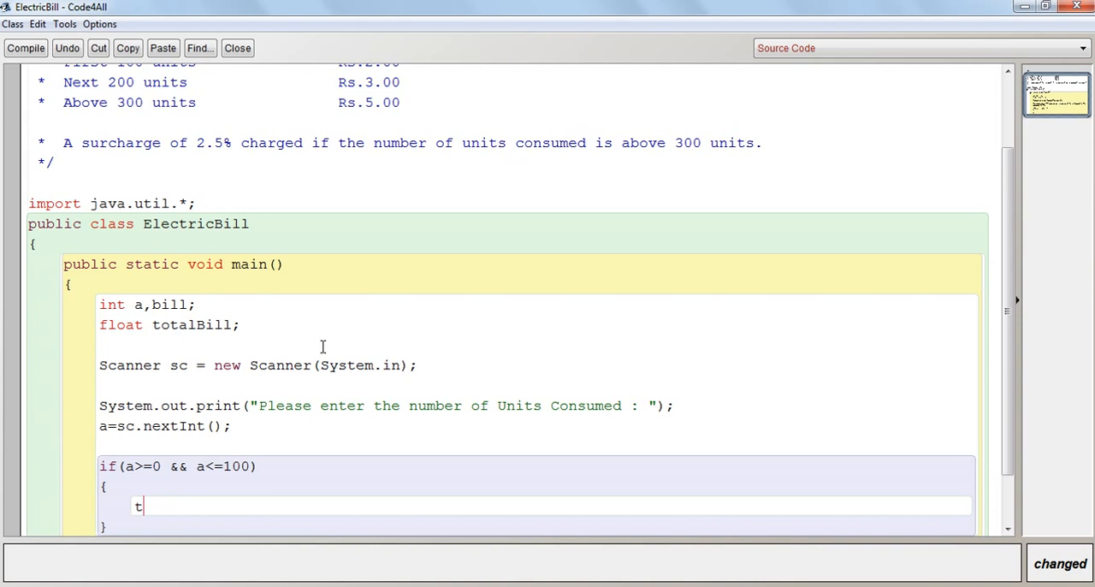
type("ill")
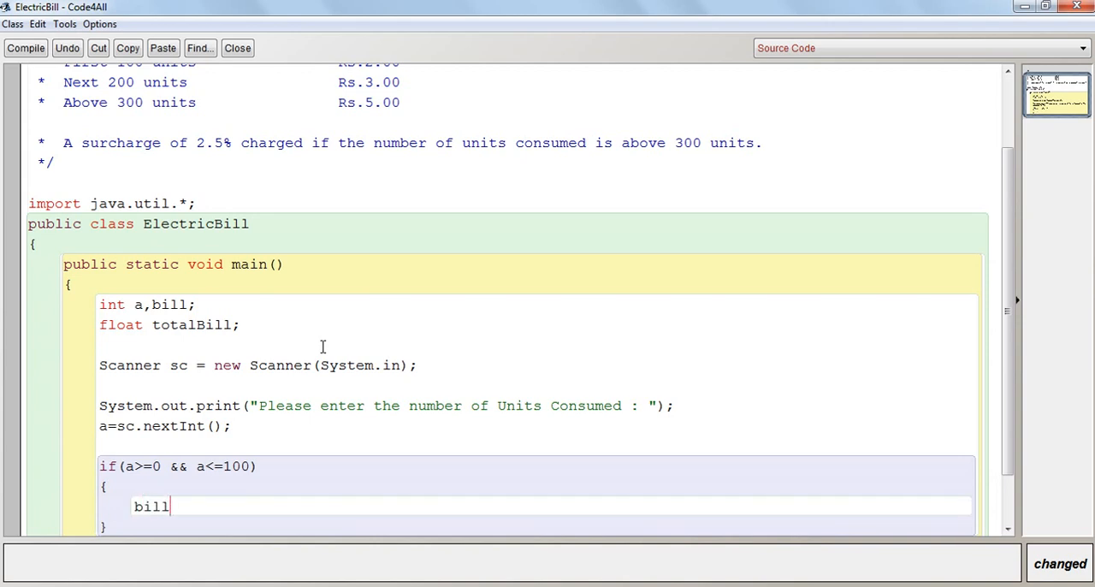
type("=")
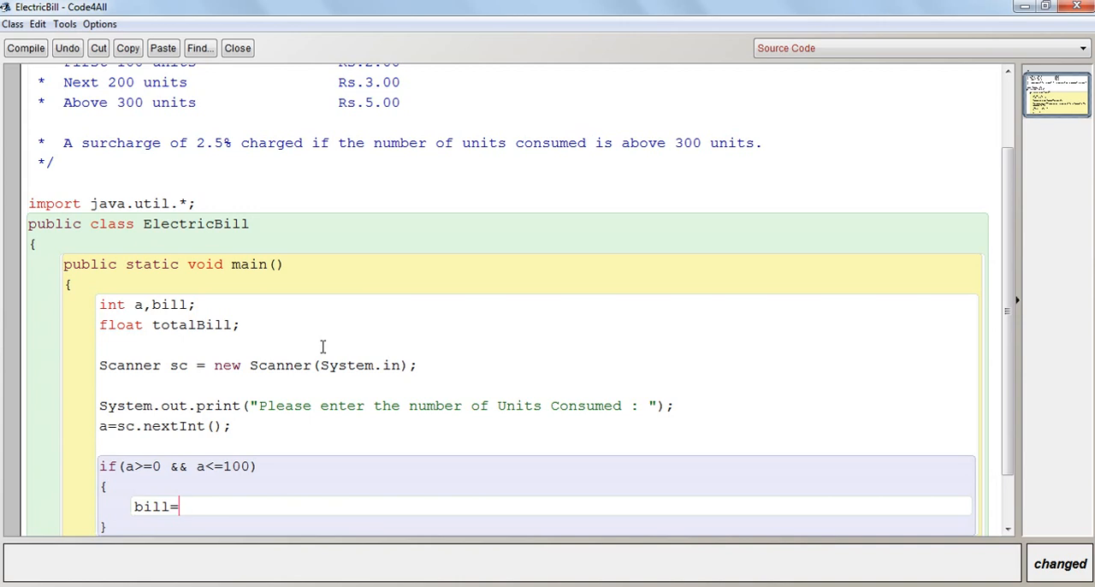
type("a*")
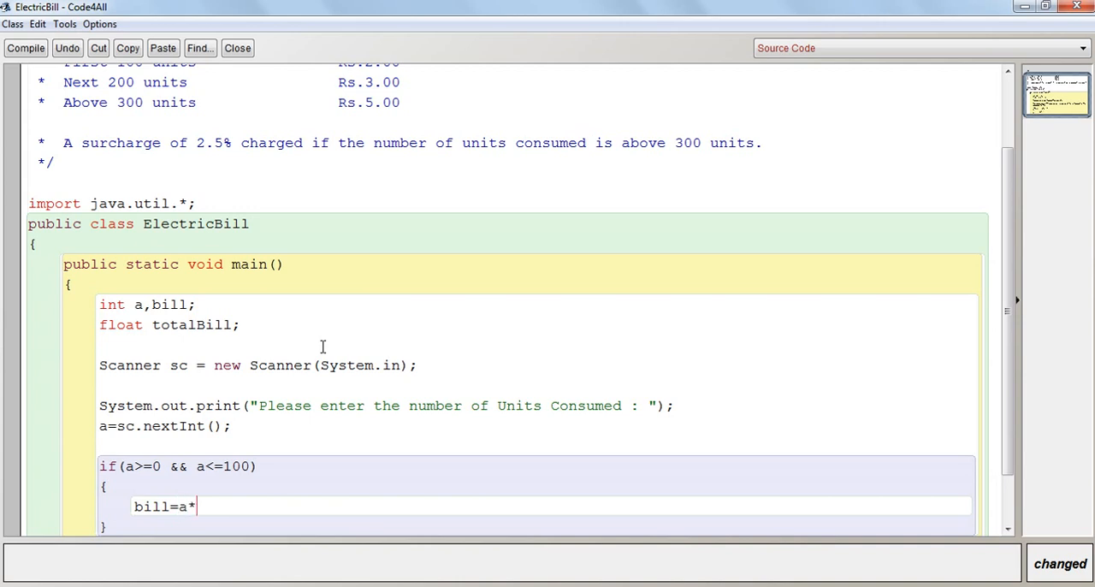
type("2")
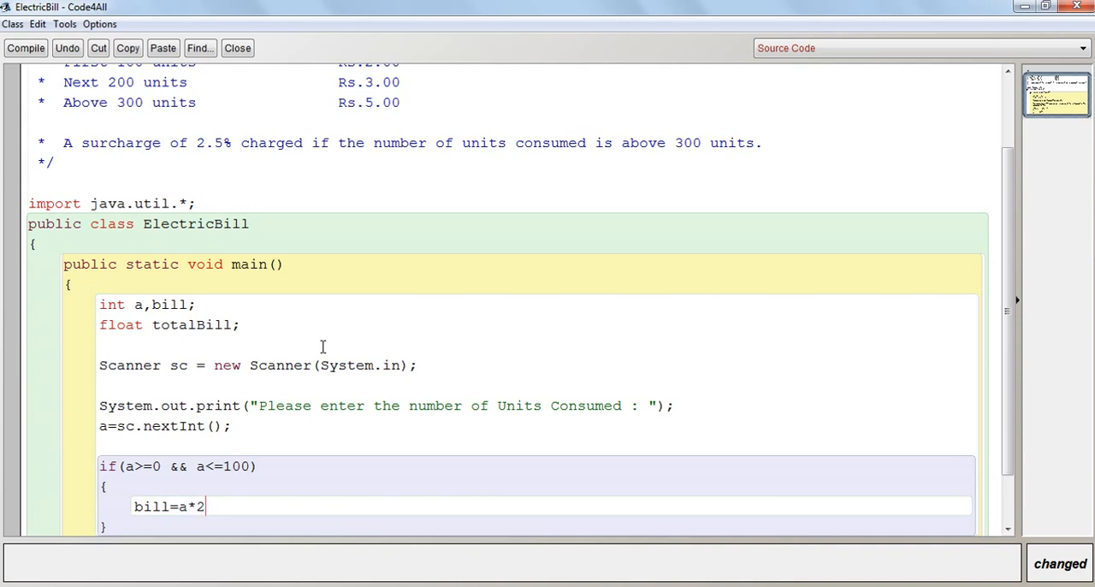
type(";")
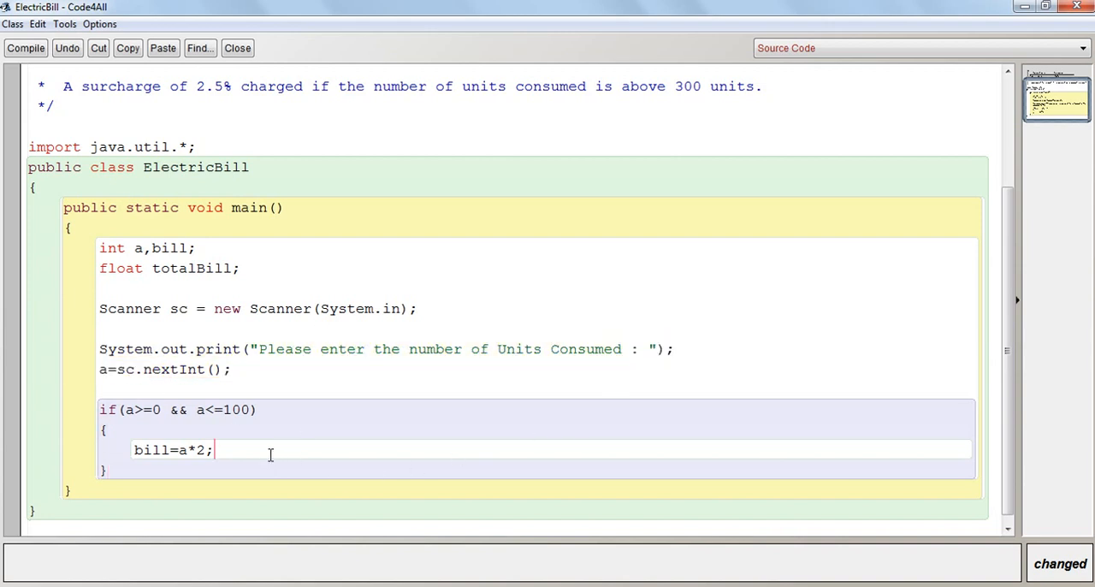
Print the bill message with units a and bill amount in Rs in the first slab block.
type("System.out.print(\"Please enter the number of Units Consumed : \");")
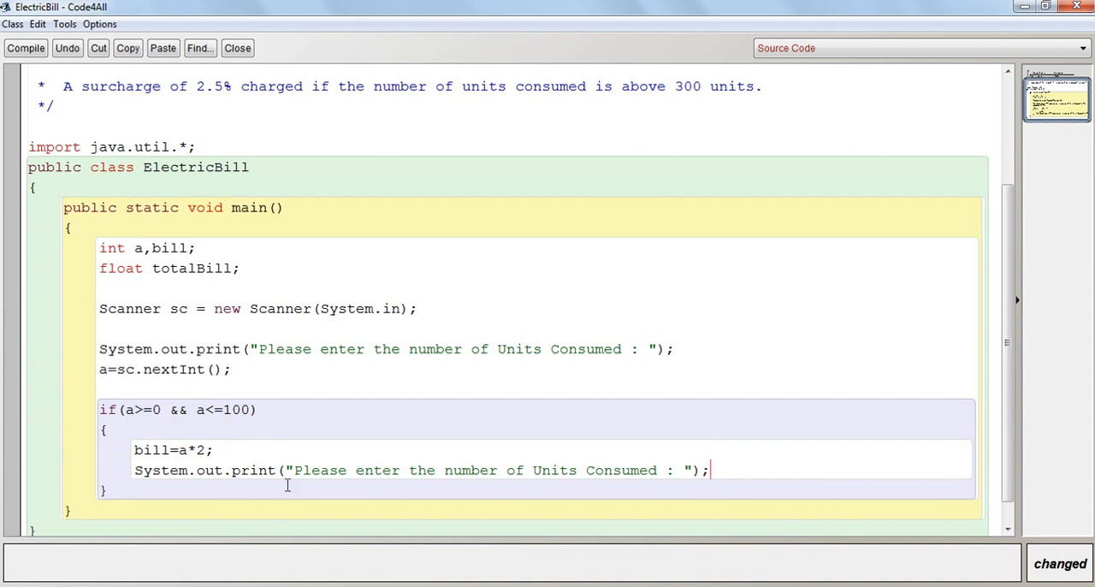
left_click_drag(294, 469, 654, 469)
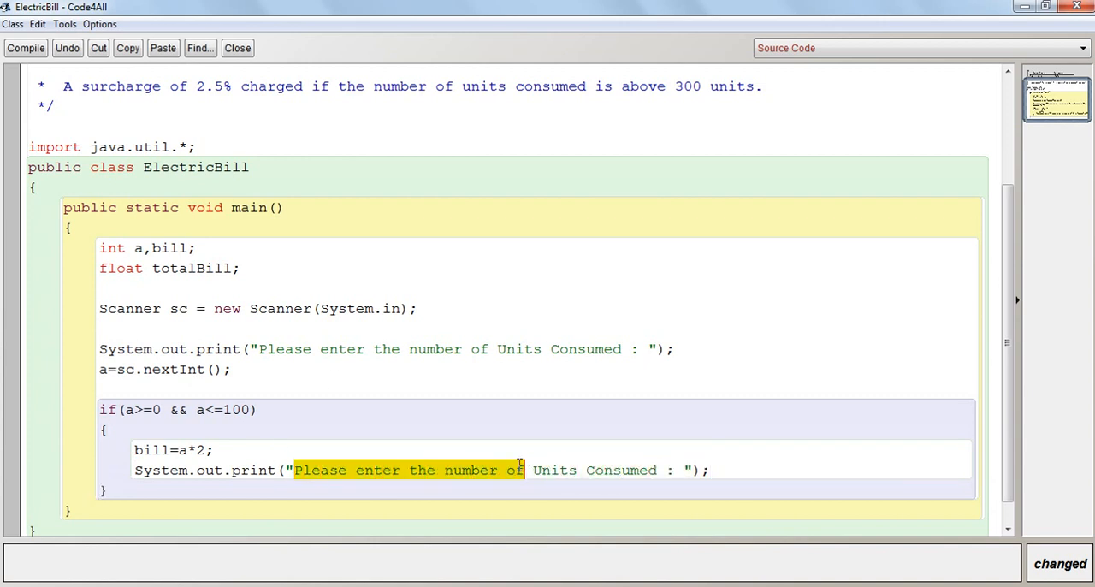
type("The bill")
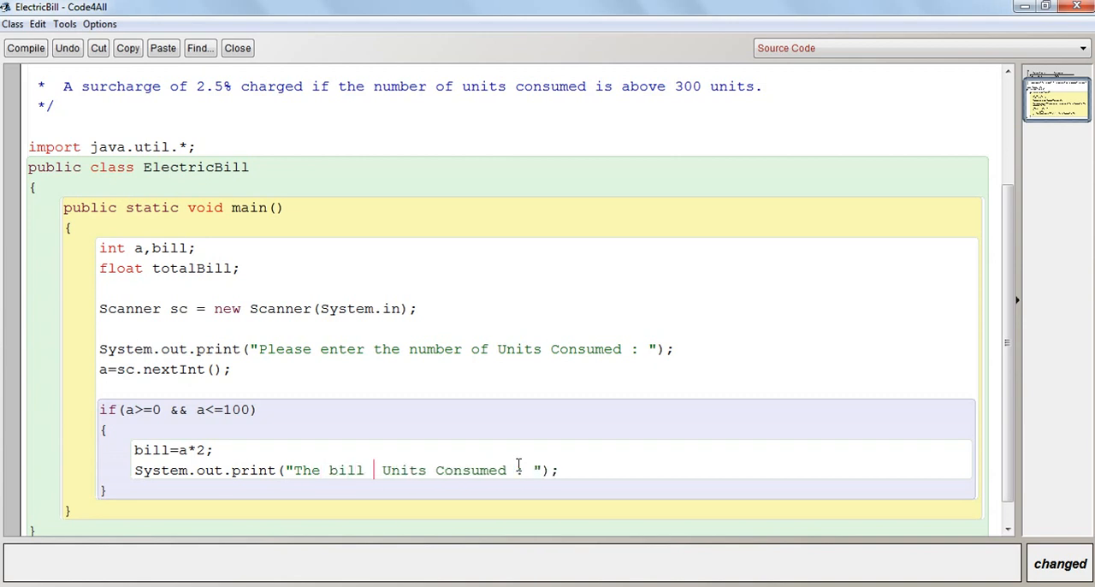
type("amountf")
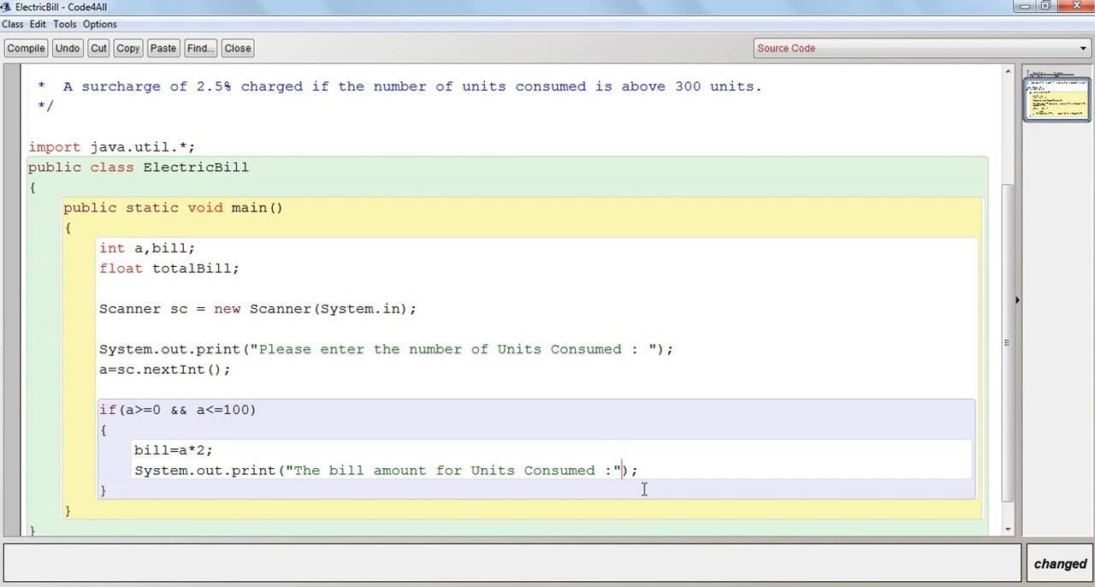
type("+a+")
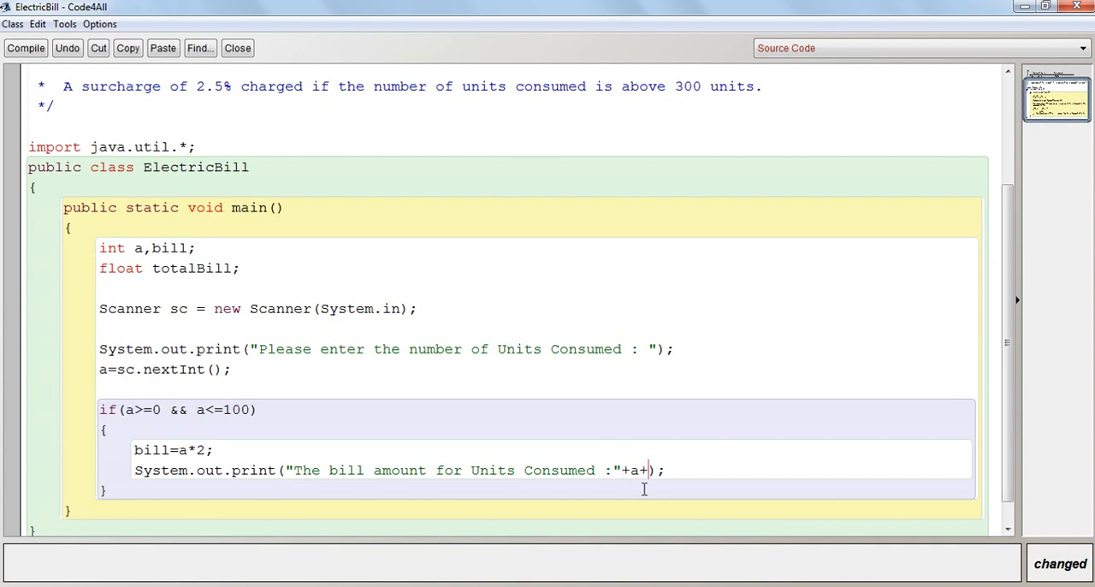
type("\" is Rs")
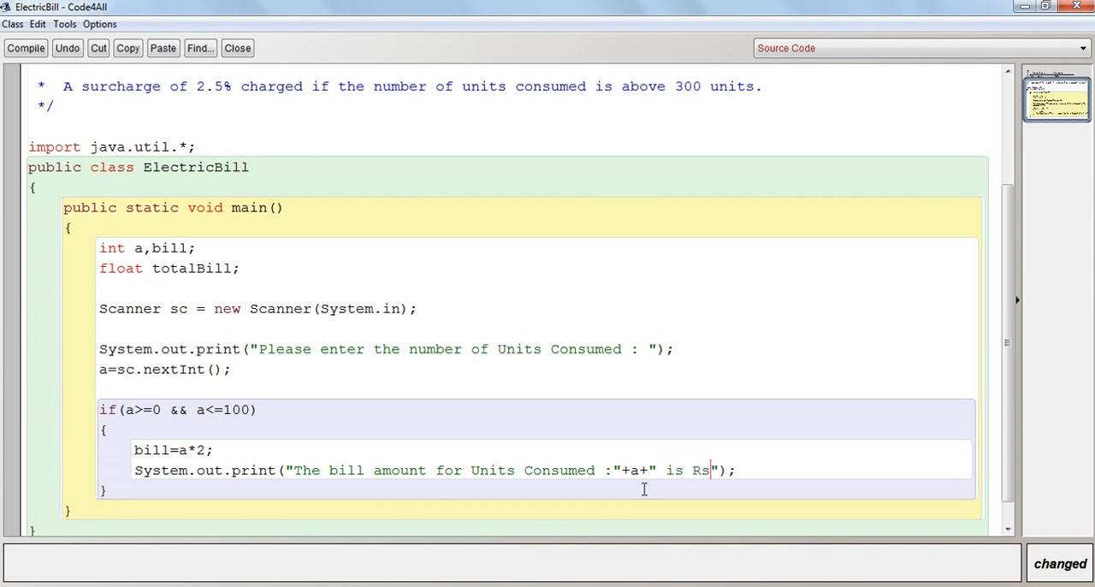
type("\"+")
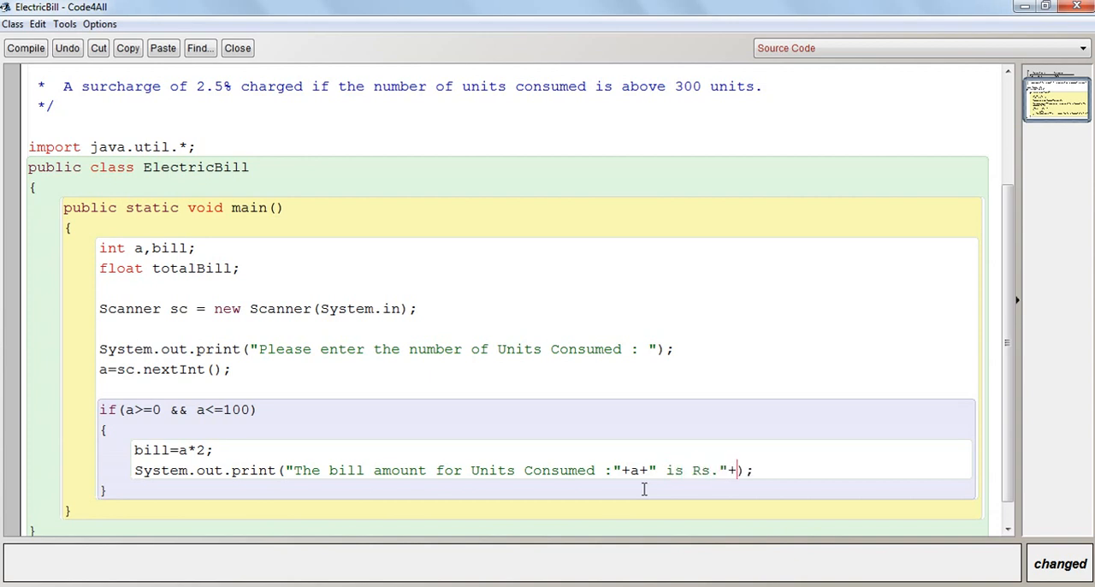
type("bill")
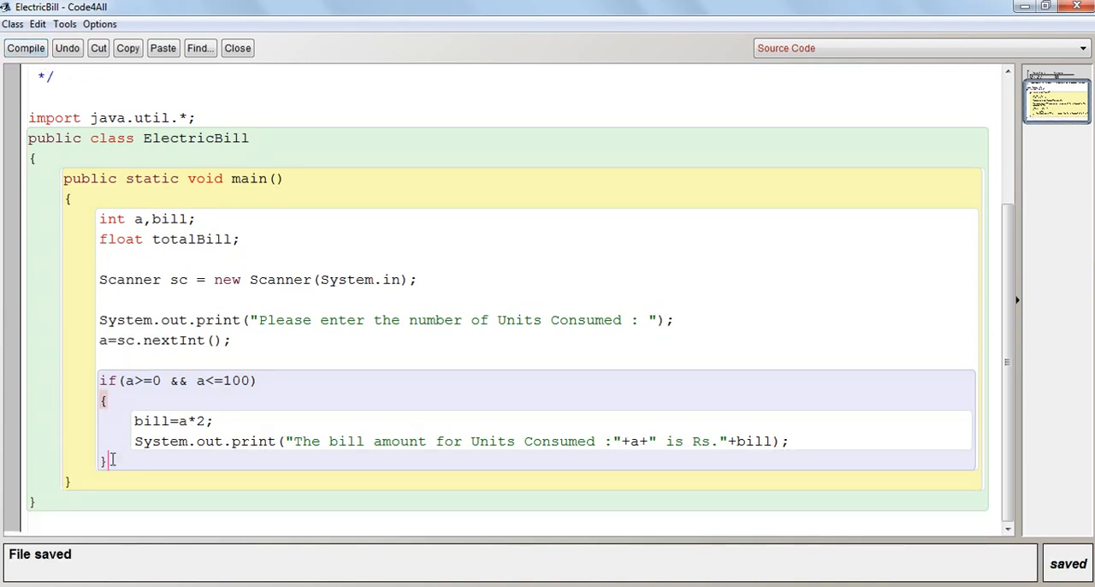
Add else if(a>100 && a<=200) with an opening brace and begin its bill line.
type("esl")
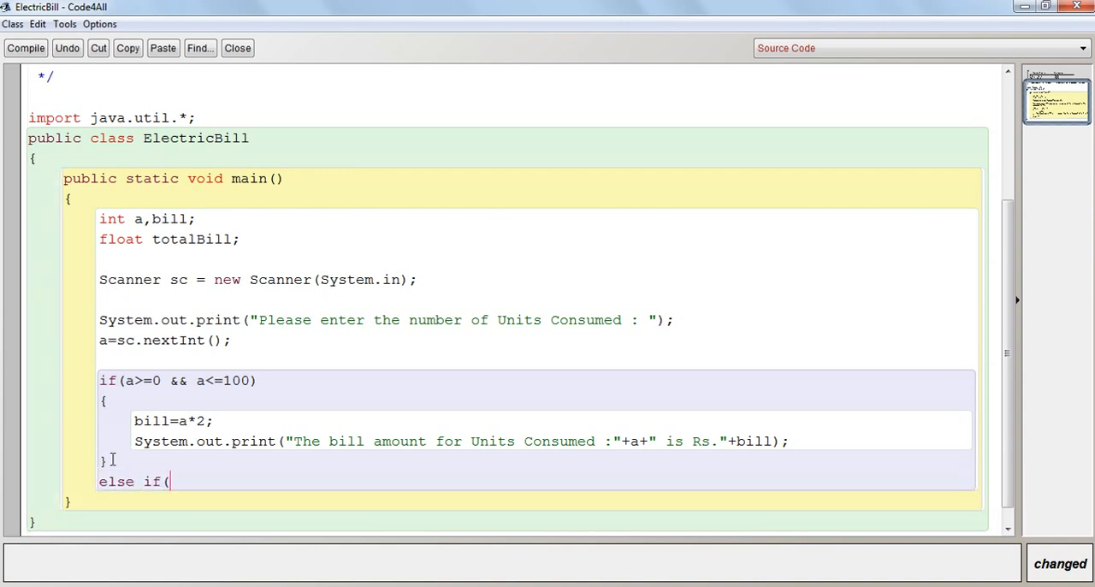
type("a)")
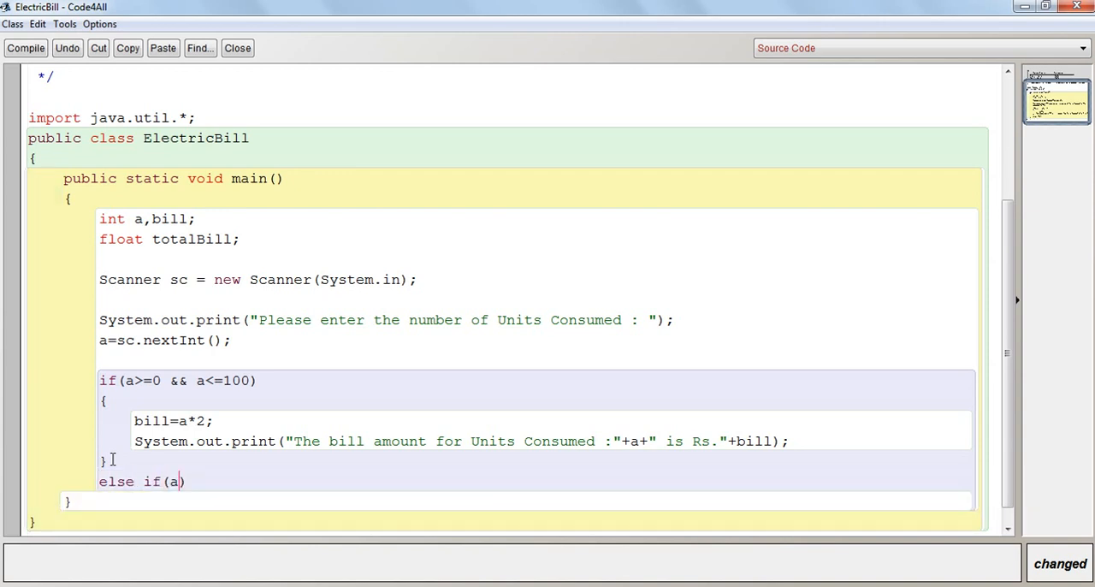
type(">")
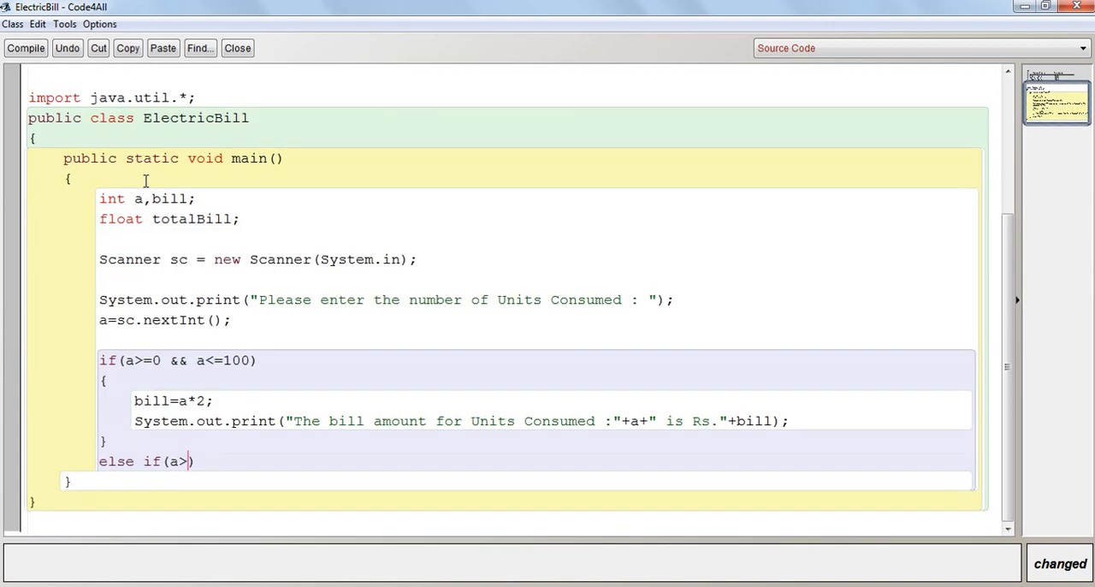
mouse_move(229, 250)
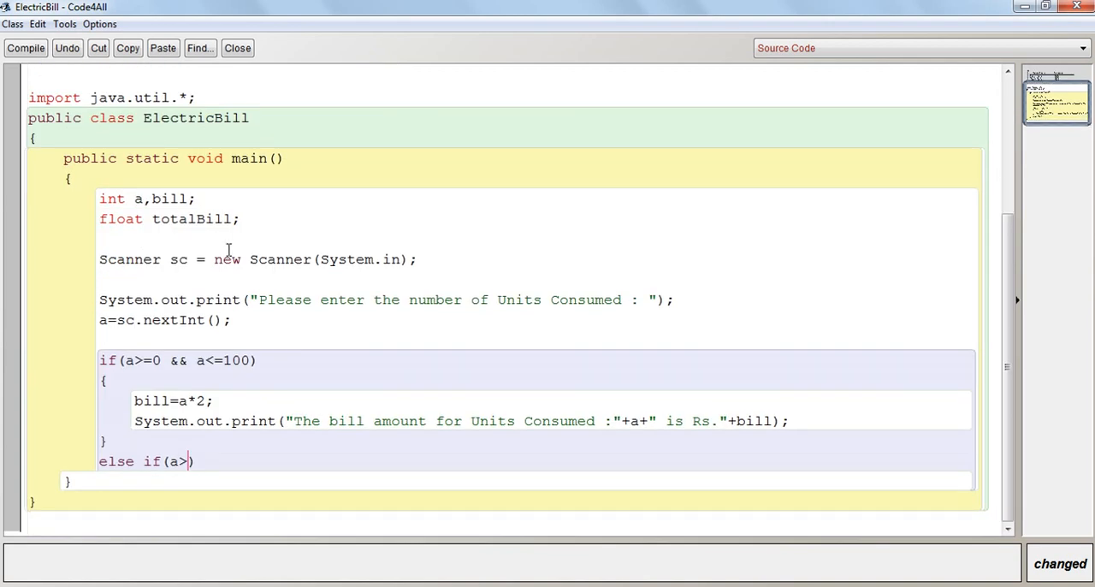
type("100")
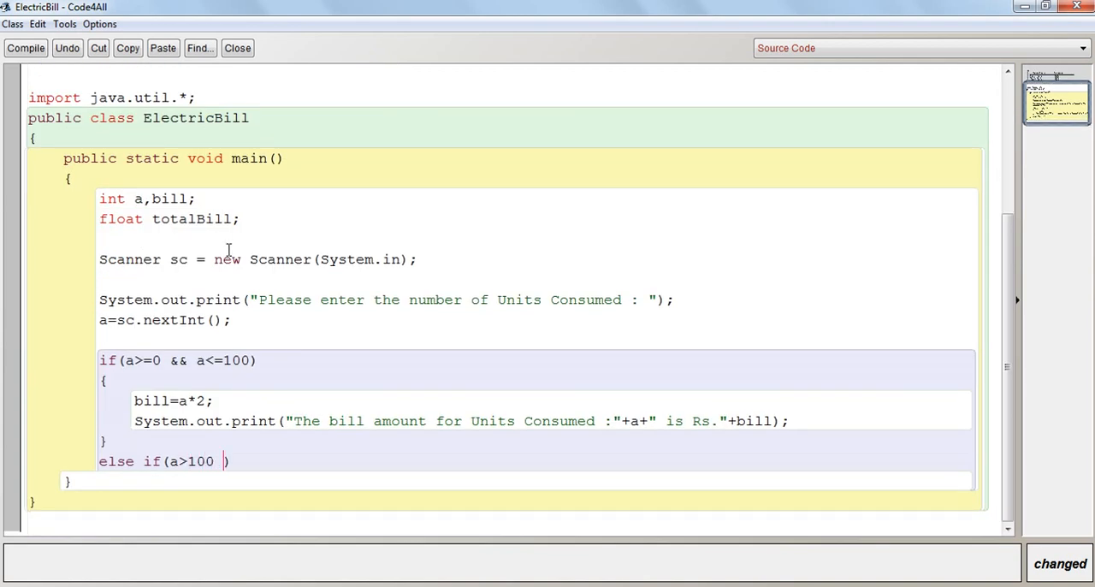
type("&& a")
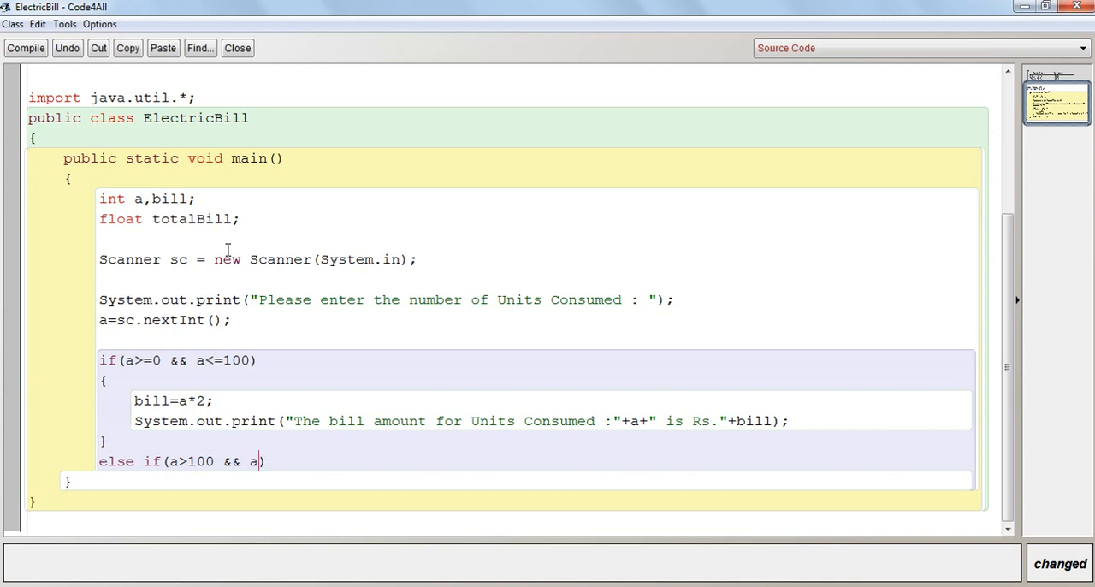
type("<=200")
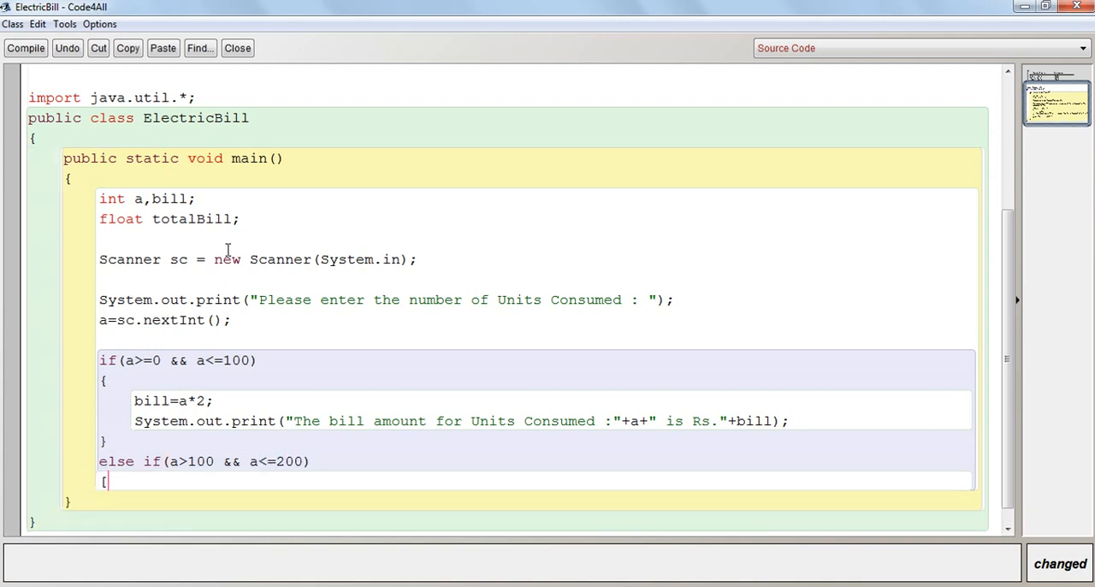
type("{")
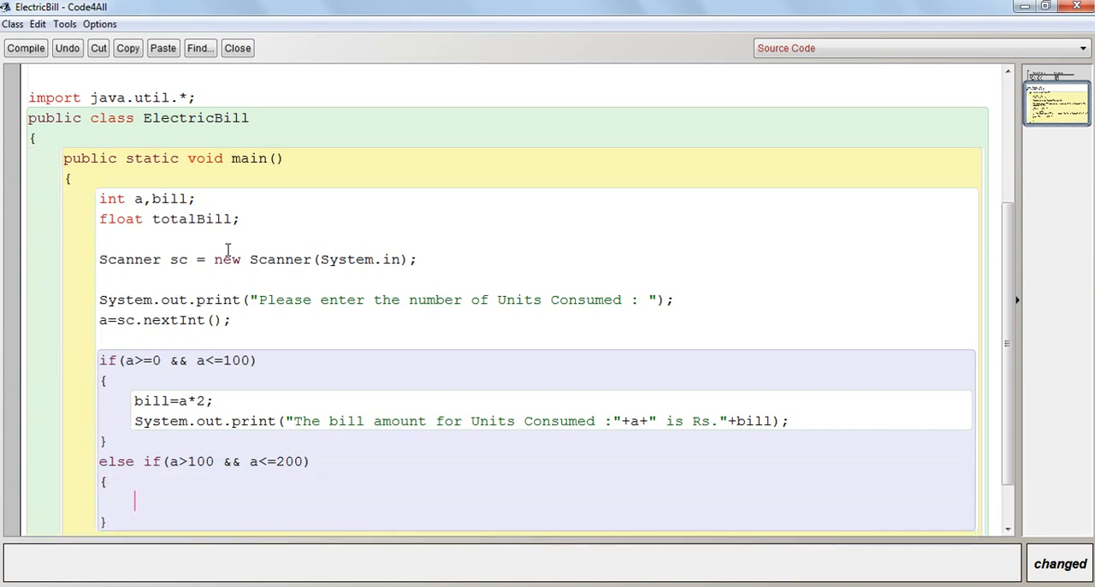
type("bill =")
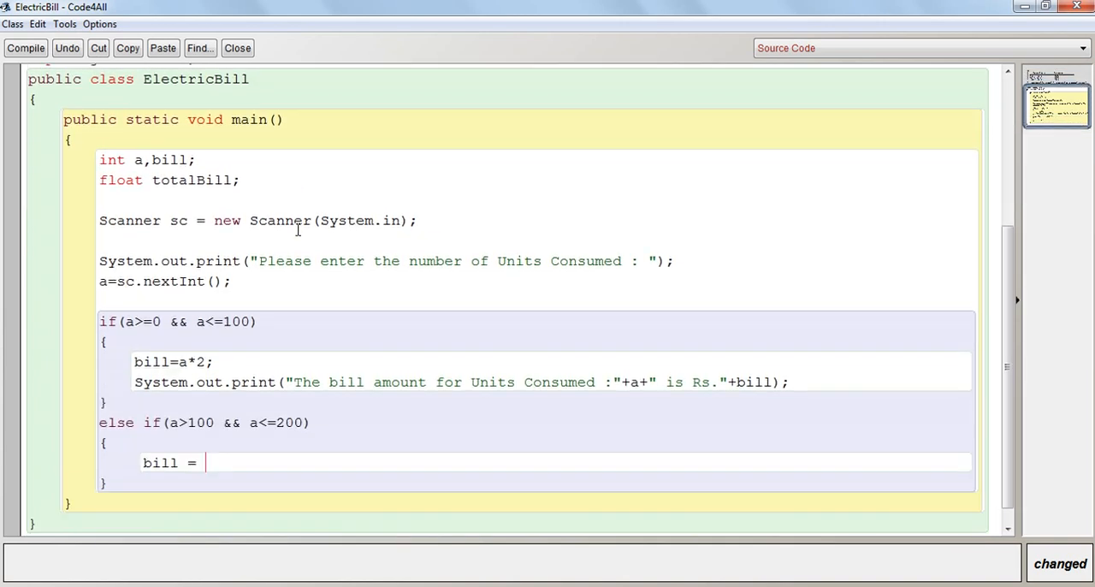
Set the second slab's bill to (100*2)+((a-100)*3), fixing the parentheses.
type("(10")
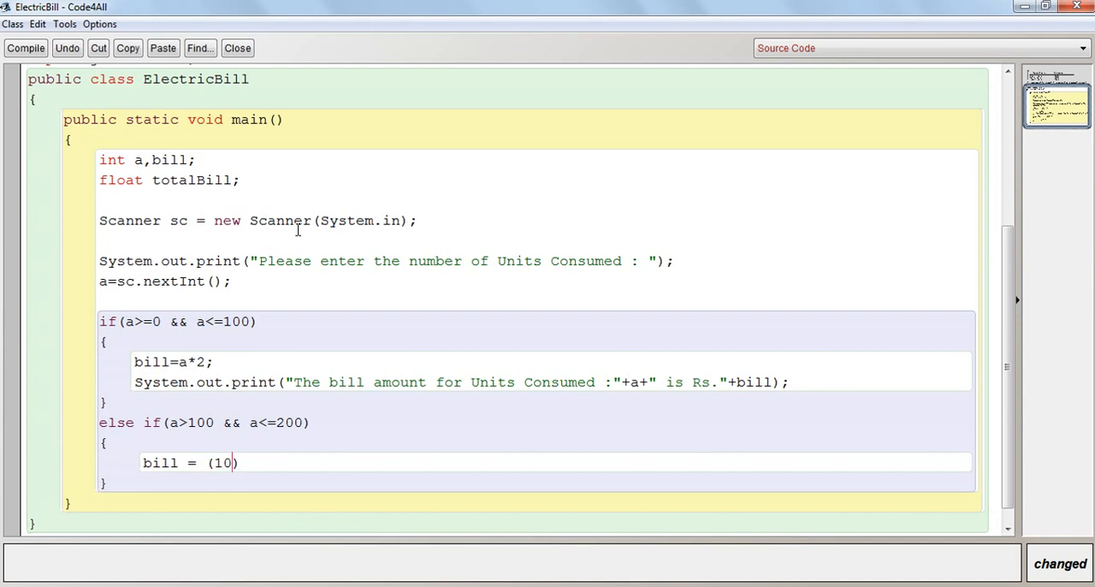
type("*2")
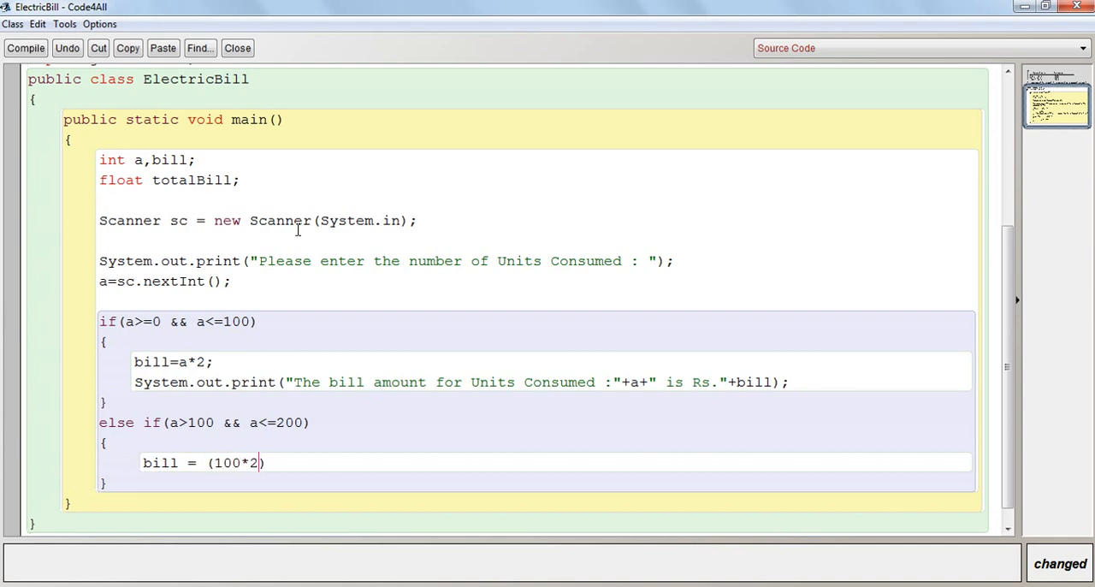
type("+")
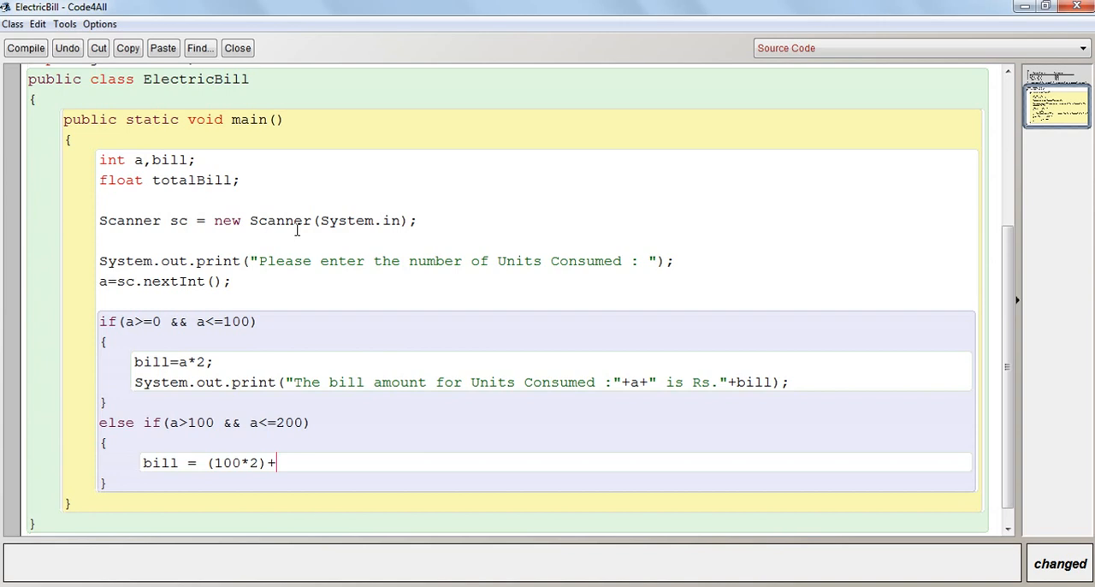
scroll("down", 3)
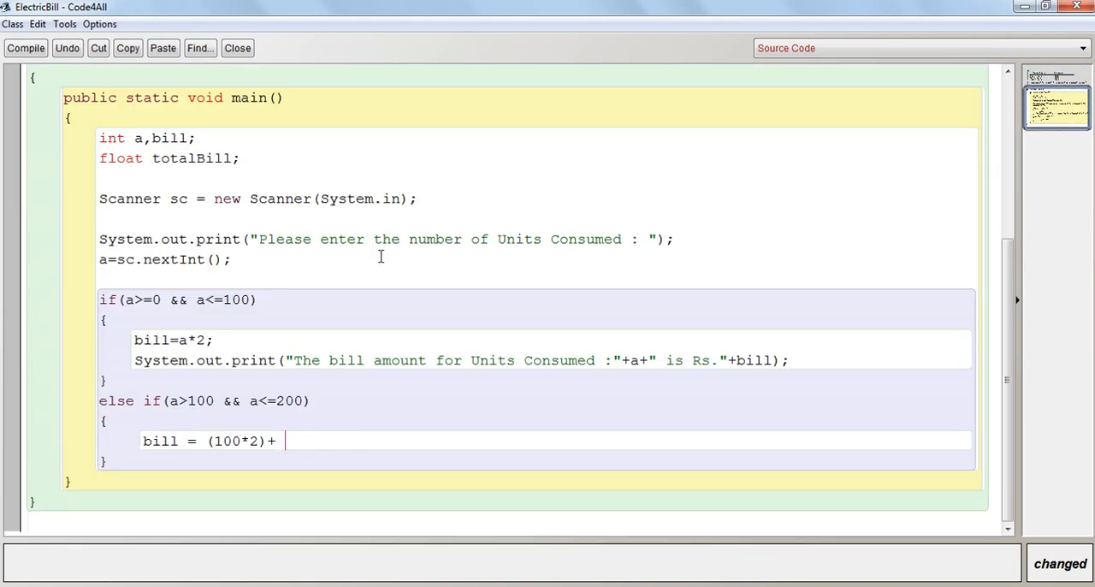
type("a")
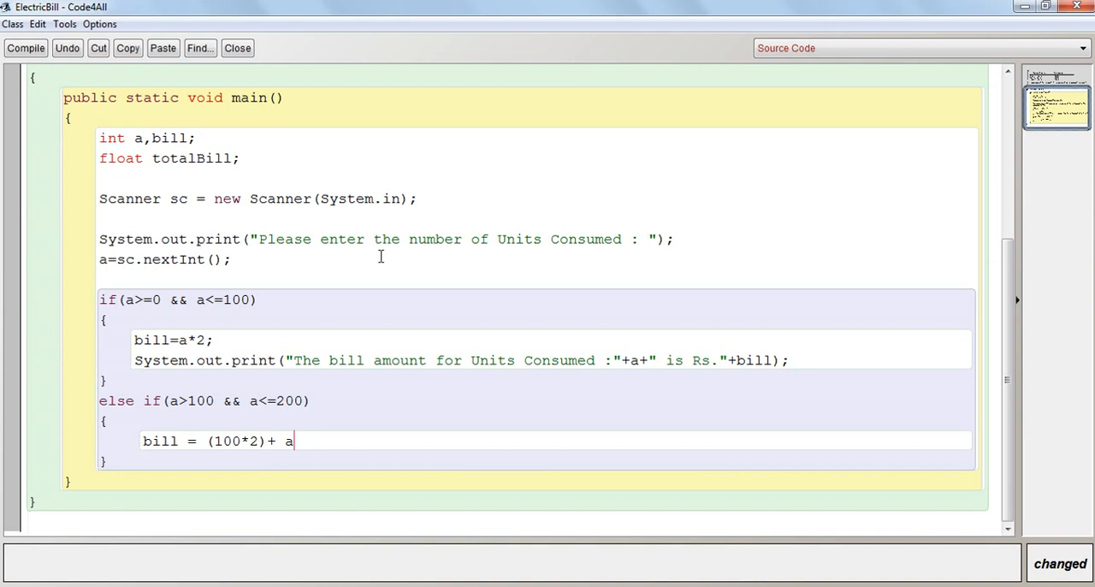
type("-100")
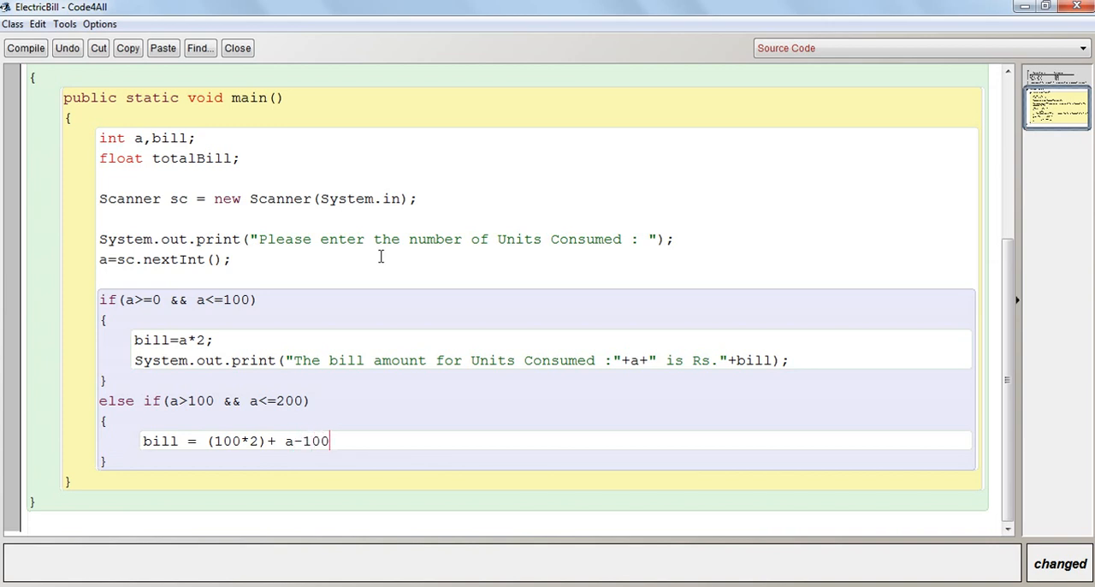
type("*3")
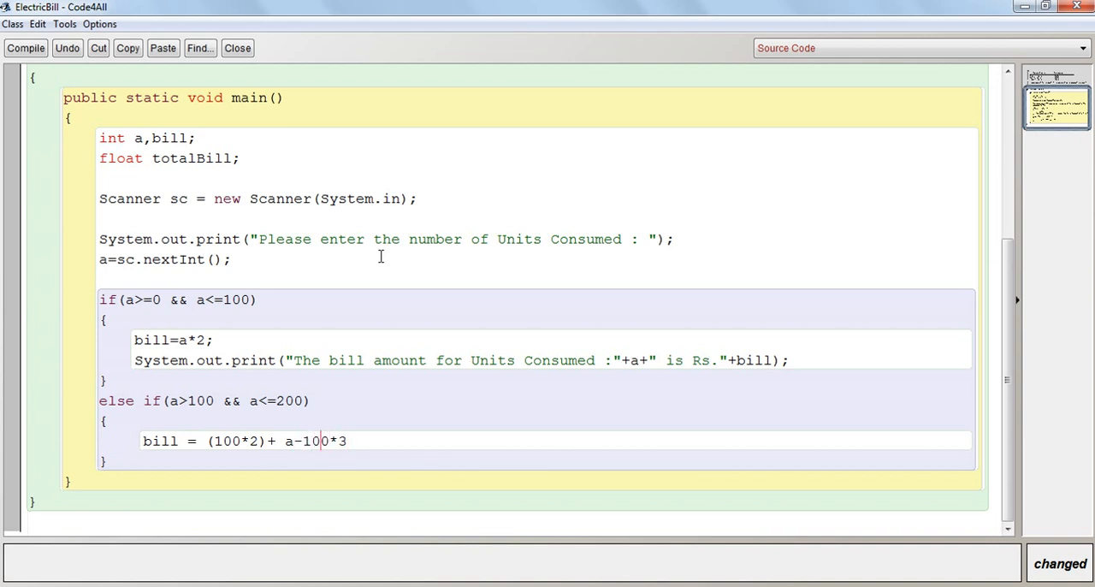
type(")")
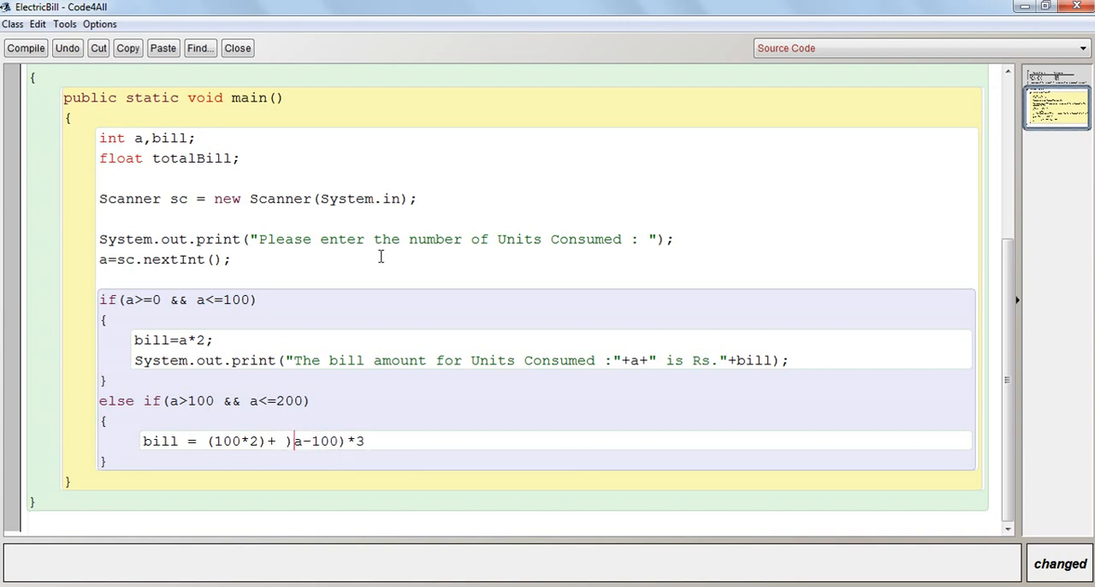
type("((")
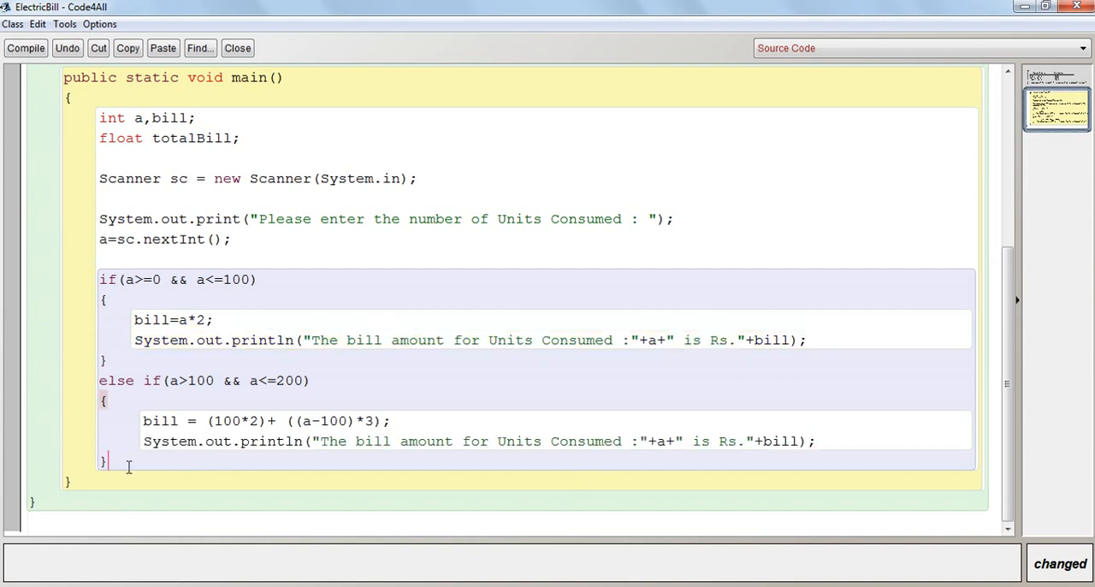
Start the final else block with bill=(100*2)+ for units above 300.
type("el")
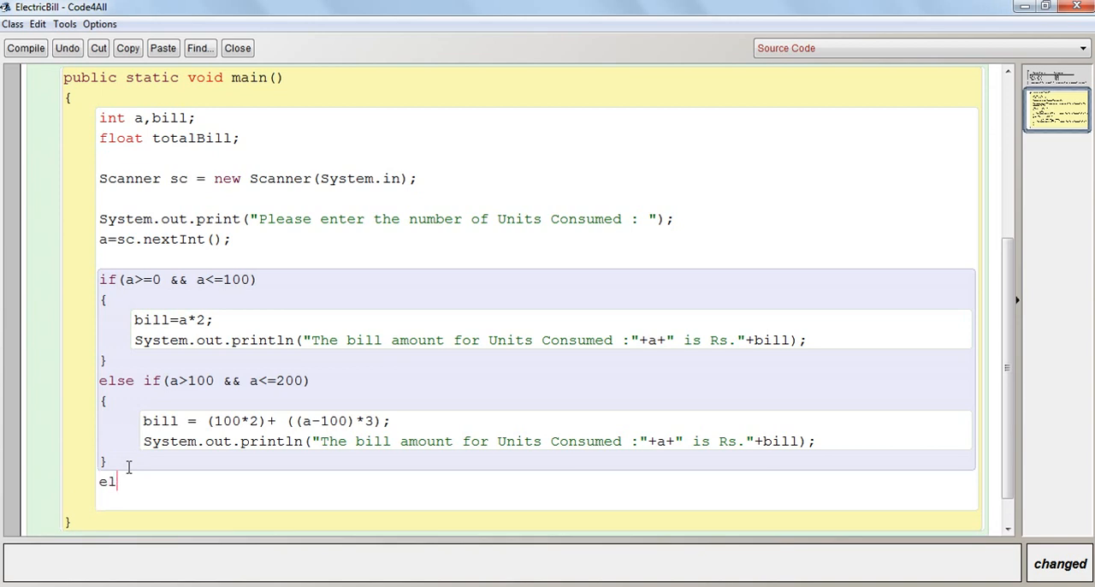
type("se")
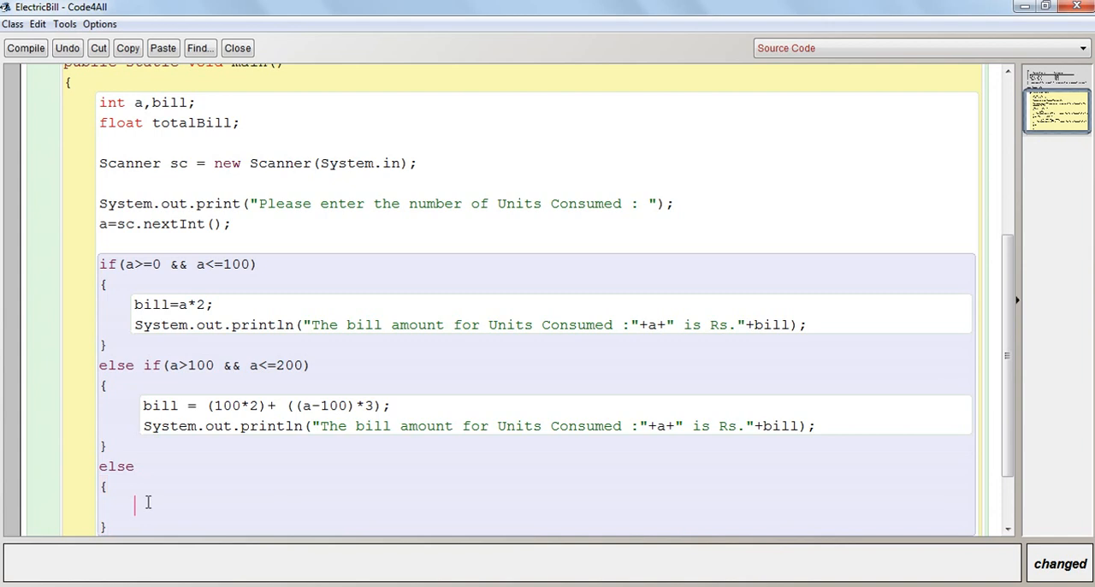
type("bill")
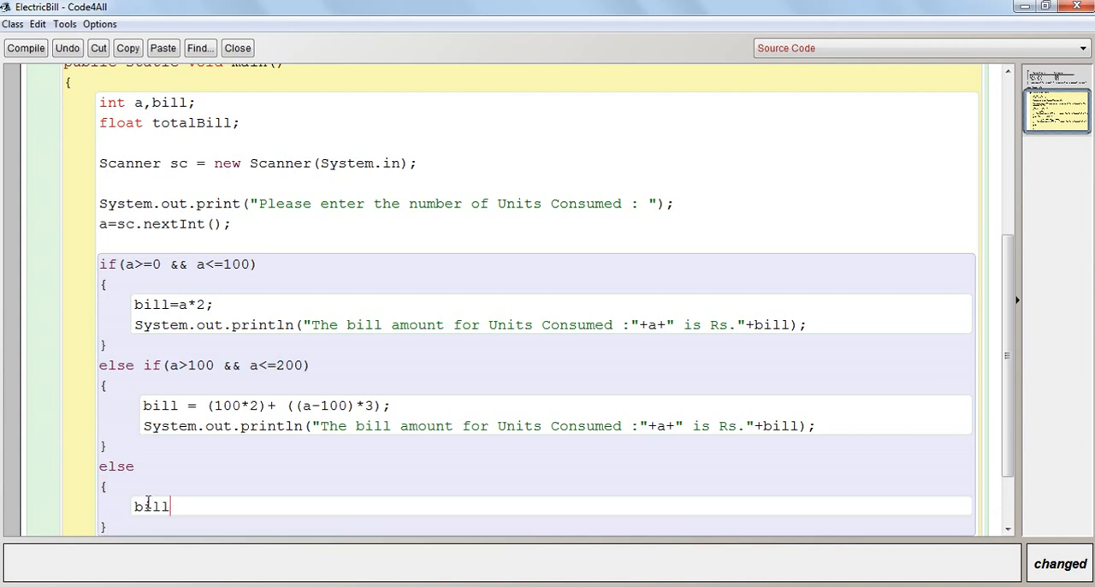
type("=")
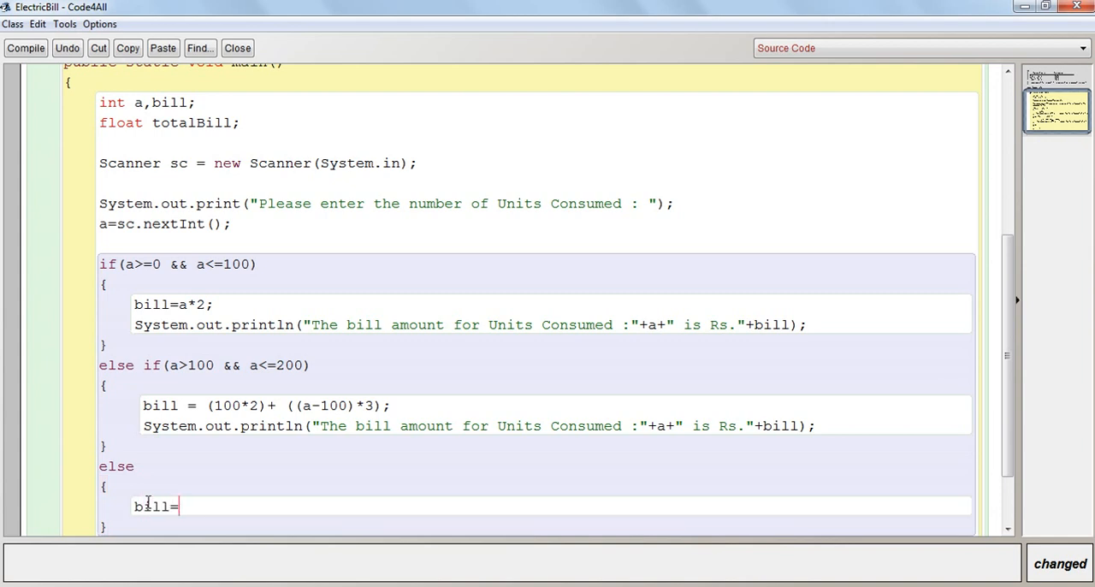
type("()")
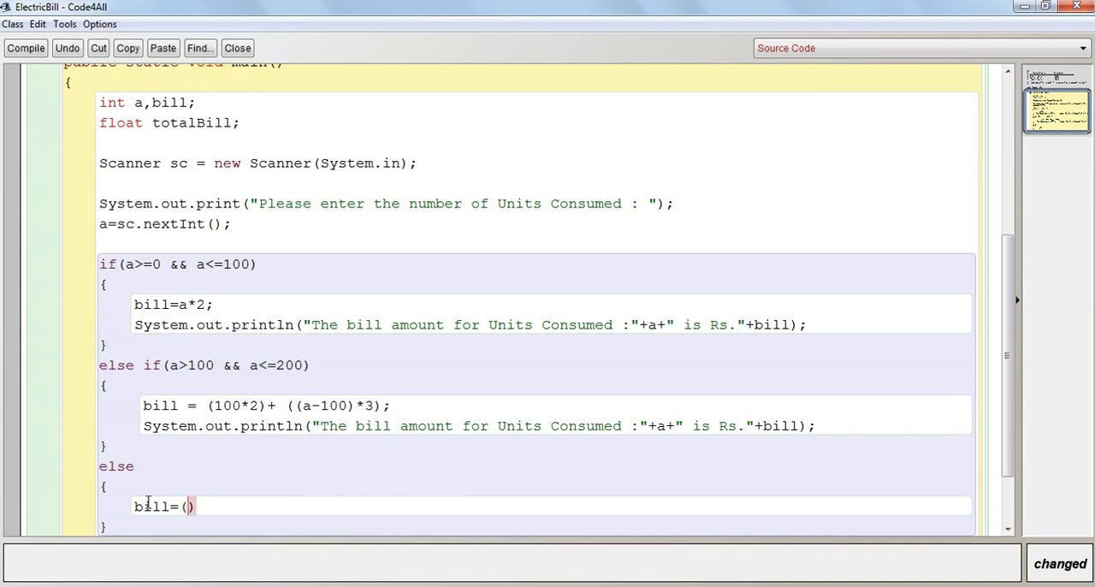
type("100*")
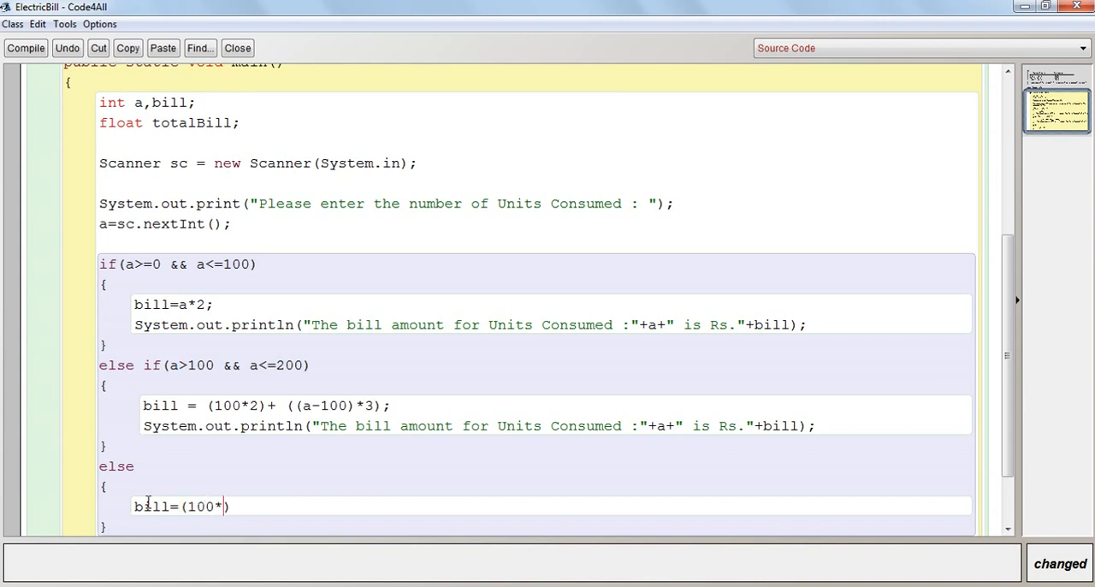
type("2)")
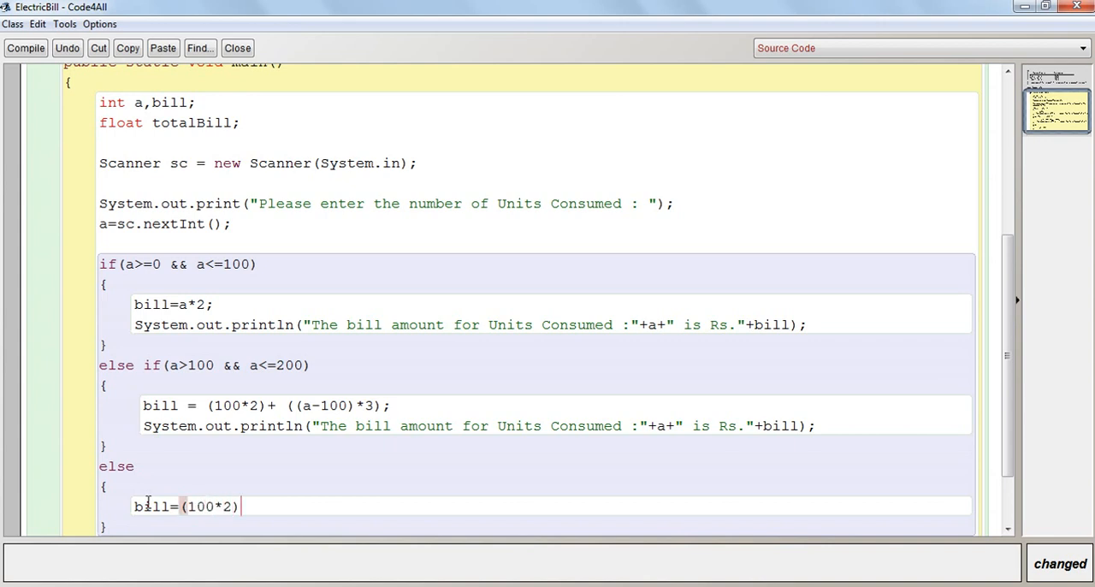
type("+()")
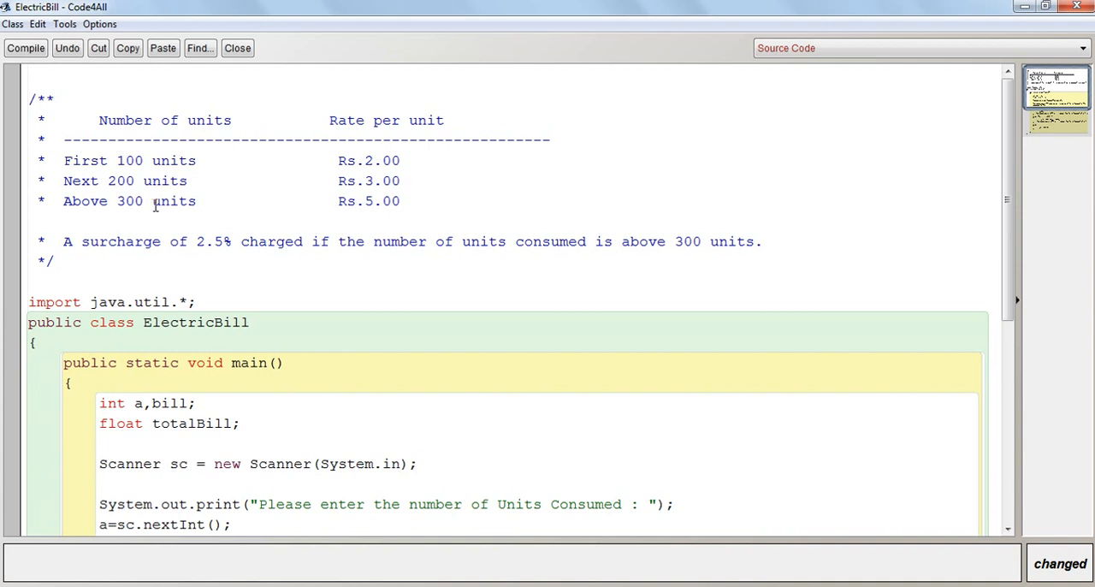
Complete the else bill line as (100*2)+(100*3)+((a-300)*5).
scroll("down", 3)
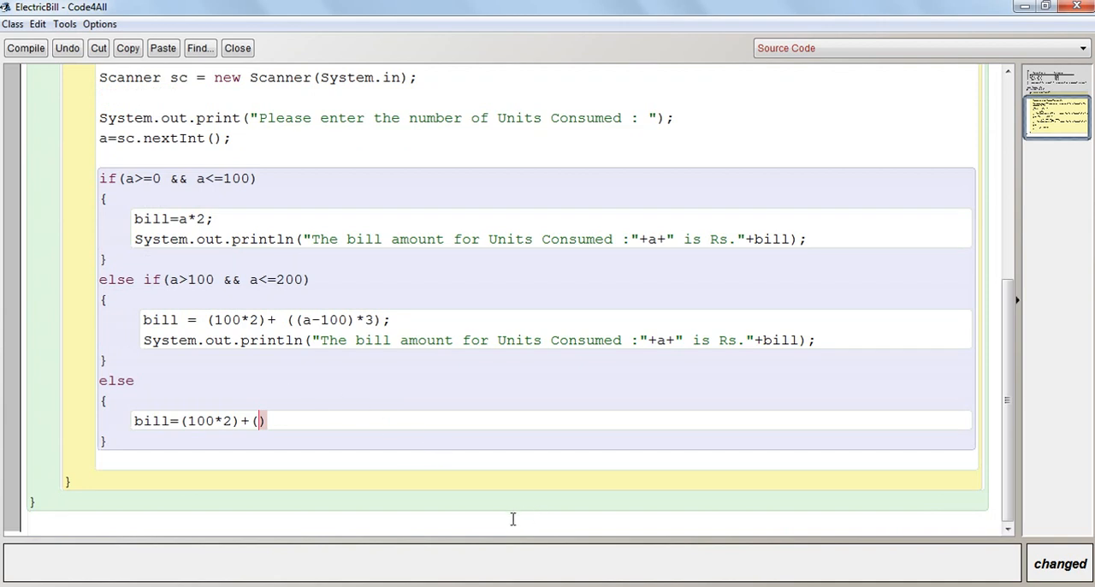
type("100")
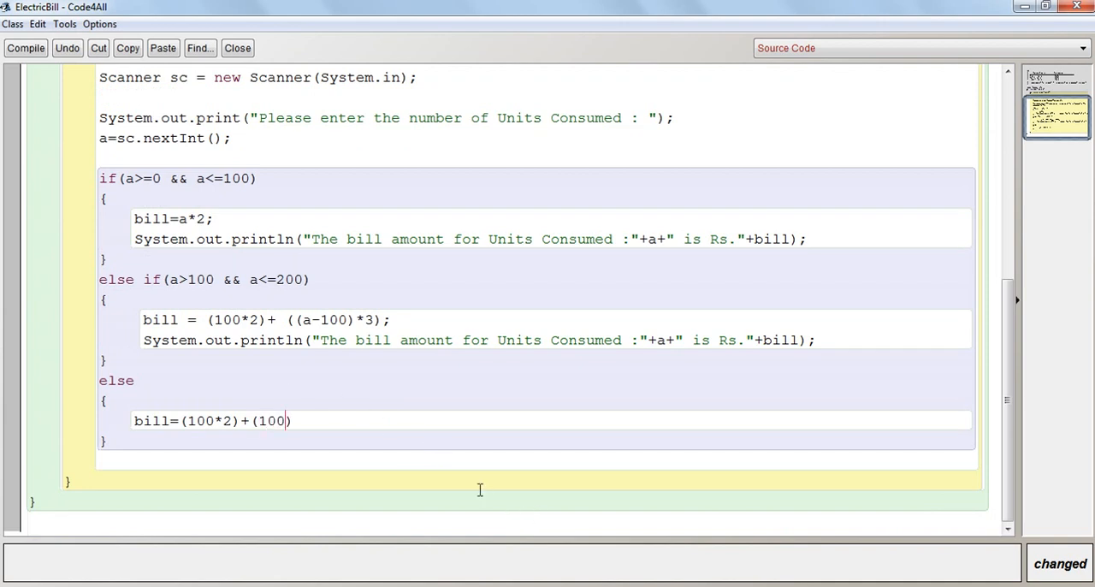
type("*3")
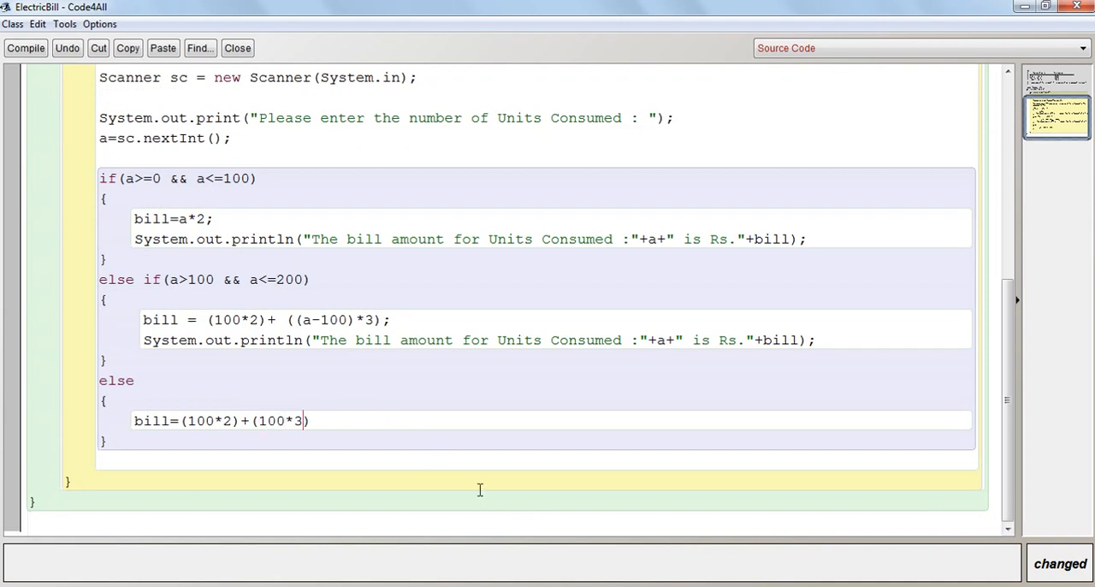
type("+")
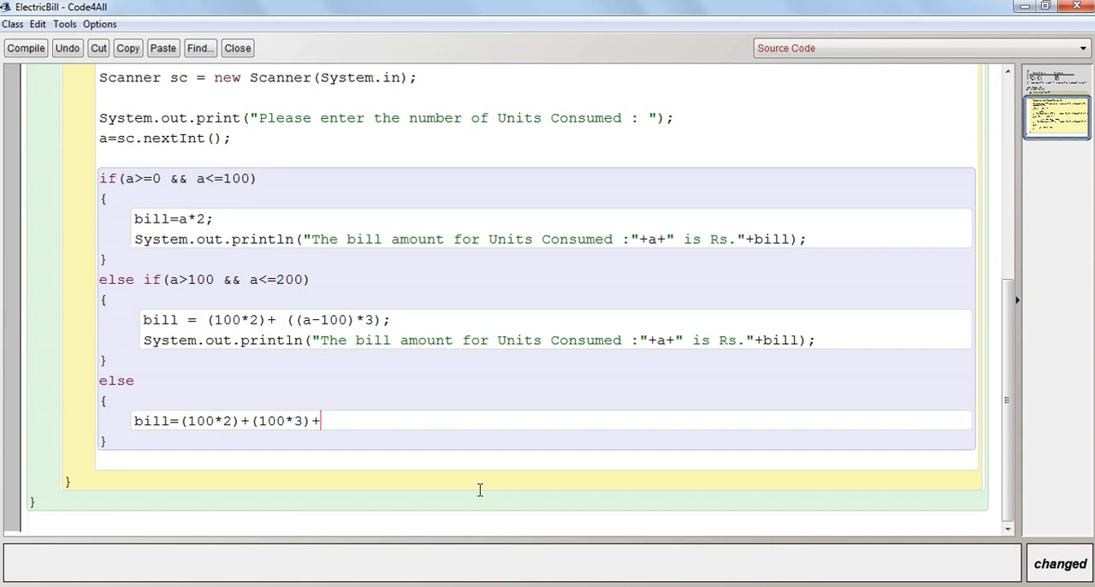
type("(")
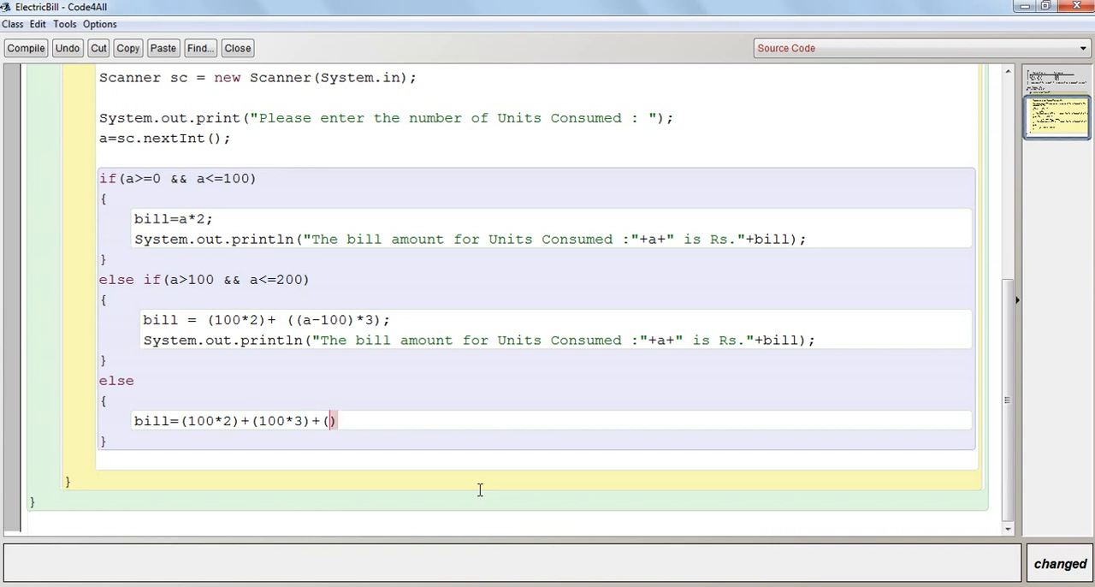
type("a-")
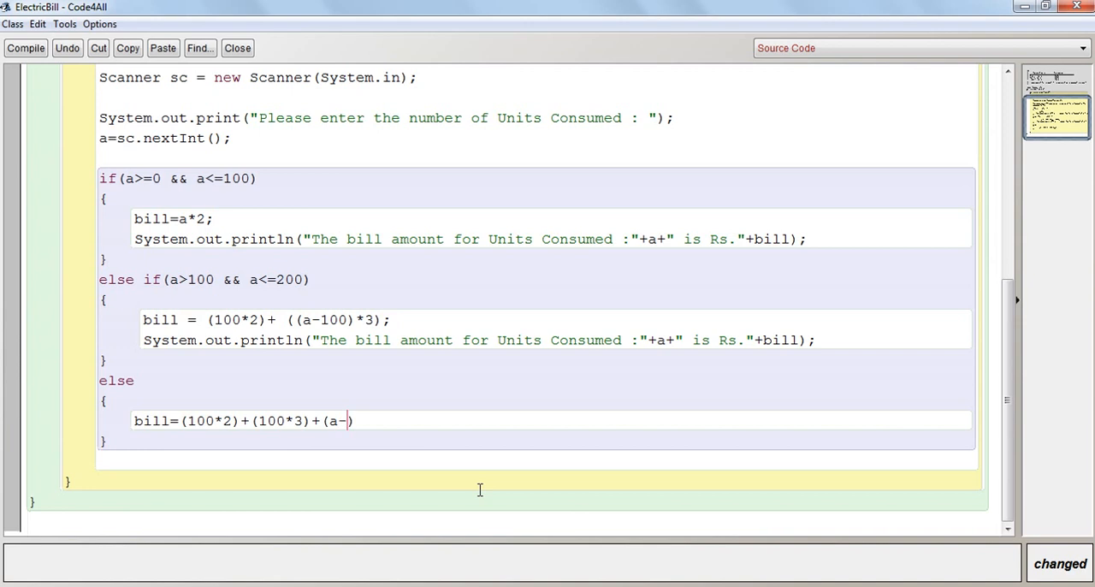
type("300)")
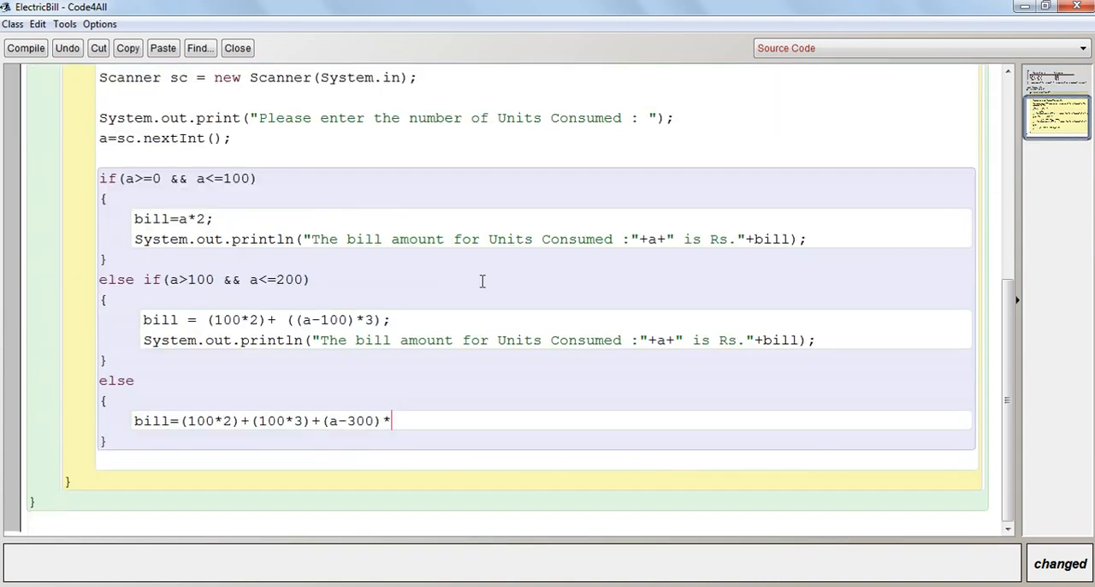
type("5)")
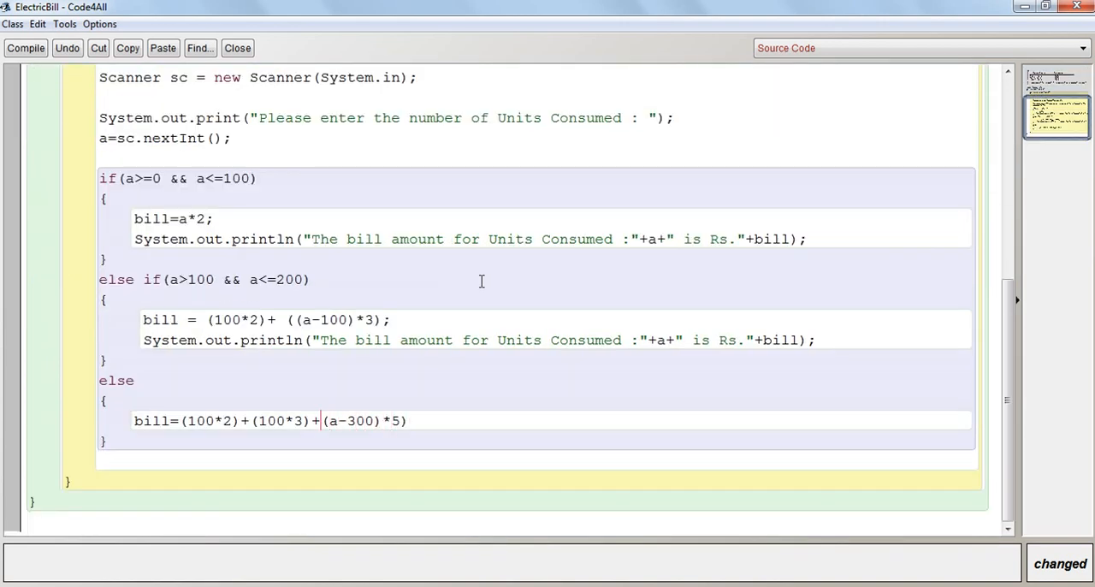
type("(")
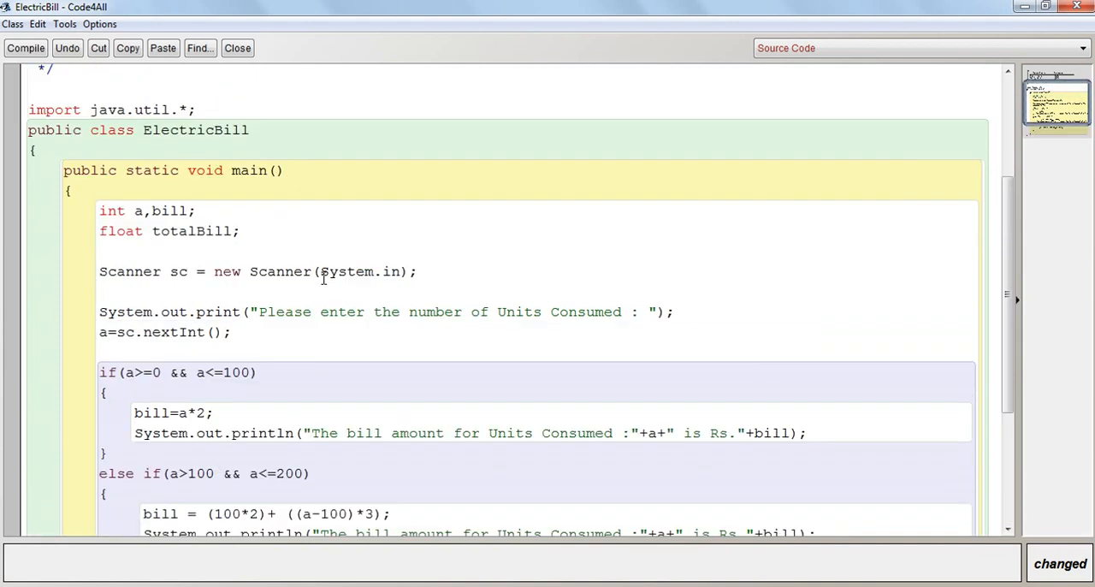
scroll("up", 3)
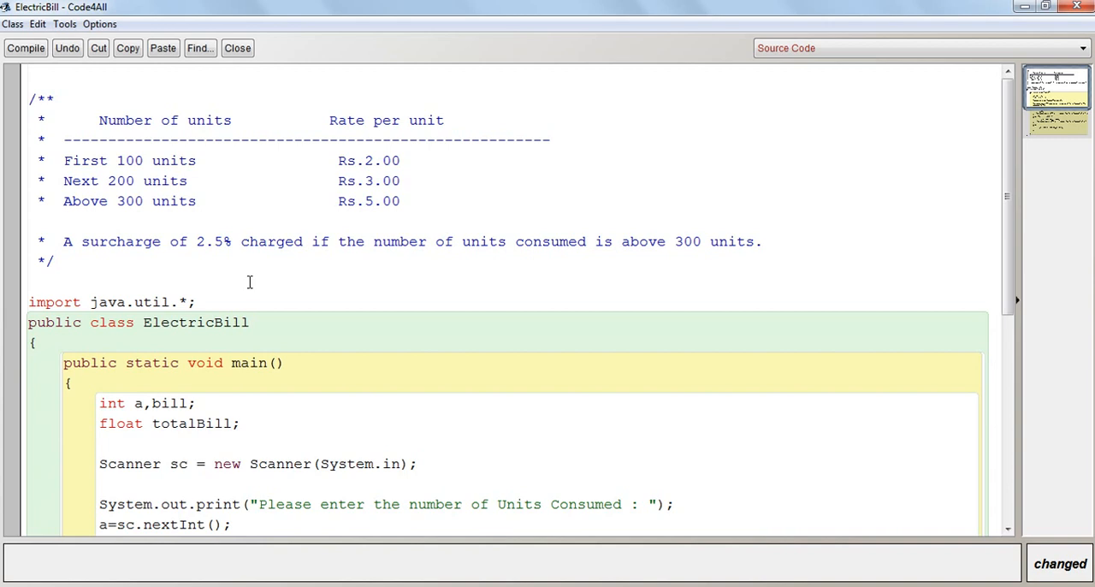
mouse_move(486, 270)
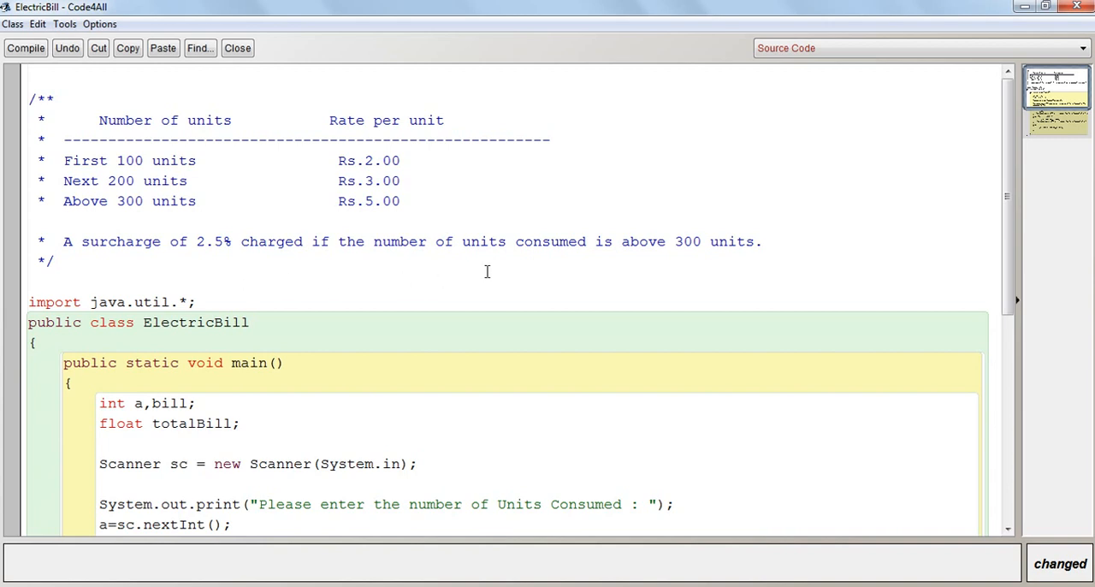
scroll("down", 3)
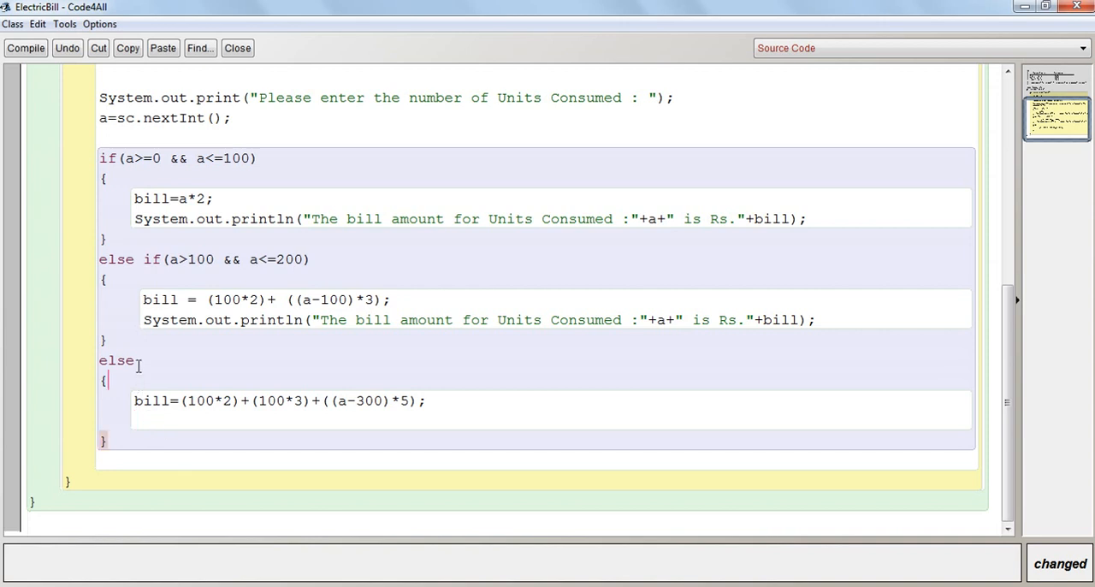
Turn the final else into else if(a>300) so it applies only above 300 units.
type("if")
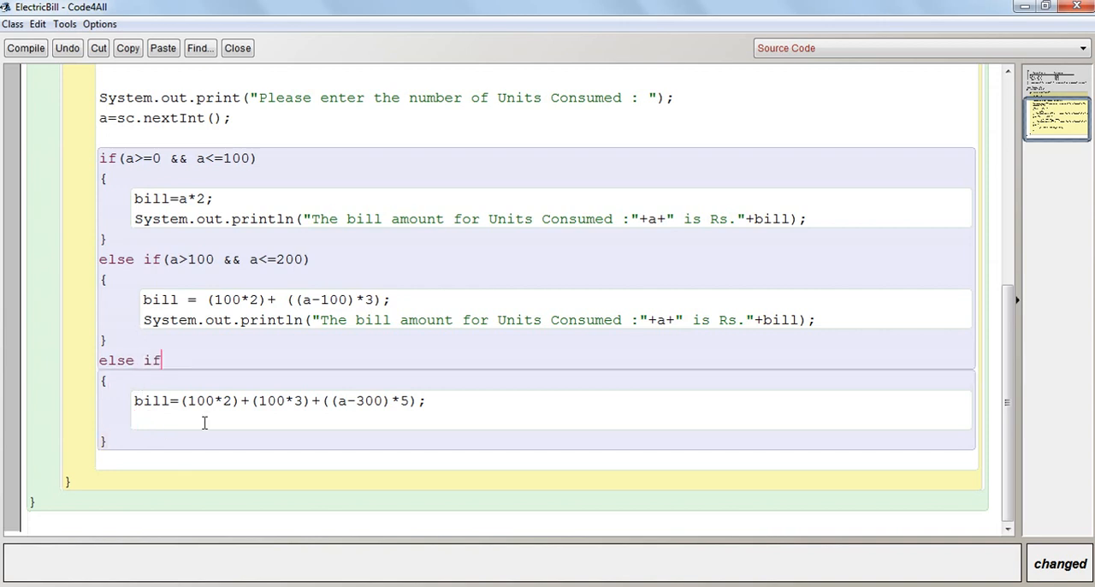
type("()")
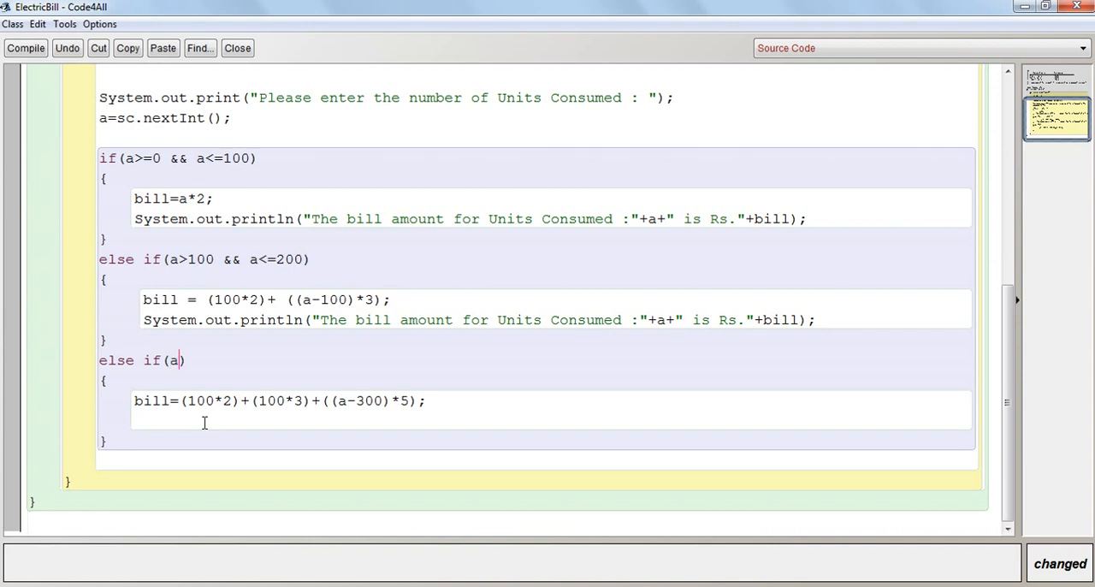
type(">")
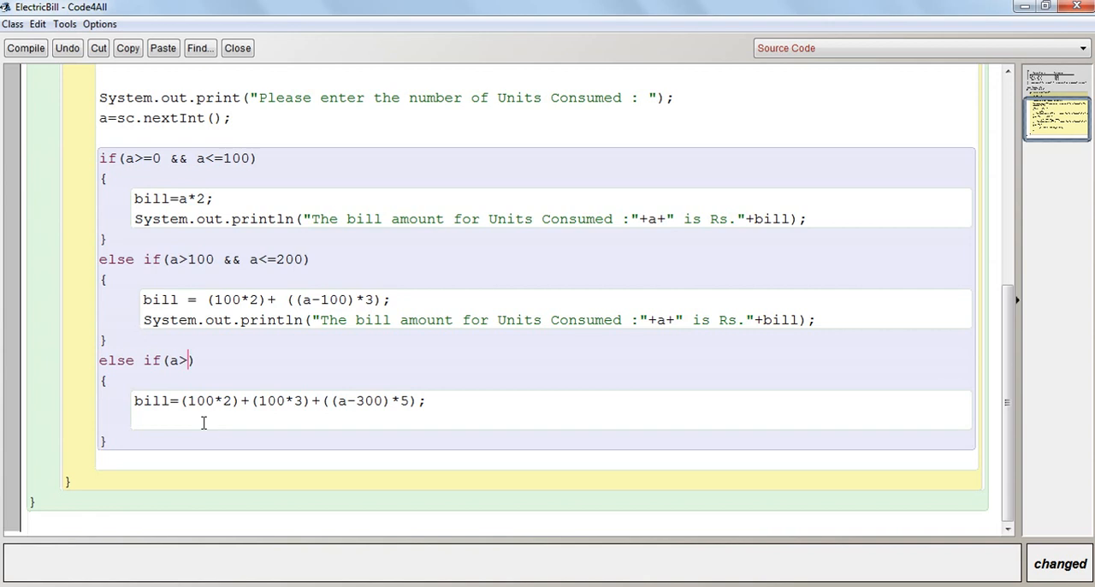
type("300")
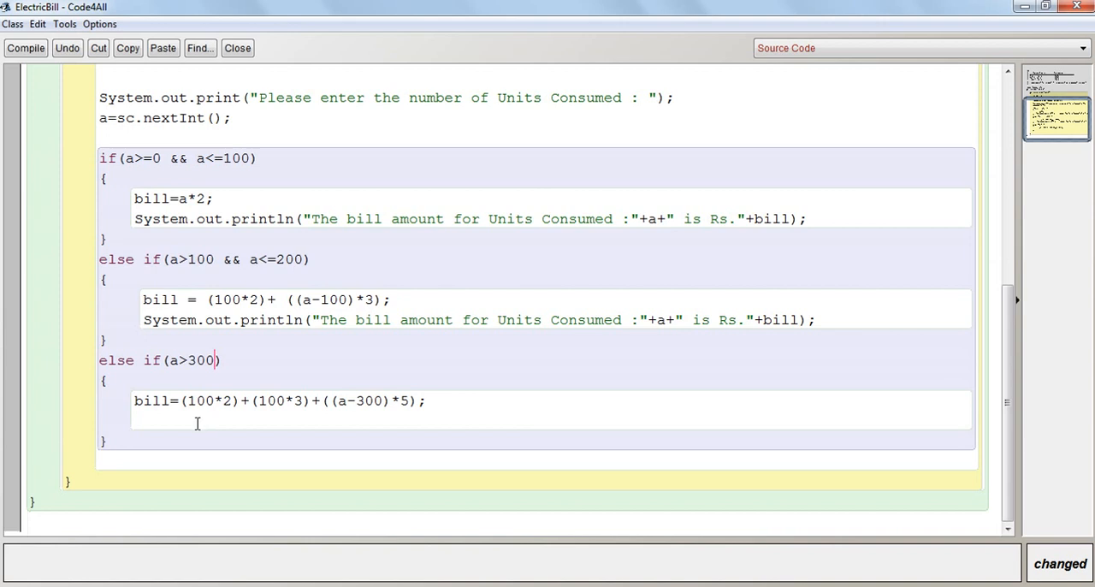
mouse_move(298, 308)
type("3")
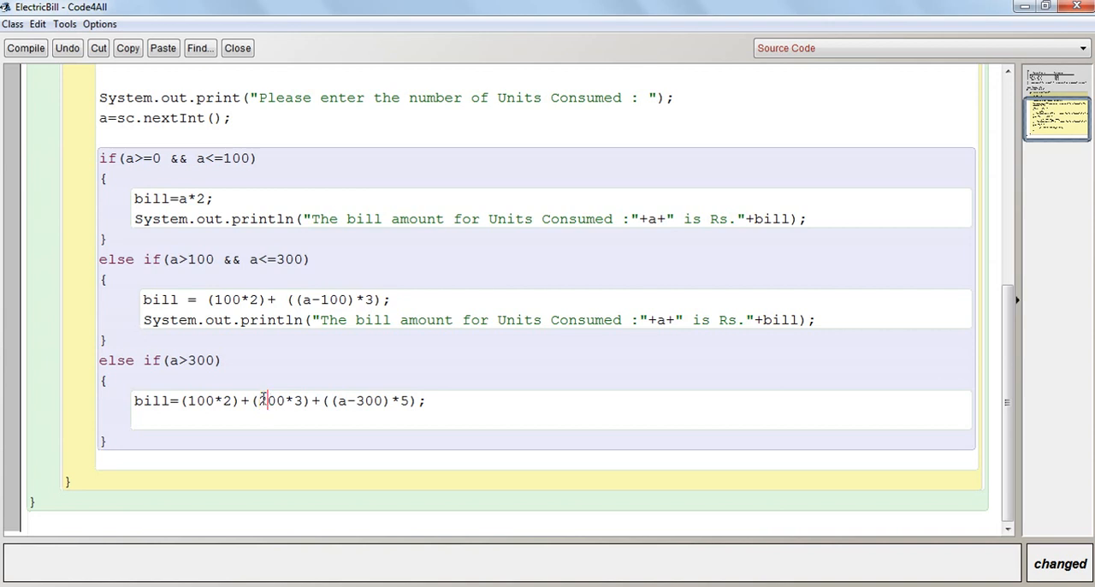
mouse_move(417, 441)
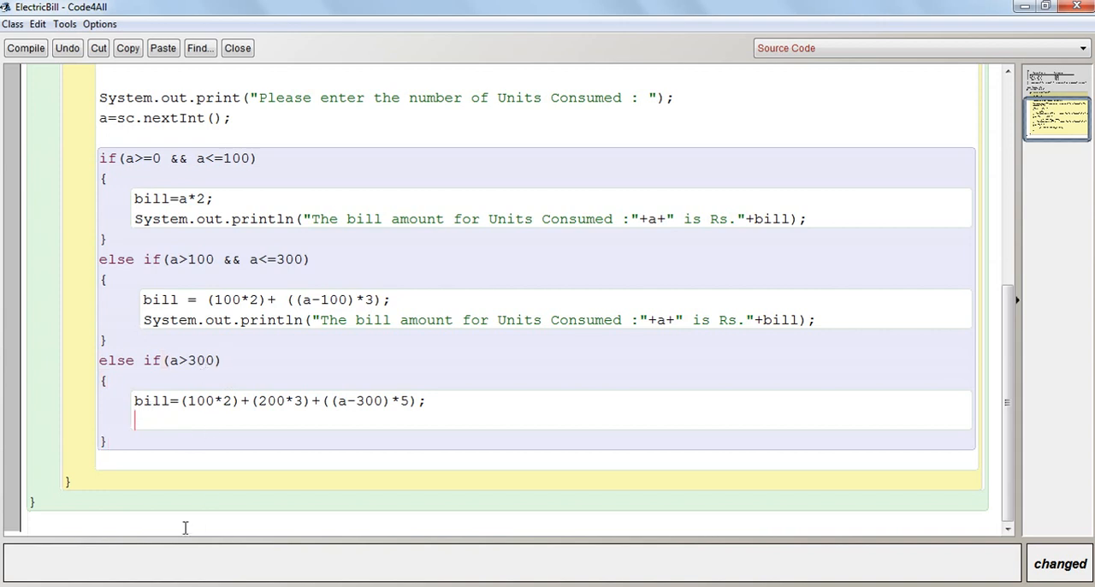
Start the surcharge line as totalBill = 2.5 /100.
scroll("up", 3)
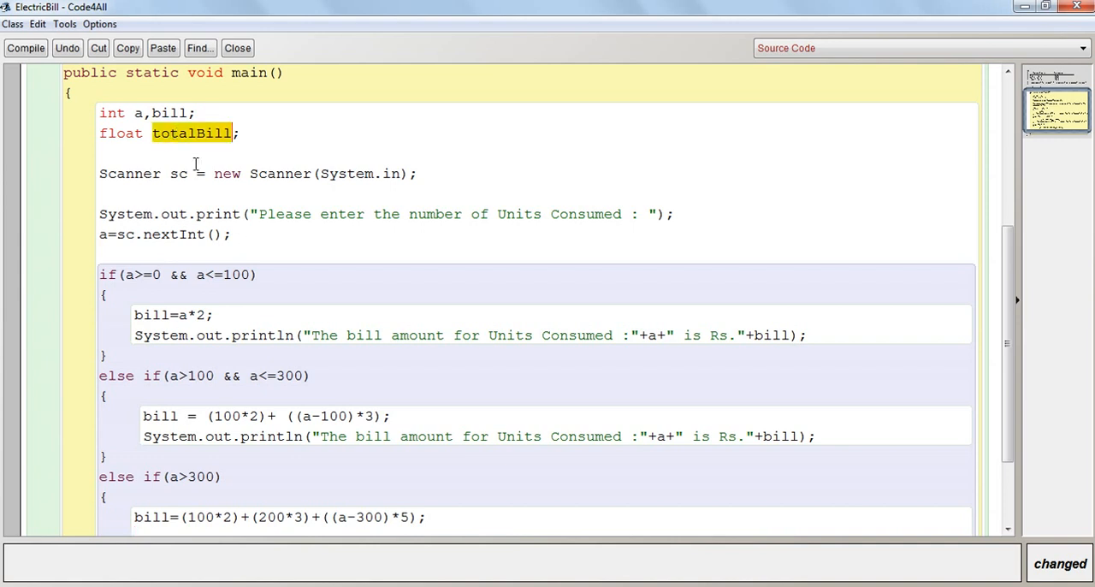
type("totalBill")
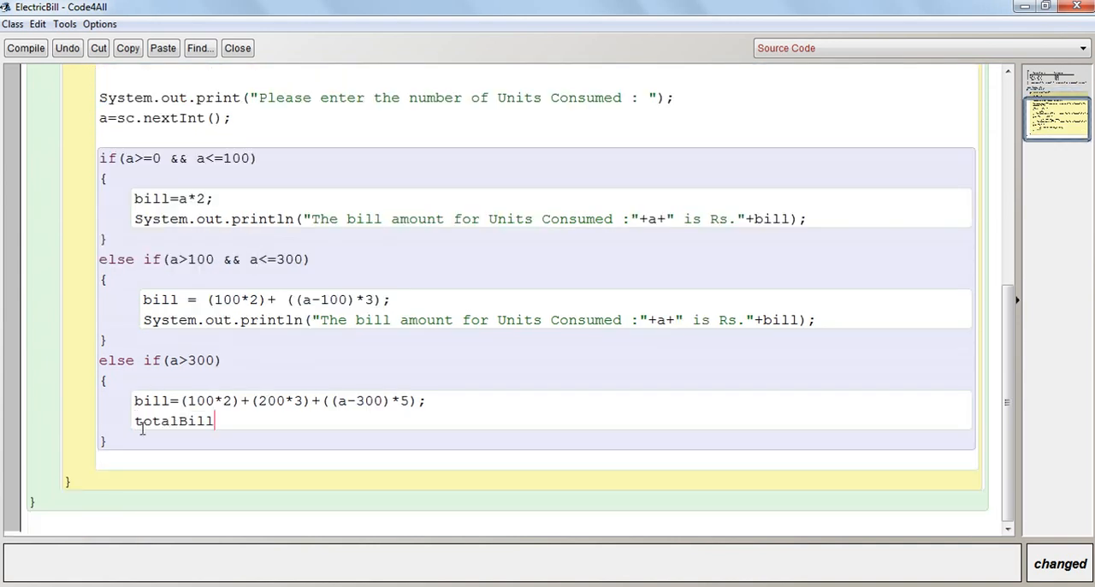
type("=2.5")
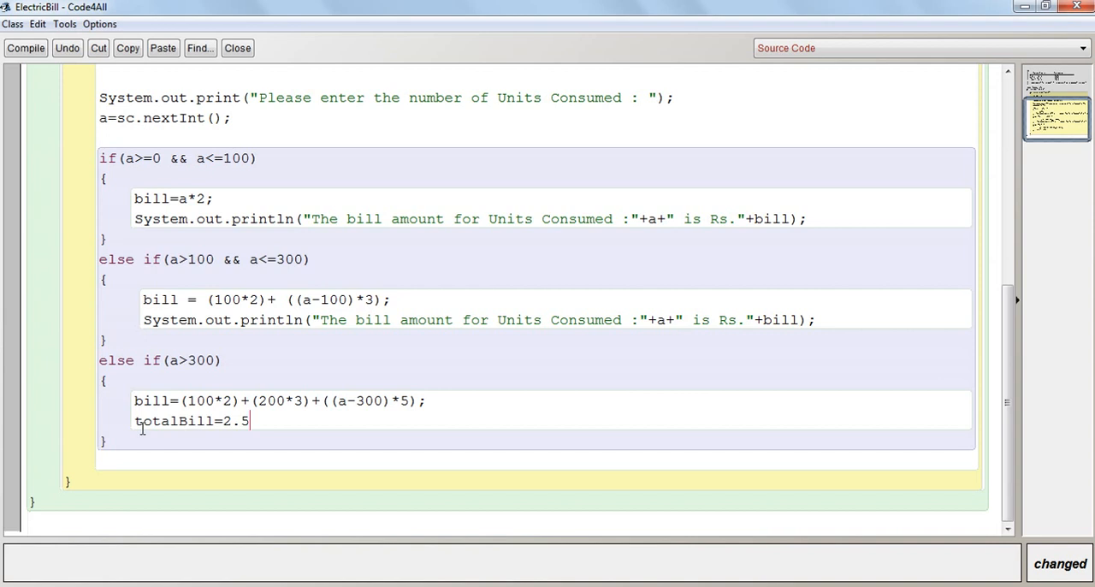
type("/100")
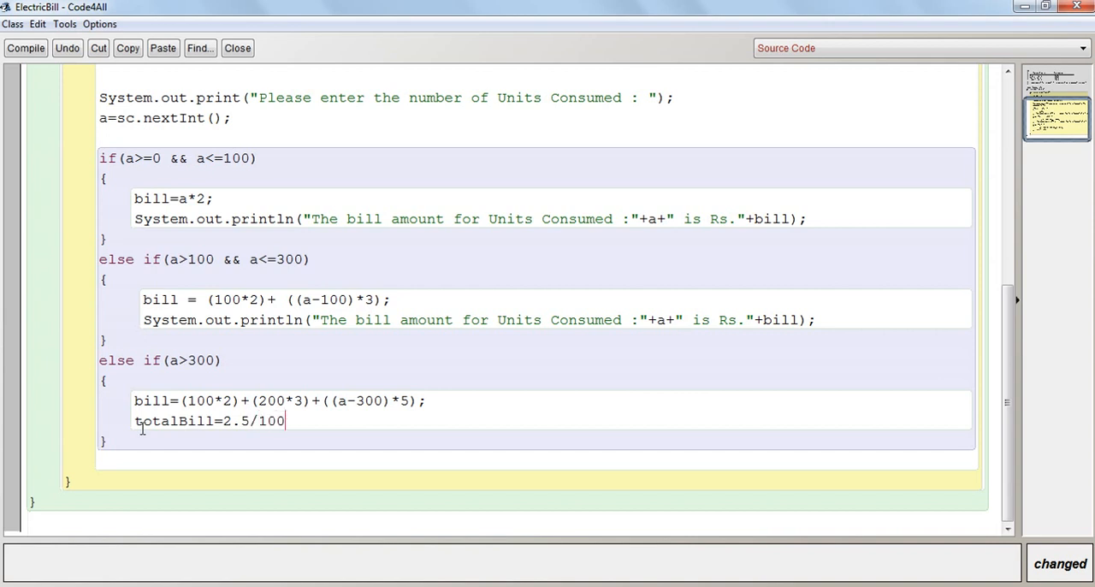
Complete it to totalBill=bill+((bill*2.5)/100), fixing a mistyped capital B.
left_click(224, 420)
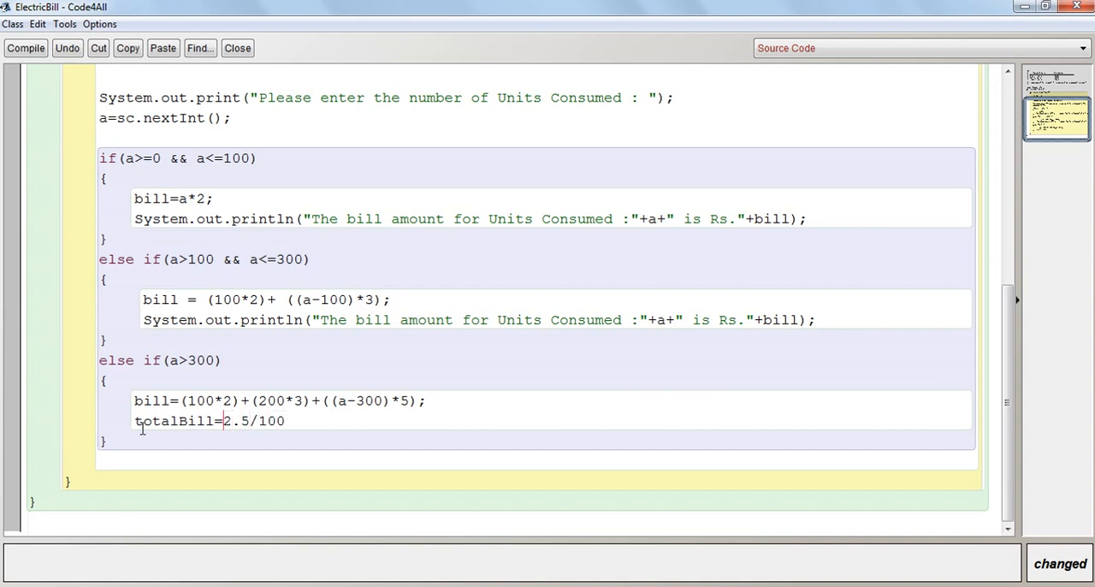
type("B*")
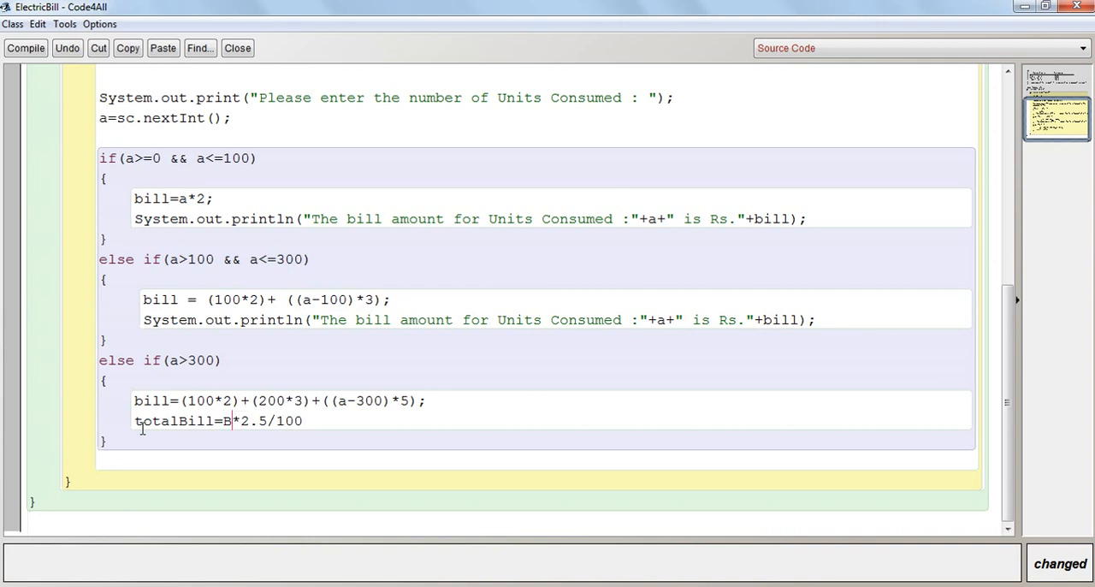
key("Backspace")
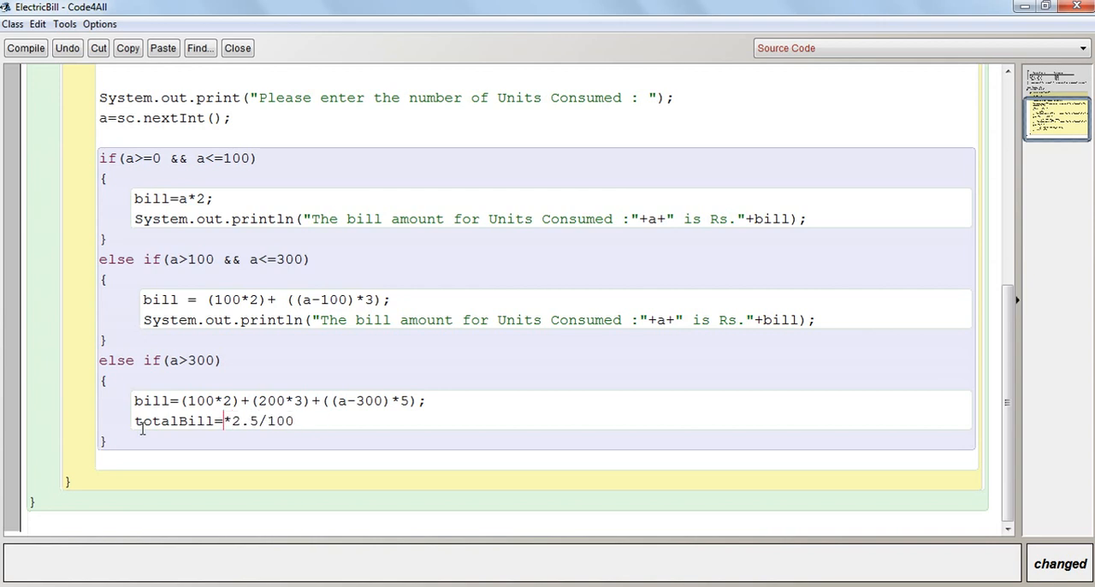
type("bill")
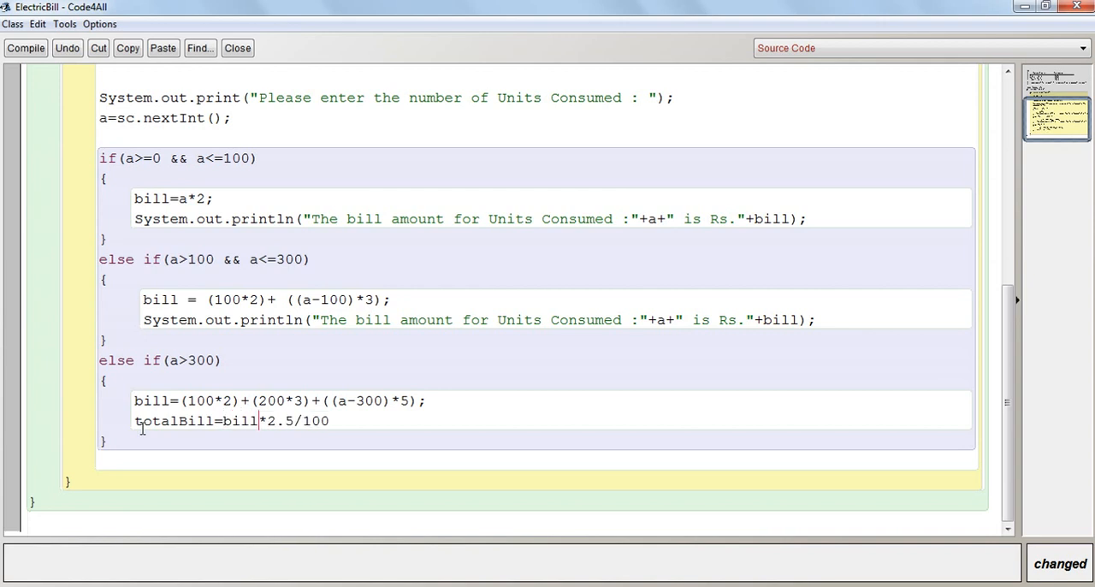
type("(")
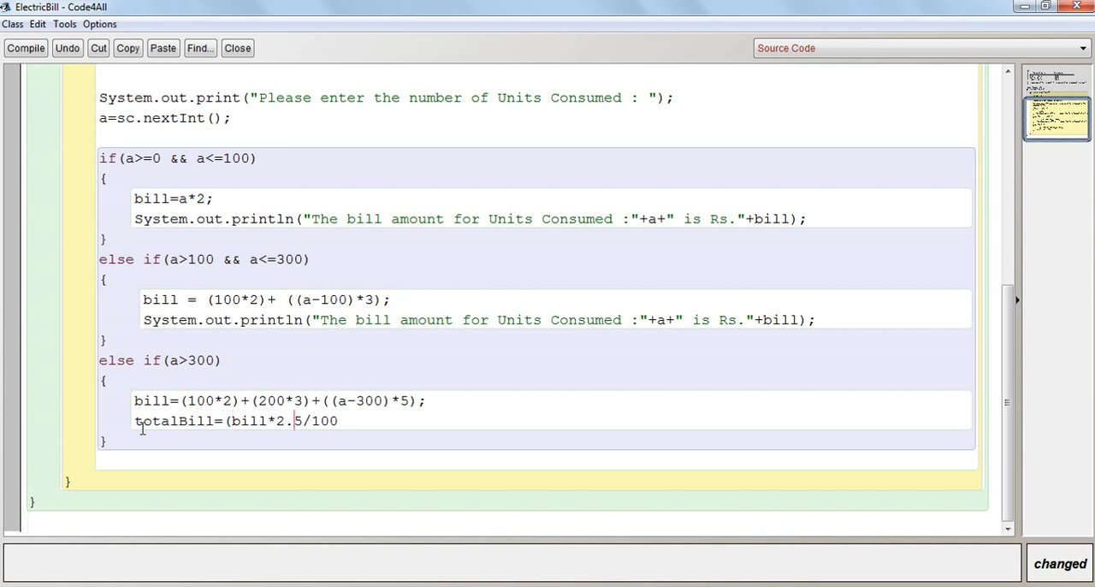
type(")")
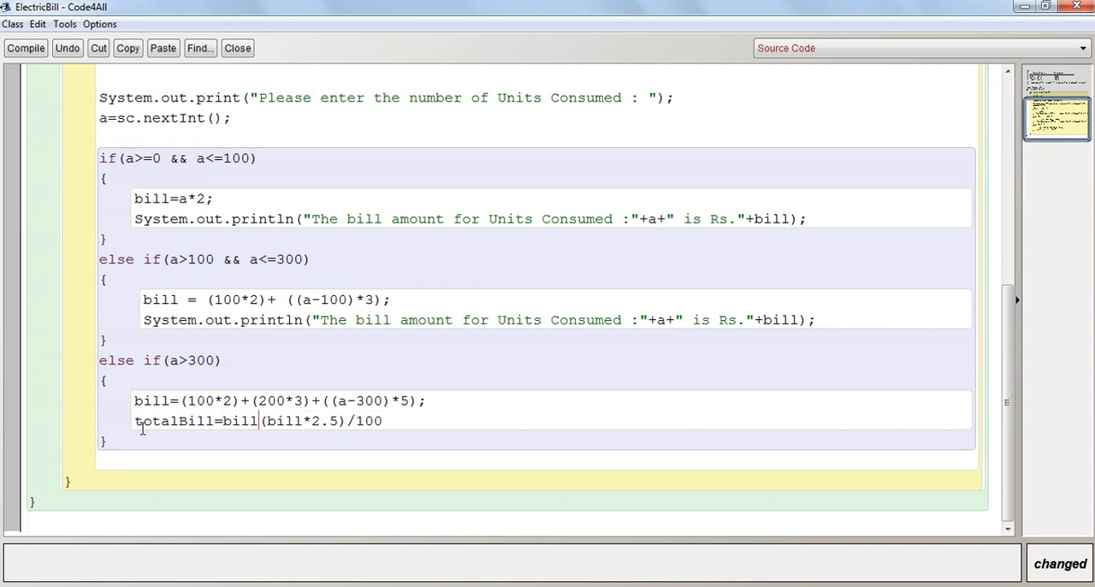
type("+(")
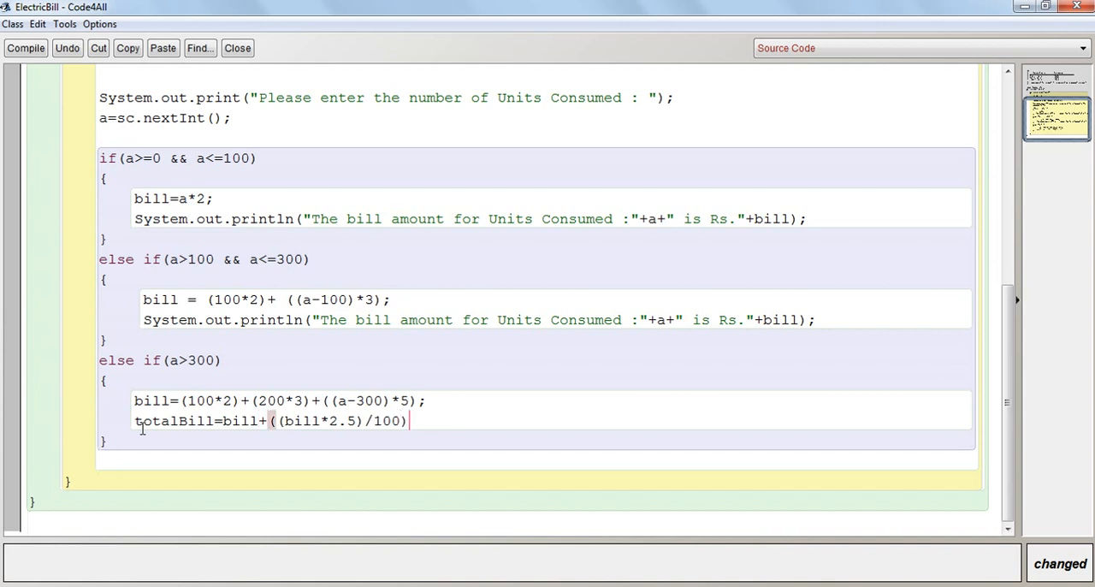
End the surcharge line with a semicolon and compile, hitting a loss-of-precision error.
type(";")
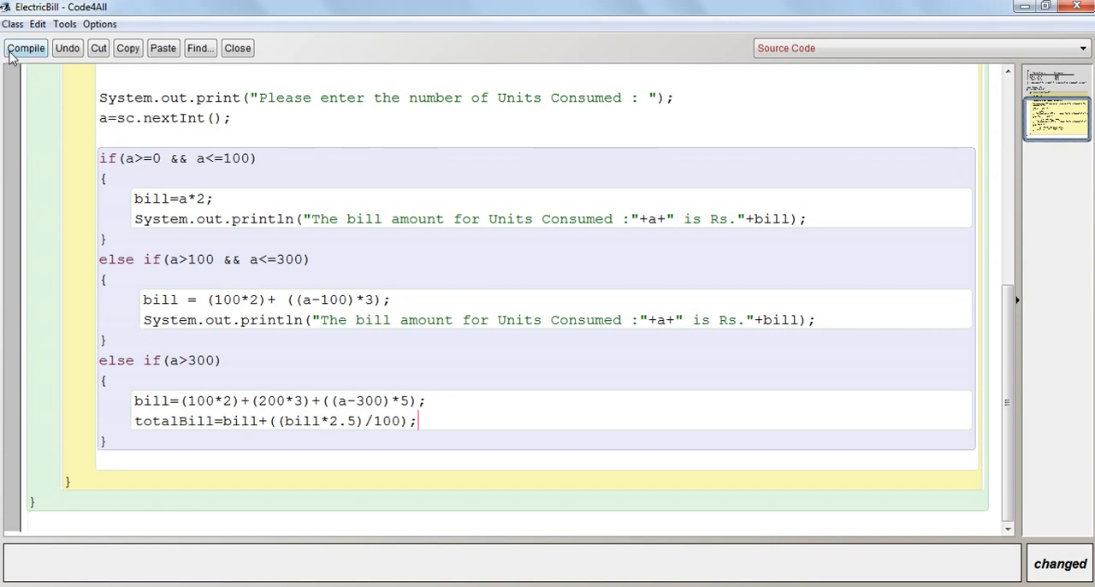
left_click(26, 48)
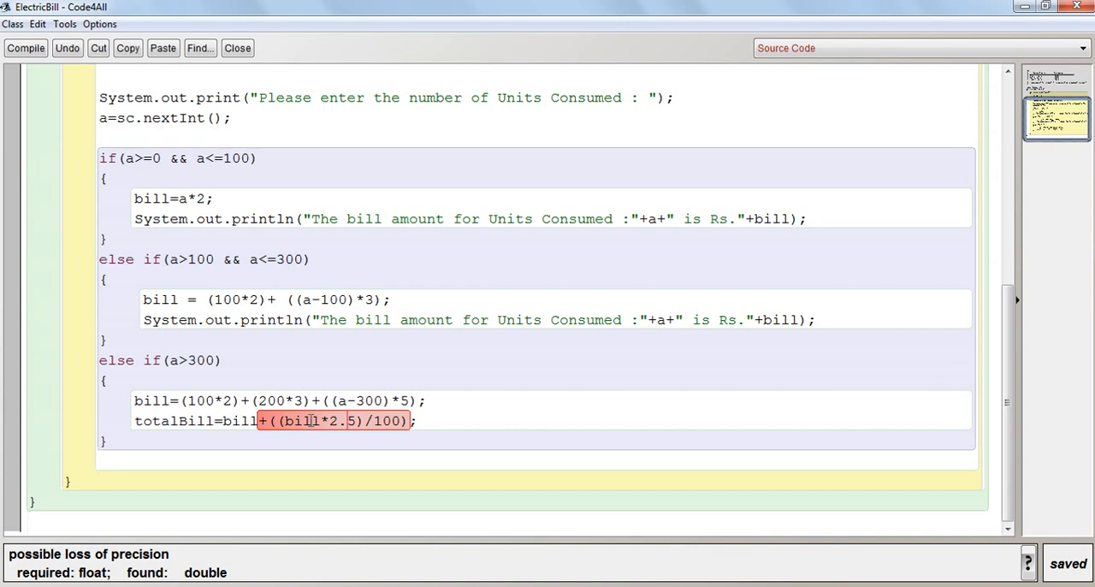
mouse_move(342, 420)
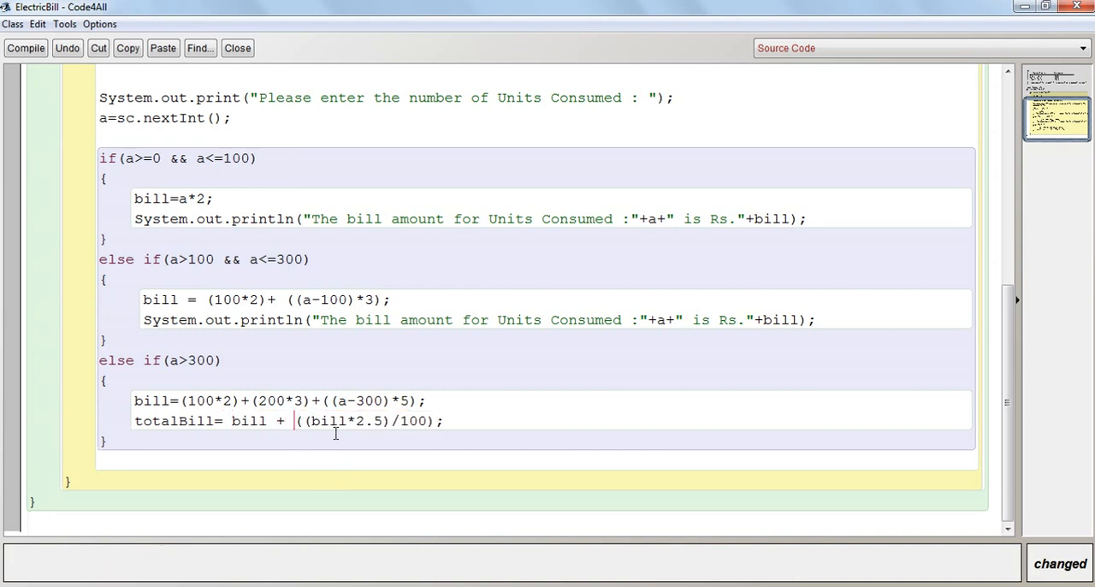
mouse_move(272, 438)
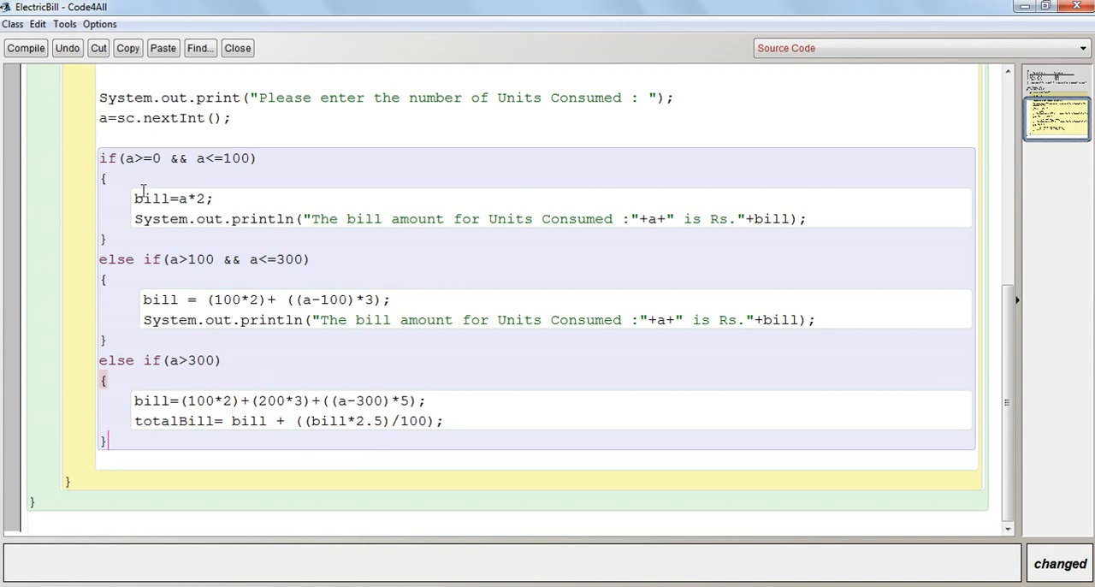
left_click(25, 48)
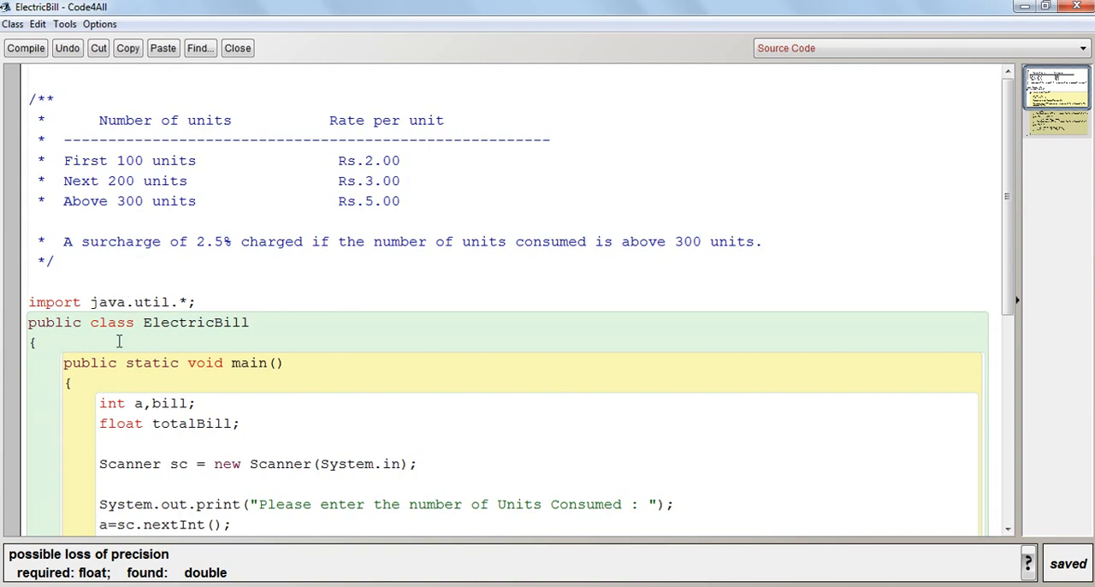
Declare totalBill as double instead of float and recompile with no errors.
scroll("down", 3)
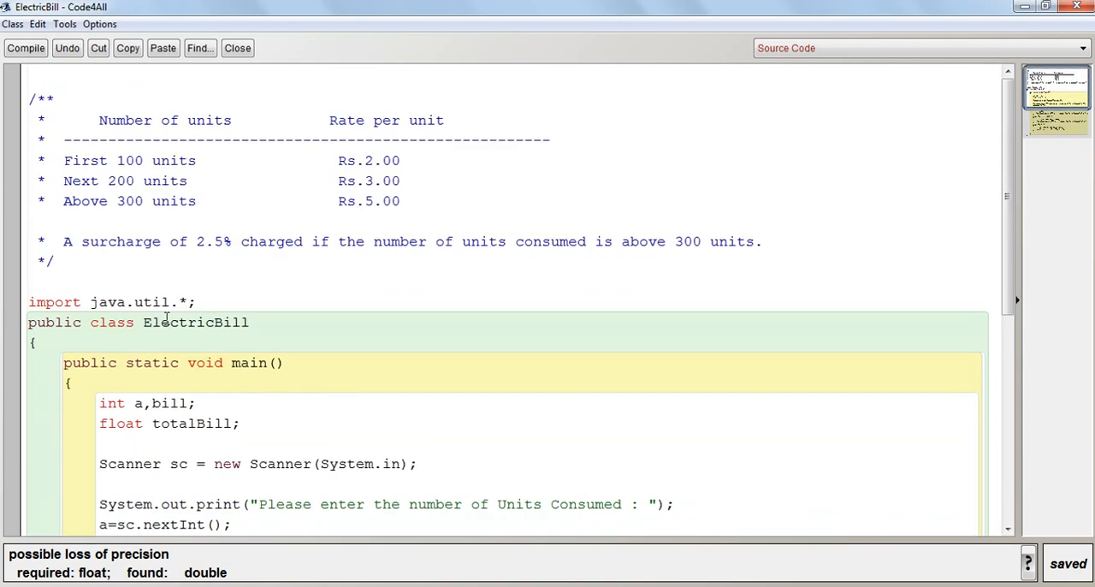
double_click(120, 423)
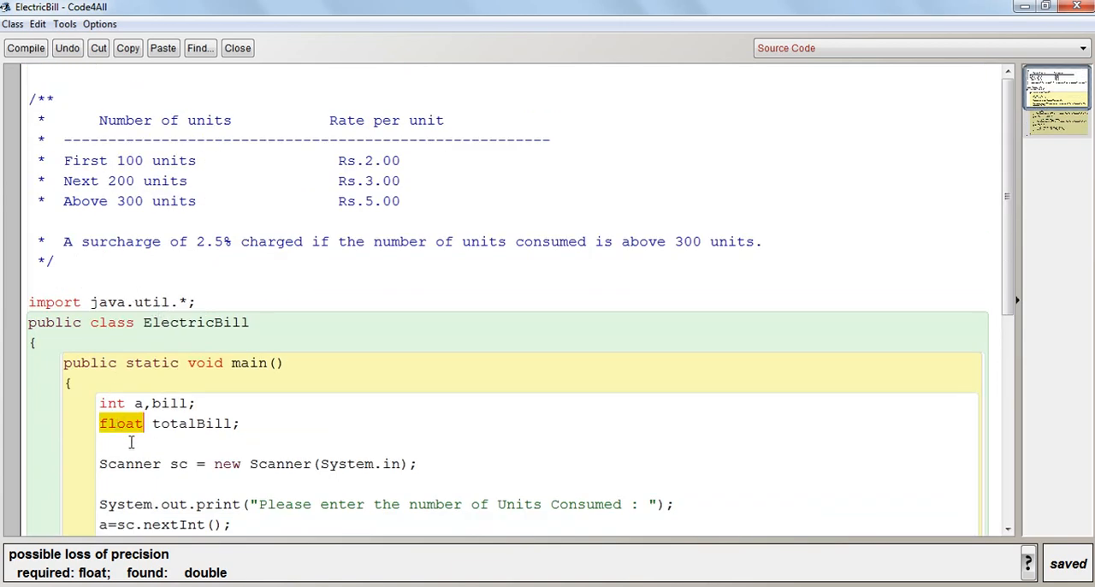
type("double")
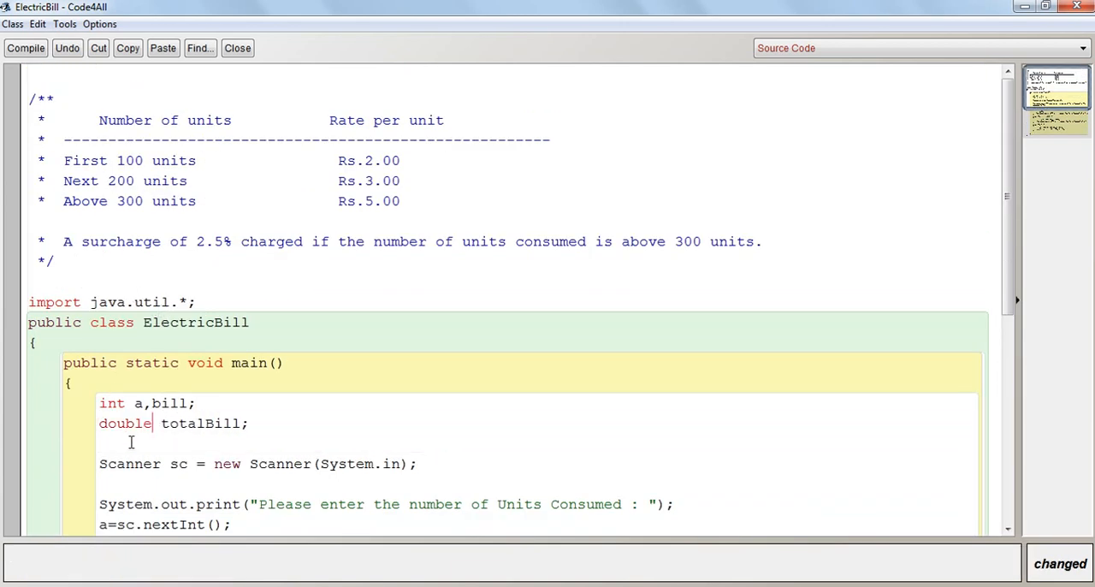
left_click(25, 48)
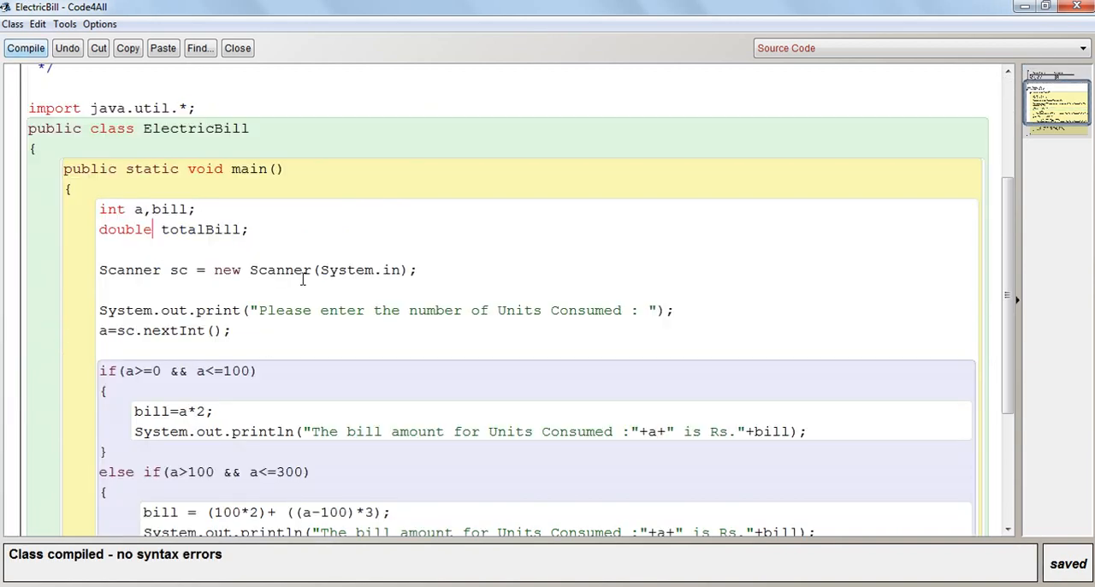
Add a println of totalBill in the a>300 block and begin the else branch.
scroll("down", 3)
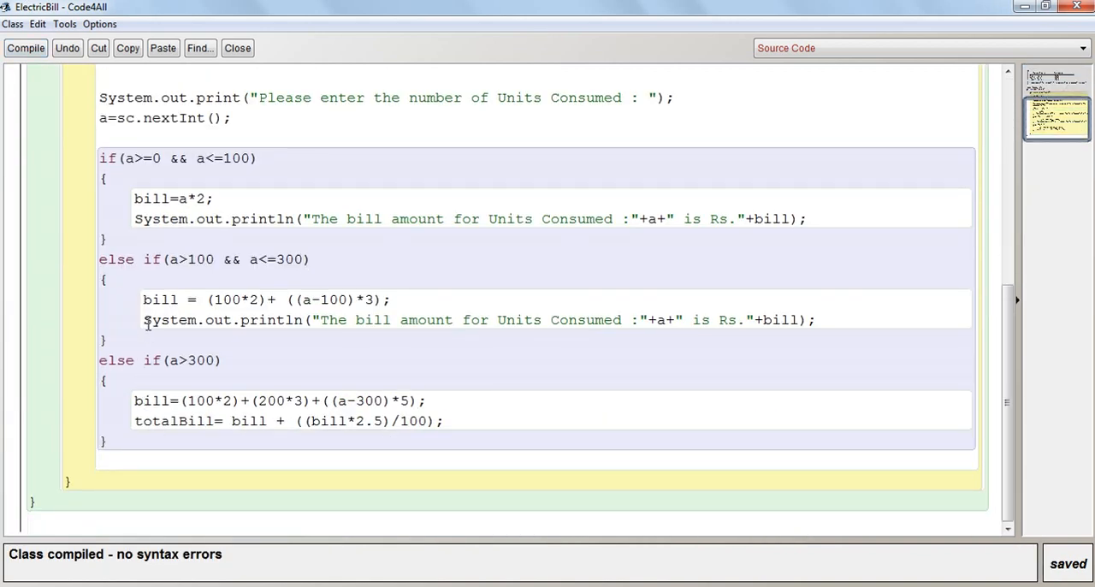
triple_click(479, 318)
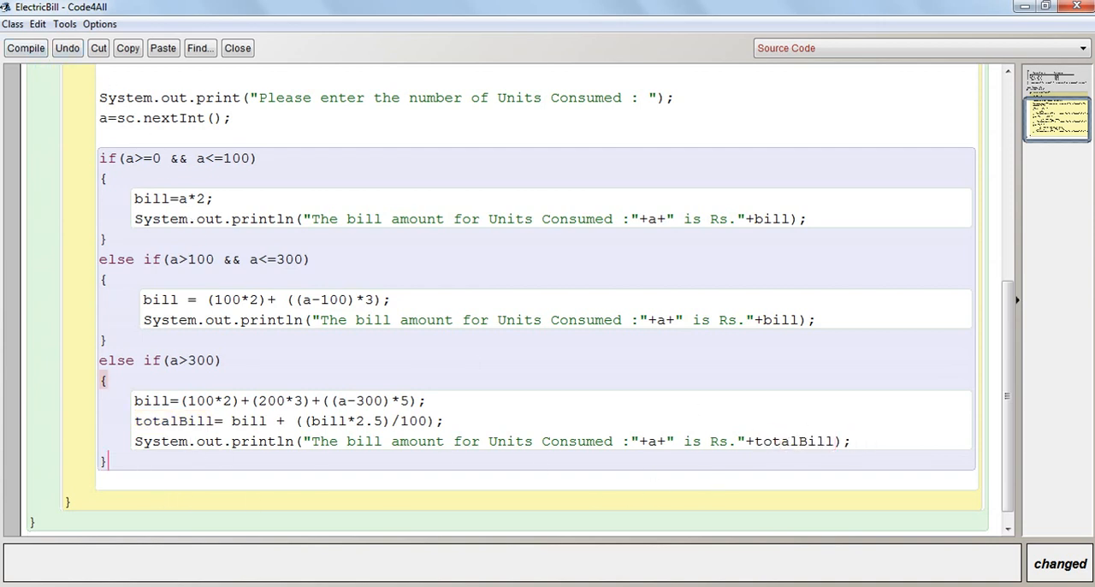
type("esl")
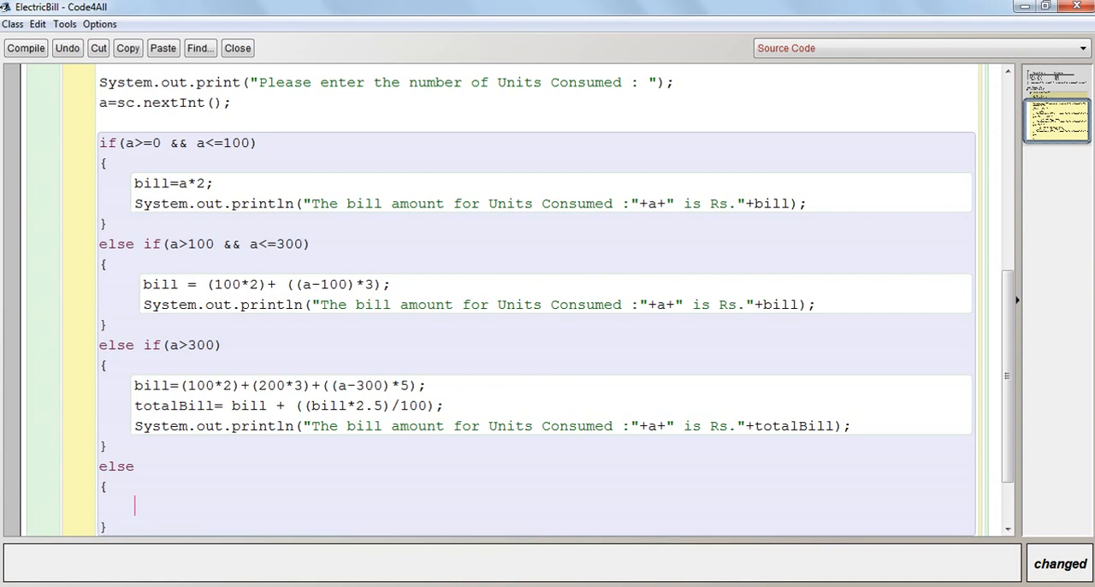
type("totalB")
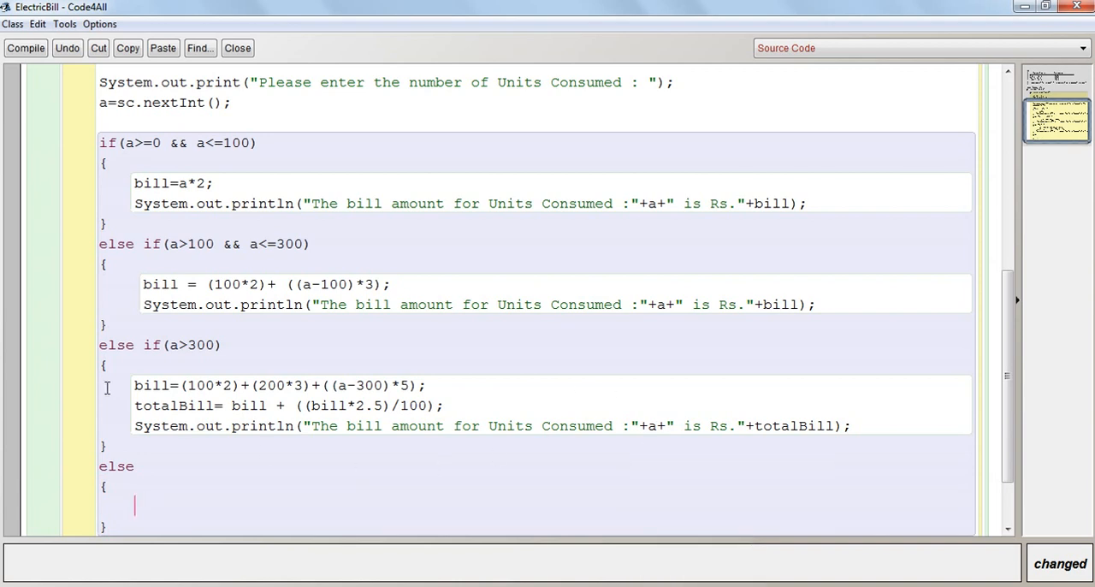
Make the else branch print "Wrong Input" and return to the project window.
triple_click(428, 424)
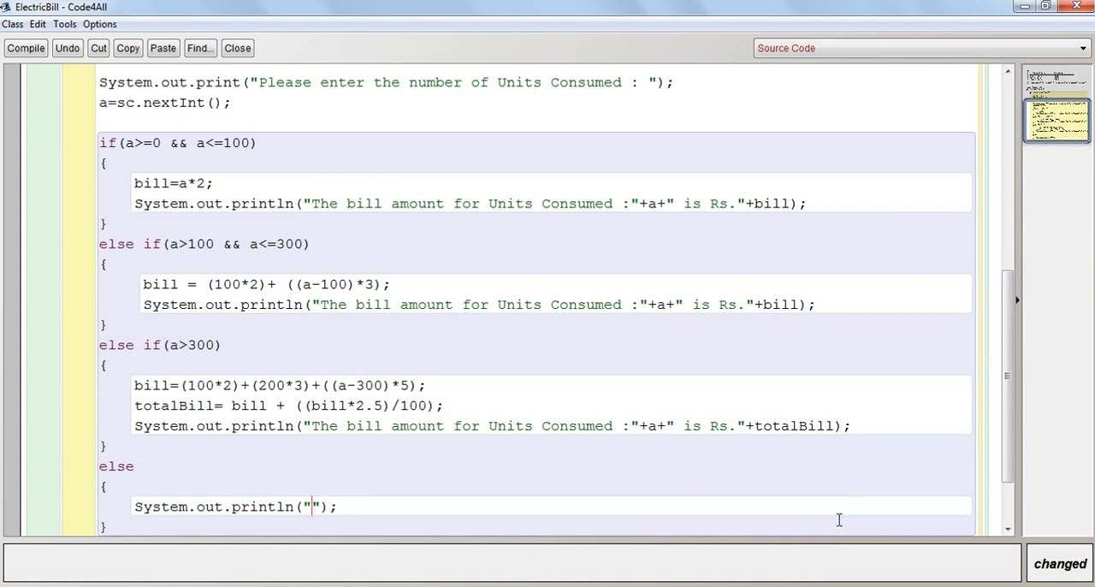
type("Wrong I")
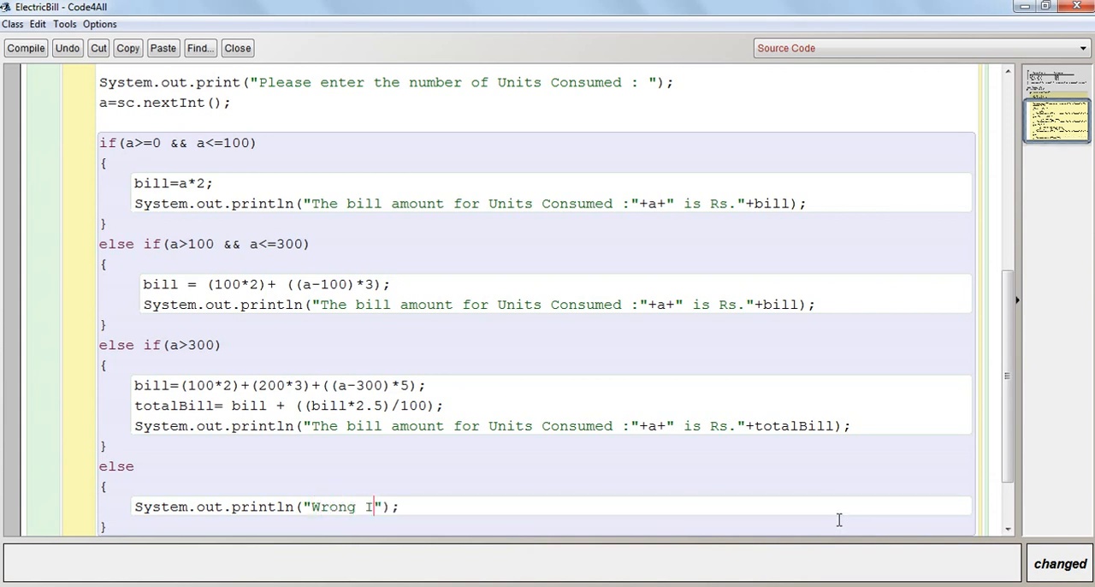
type("nput")
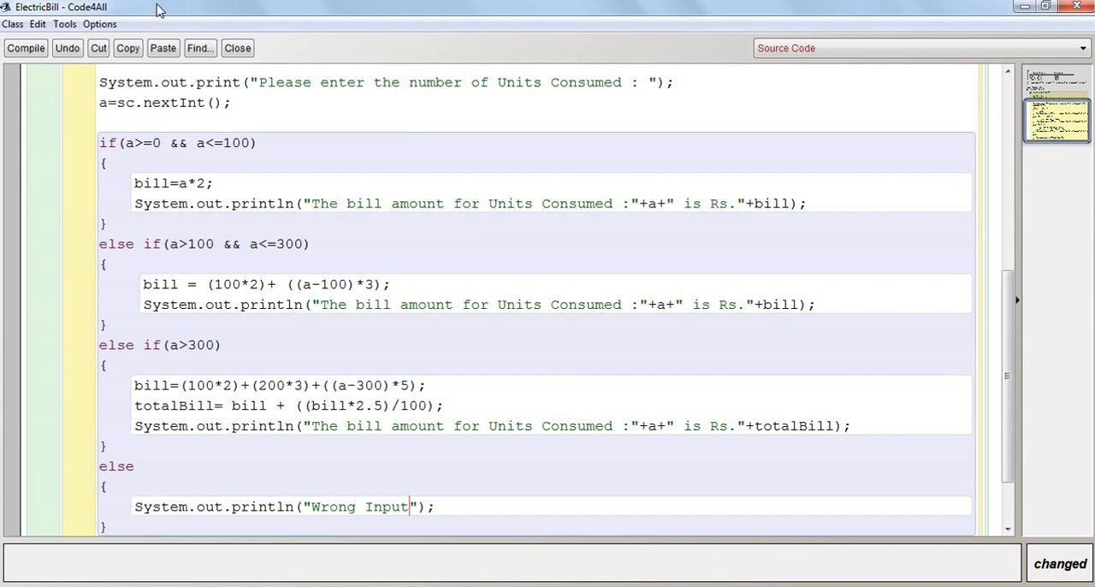
left_click(25, 48)
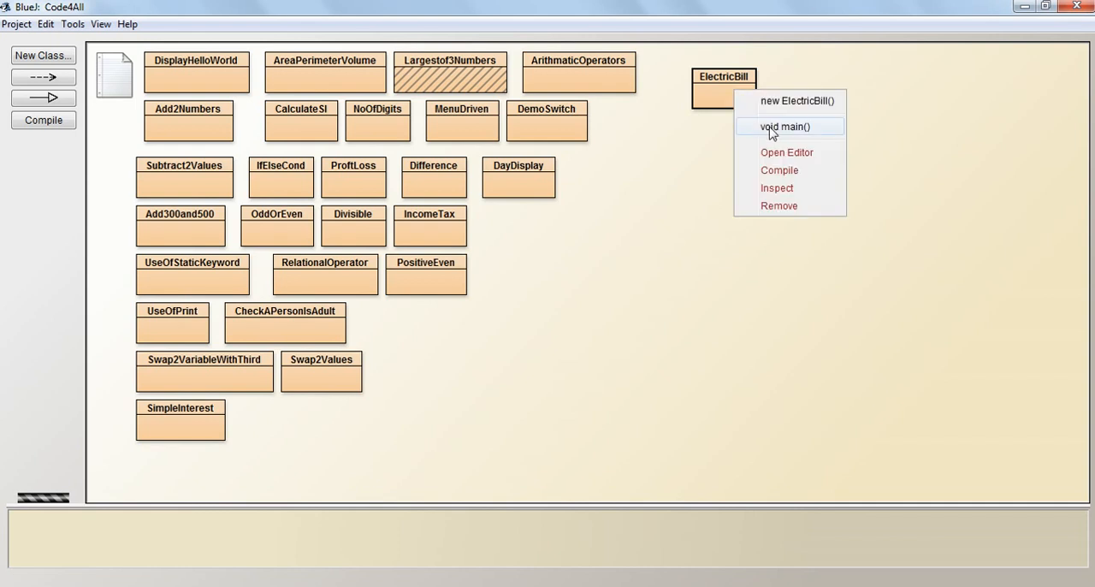
Run void main() and enter 175 units, getting a bill of Rs.425.
left_click(784, 127)
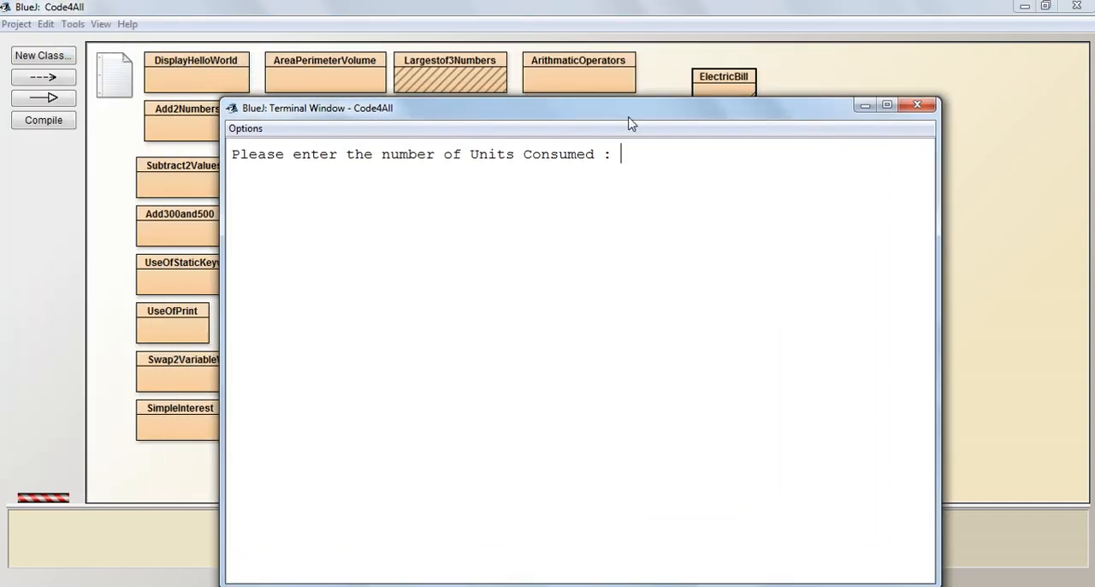
type("175")
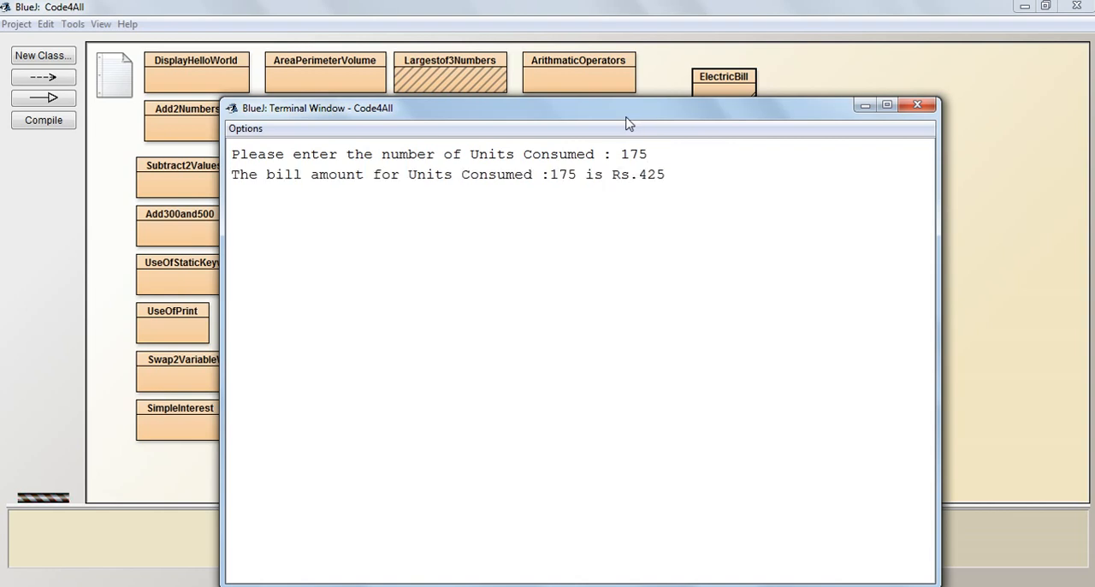
mouse_move(368, 571)
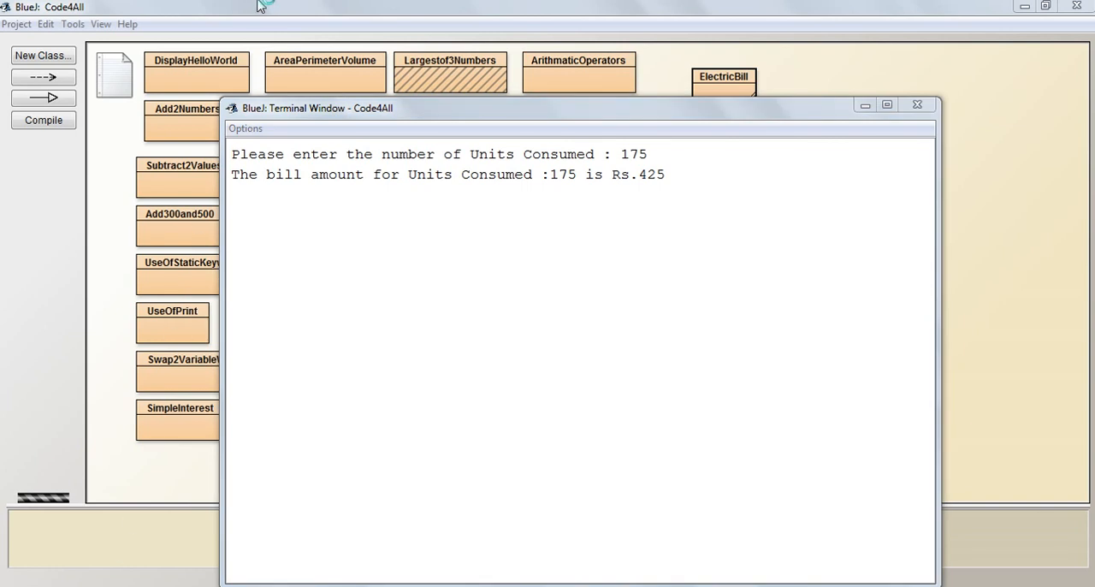
mouse_move(455, 253)
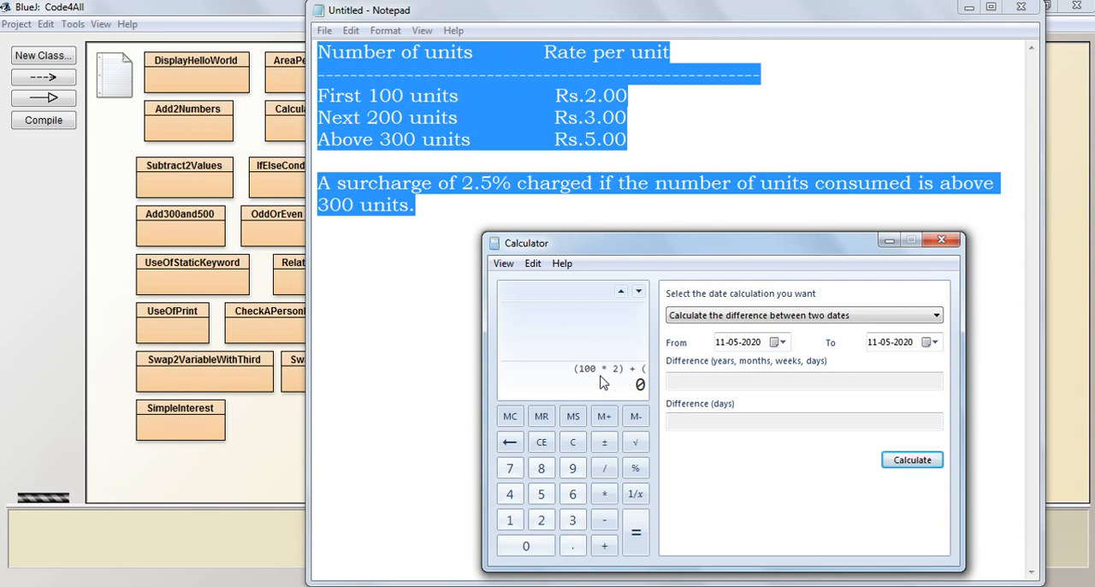
Evaluate (100*2)+(75*3) = 425 in Calculator and minimize the Notepad rate notes.
left_click(635, 531)
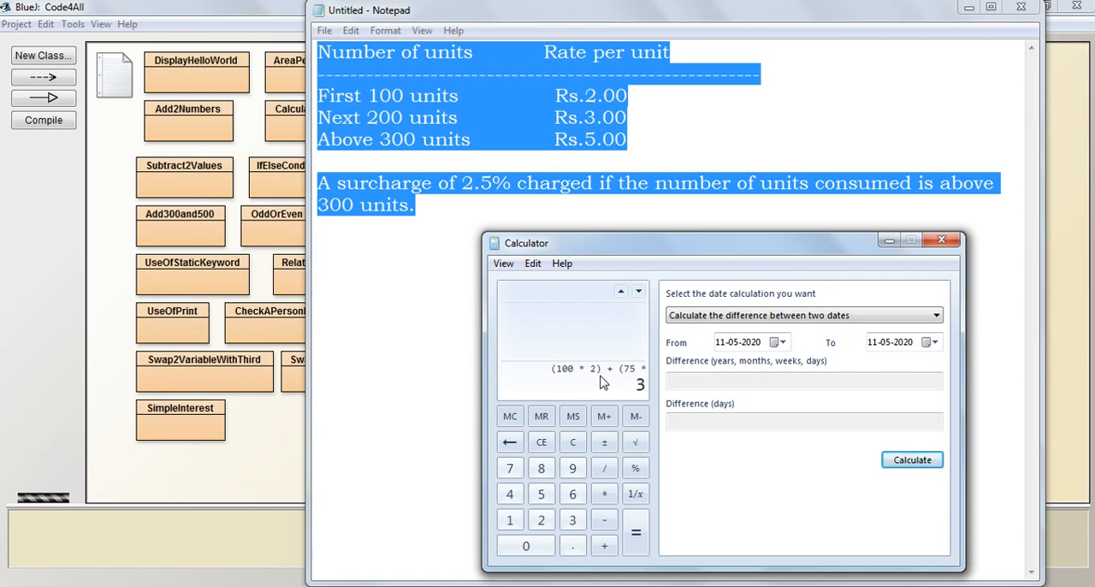
left_click(635, 533)
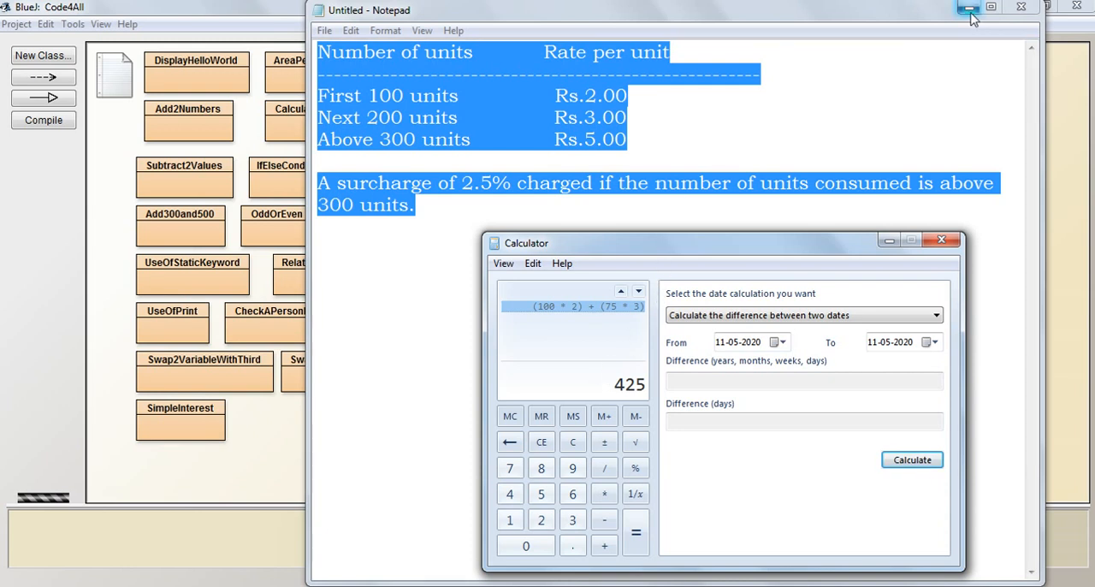
left_click(968, 7)
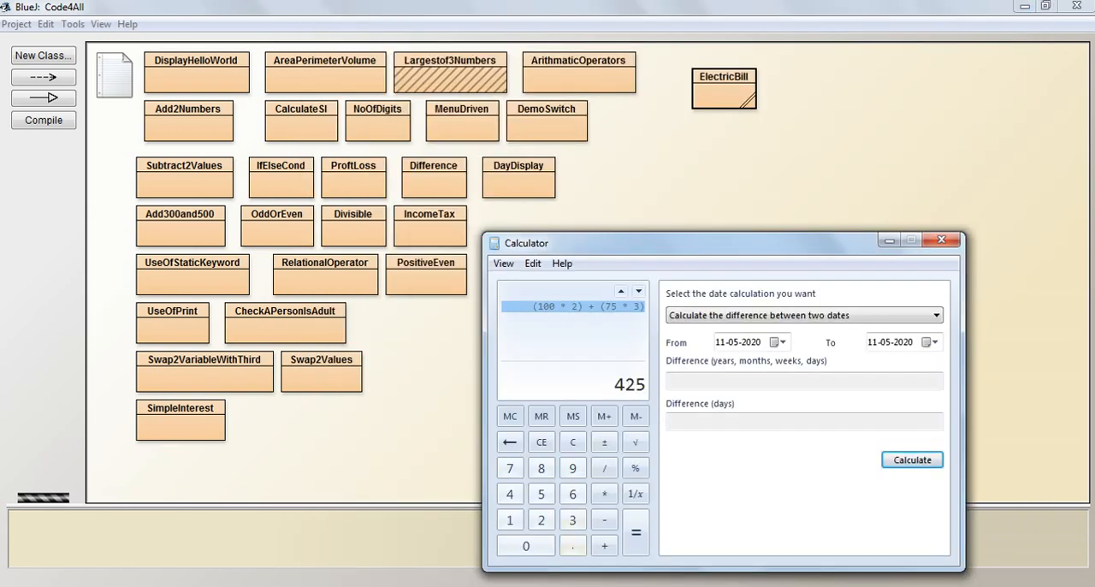